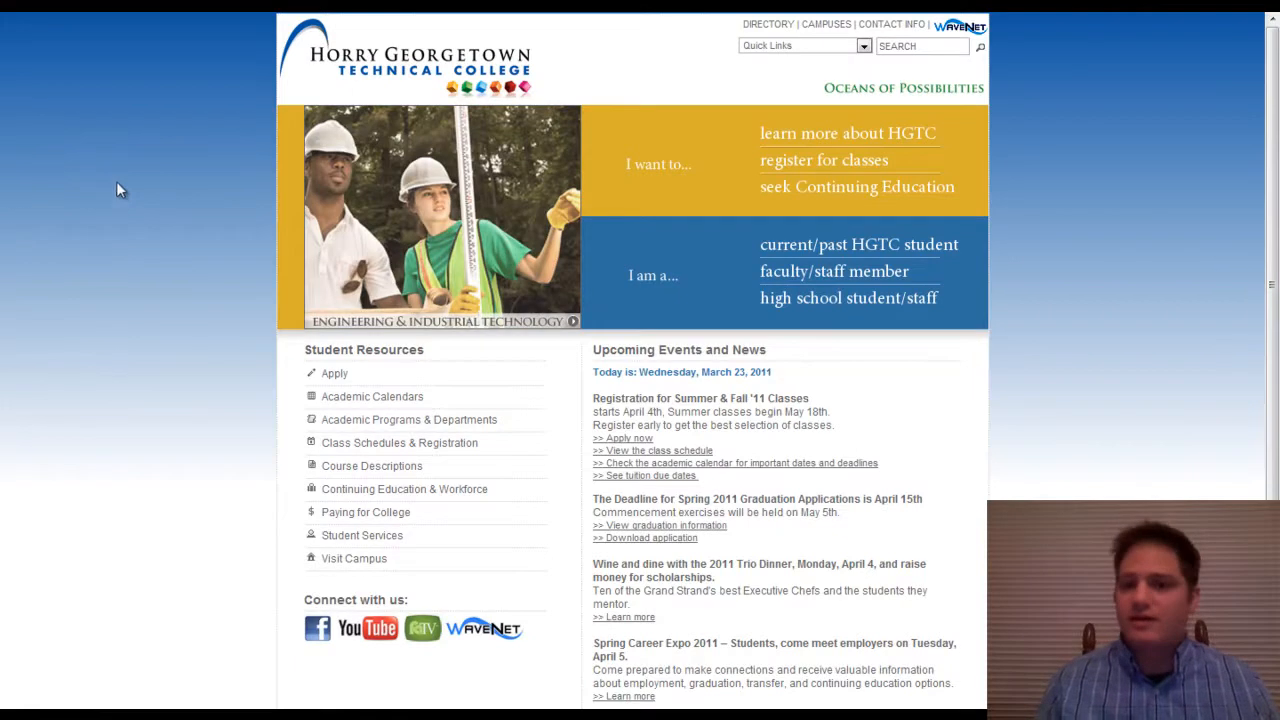
mouse_move(512, 76)
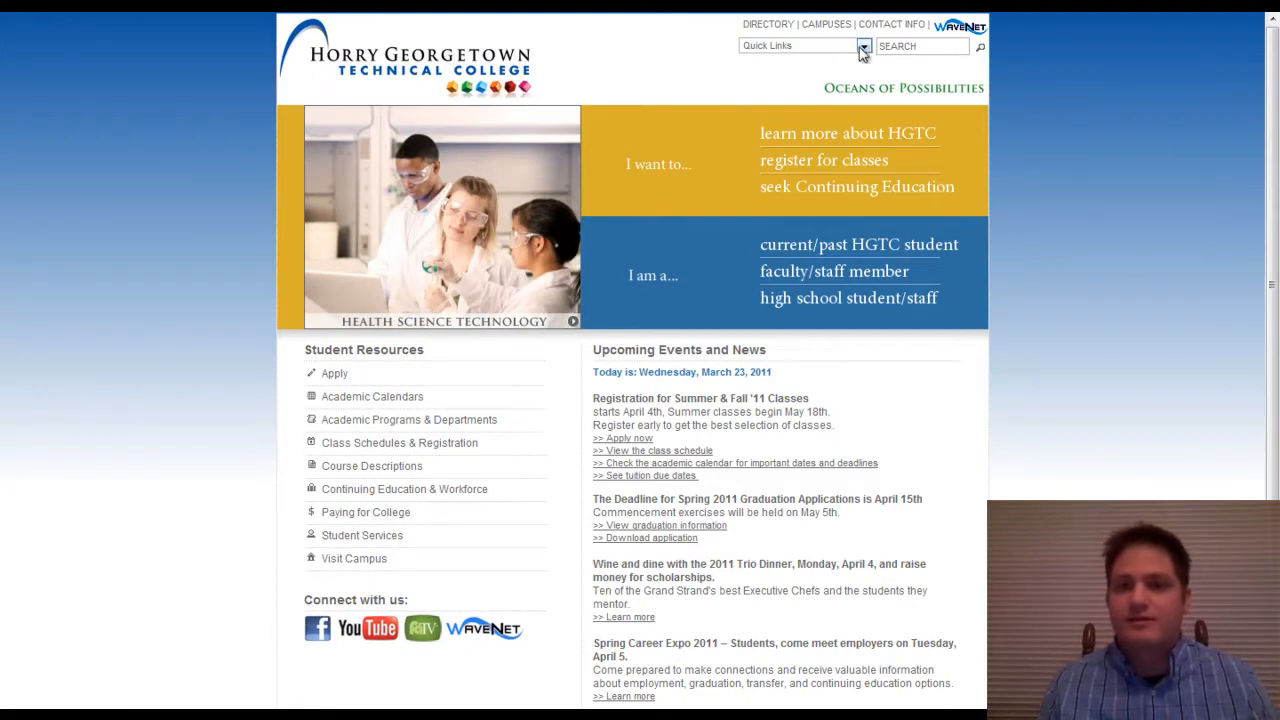
Reach the Library page through the Quick Links dropdown on the HGTC homepage
left_click(862, 46)
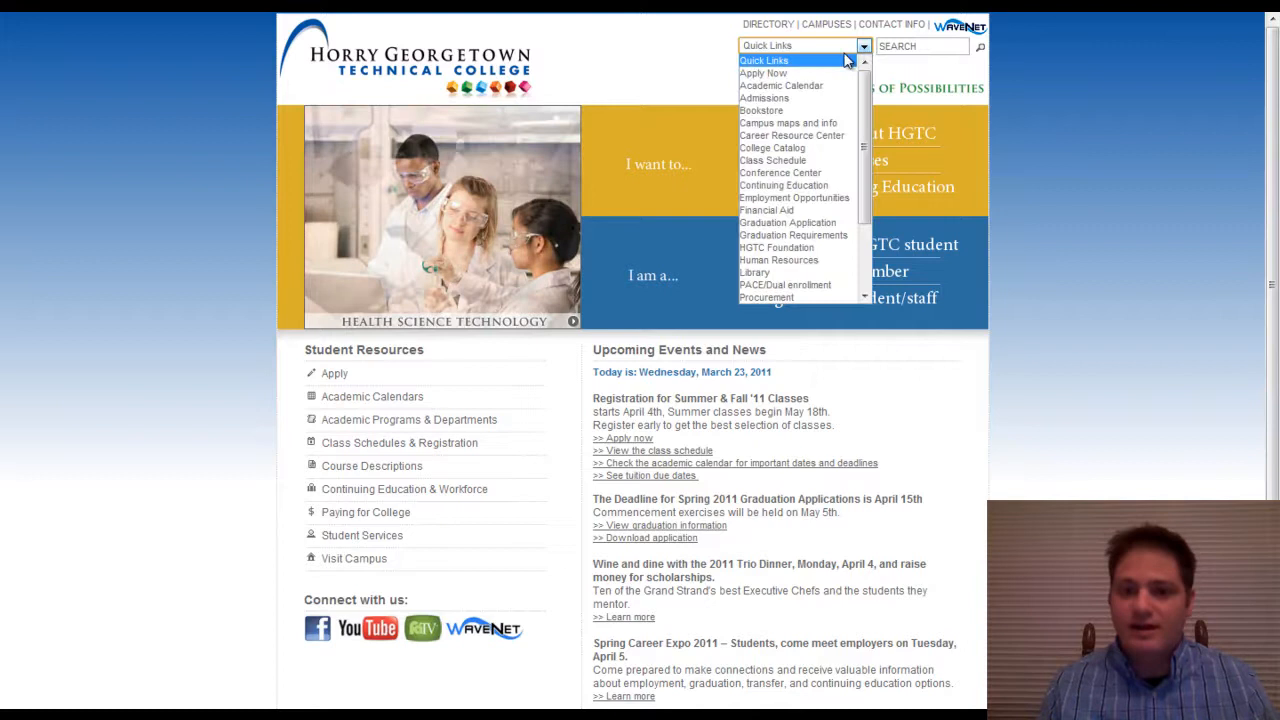
mouse_move(784, 284)
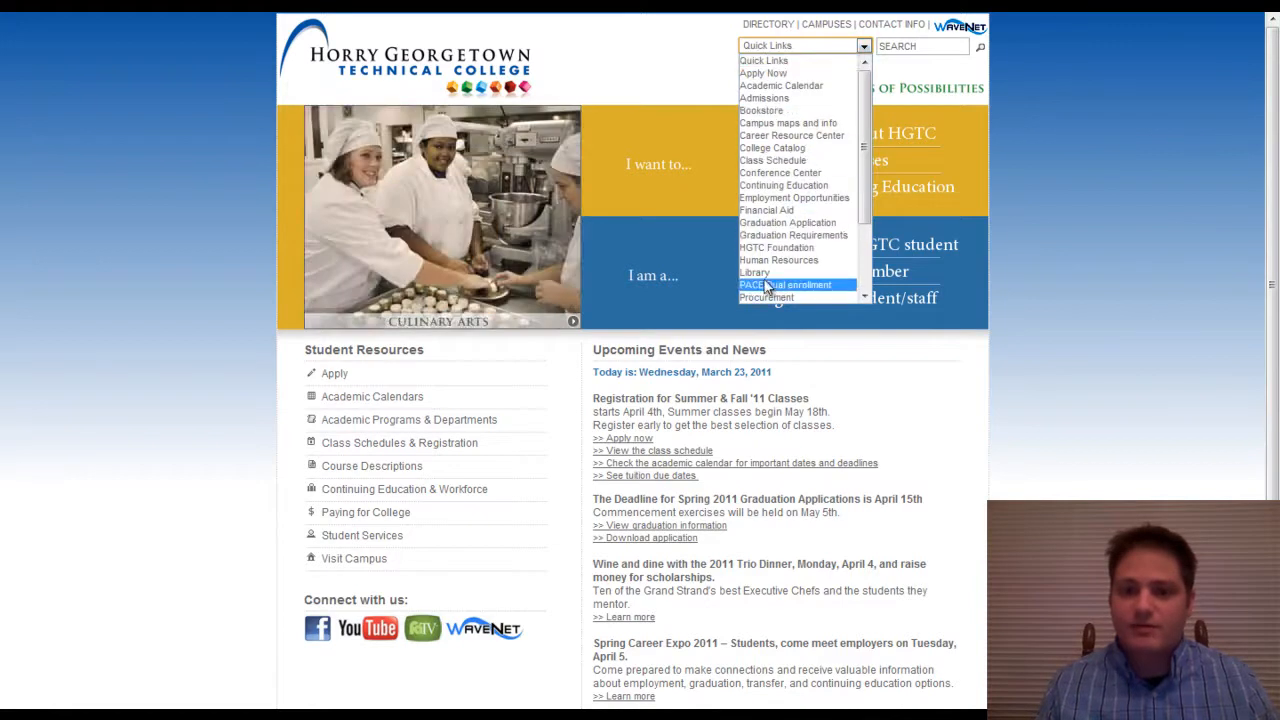
left_click(754, 272)
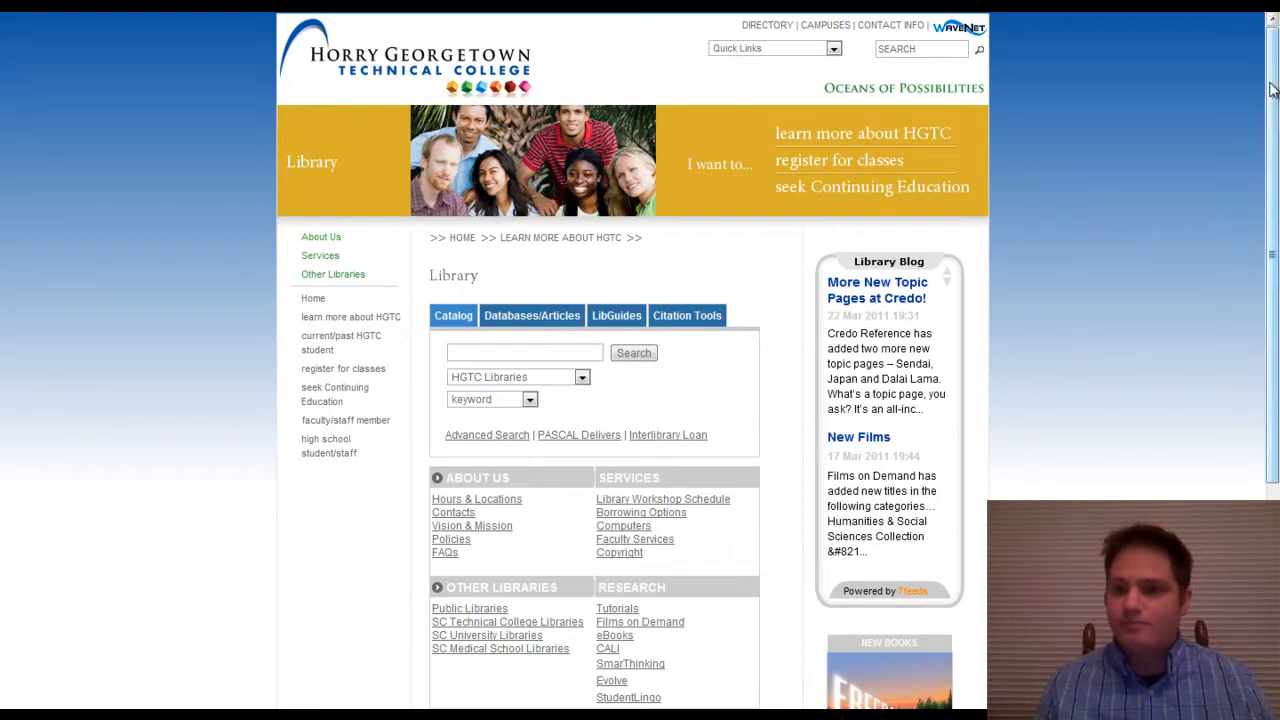
scroll("down", 3)
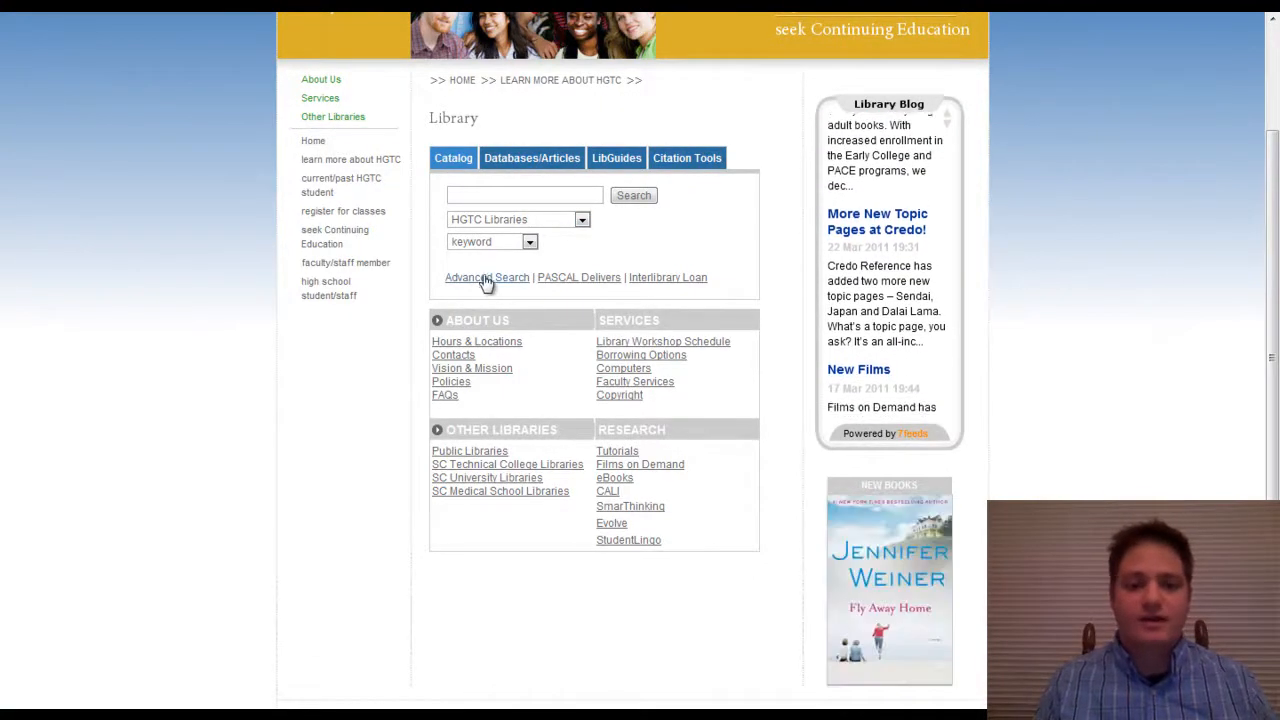
Bring up Advanced Search and switch its second row from author to keyword
left_click(488, 276)
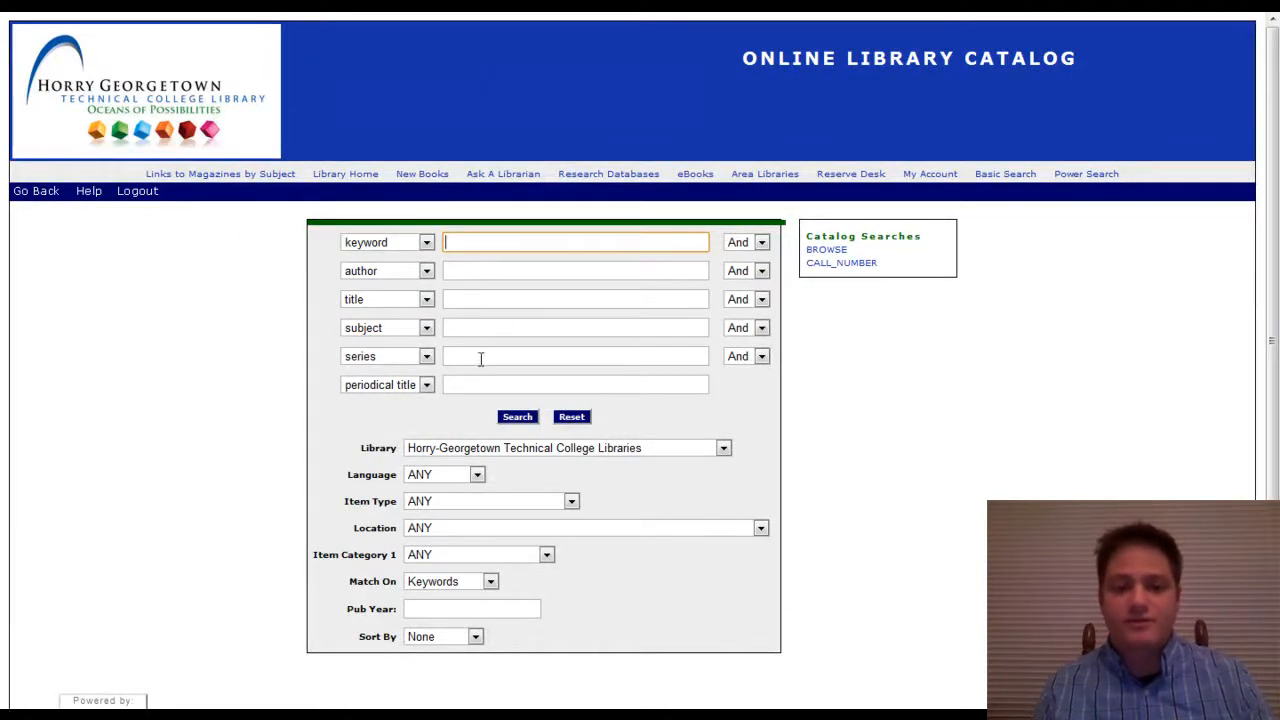
mouse_move(722, 444)
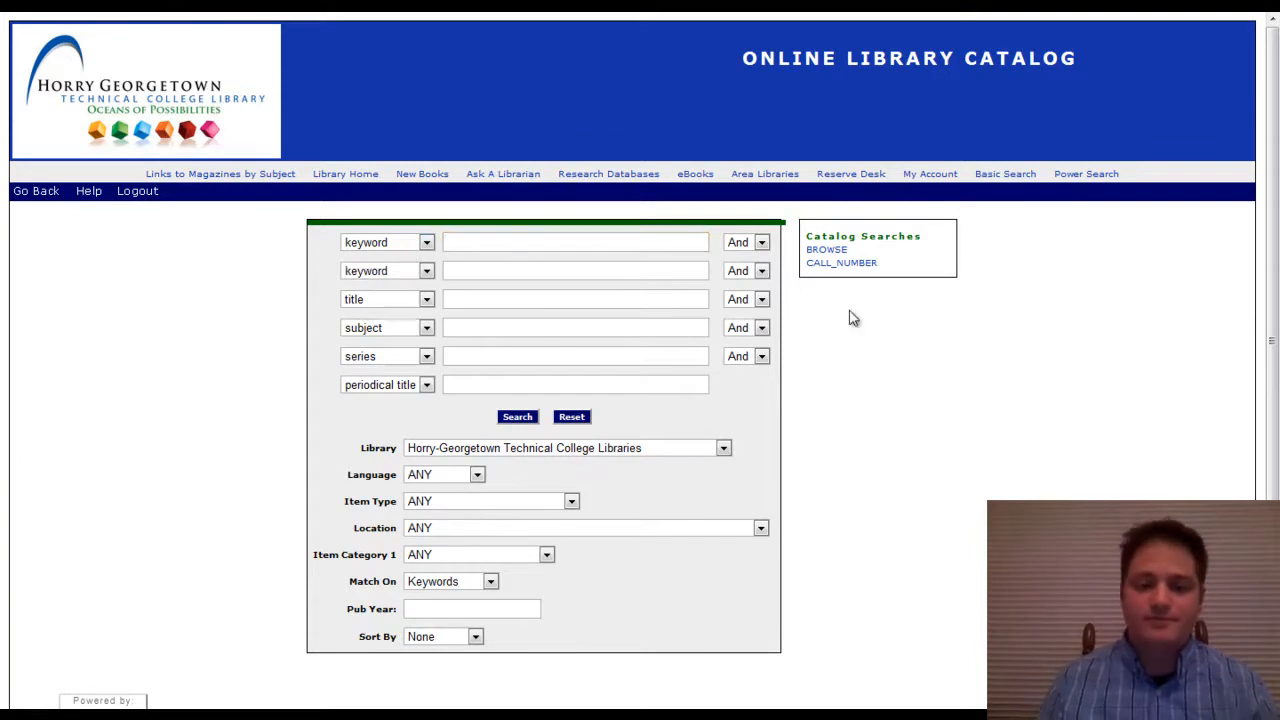
left_click(576, 242)
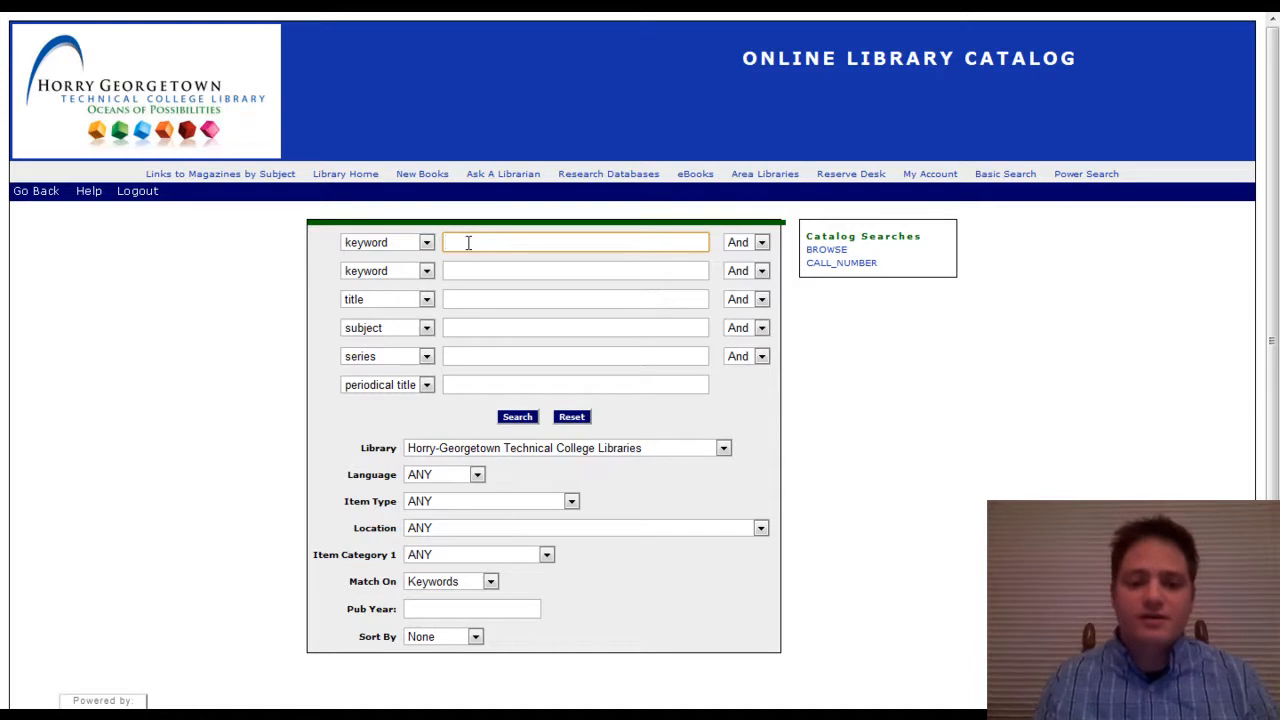
Keep Horry-Georgetown as library, enter keywords animal and therapy, and limit Item Type to Book
left_click(720, 448)
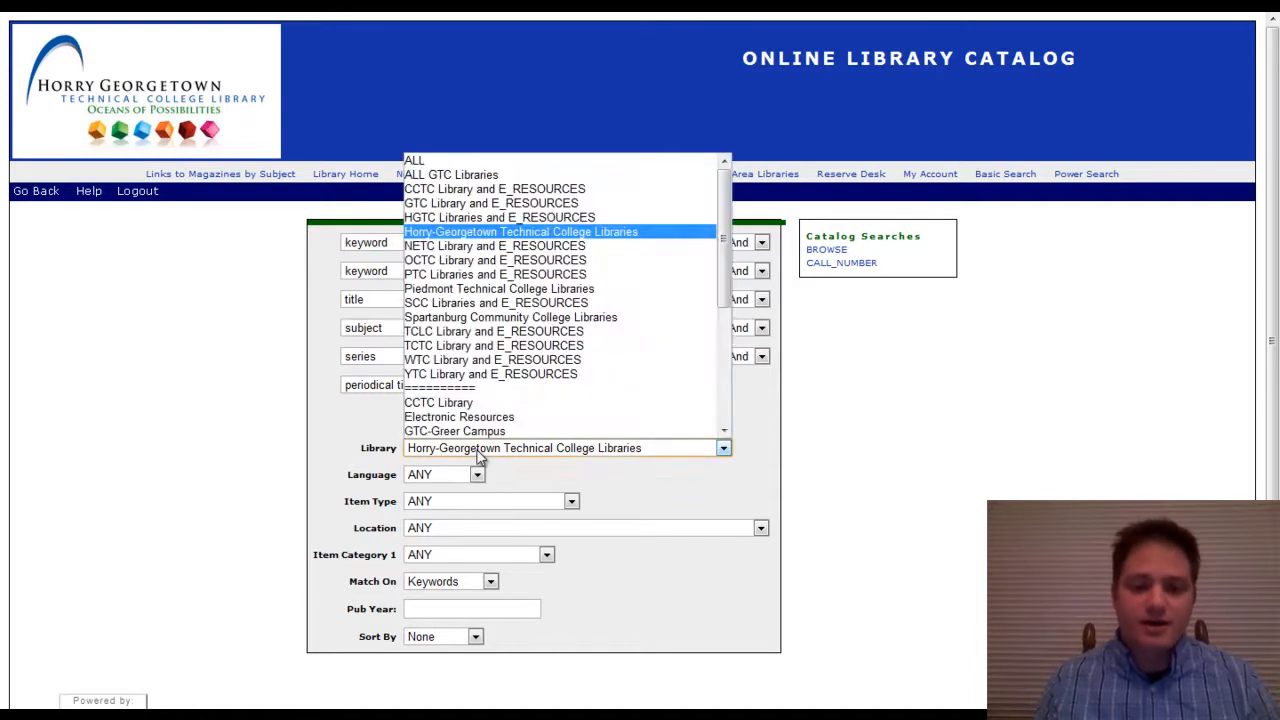
left_click(510, 232)
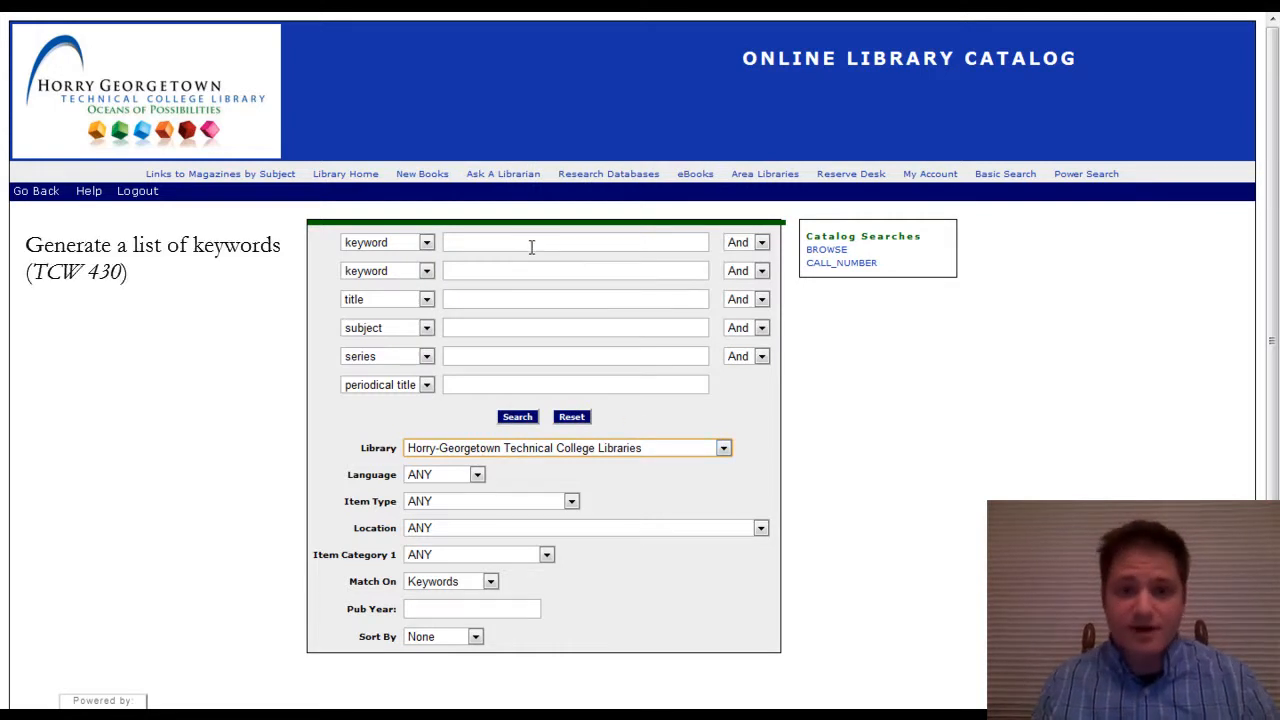
left_click(576, 242)
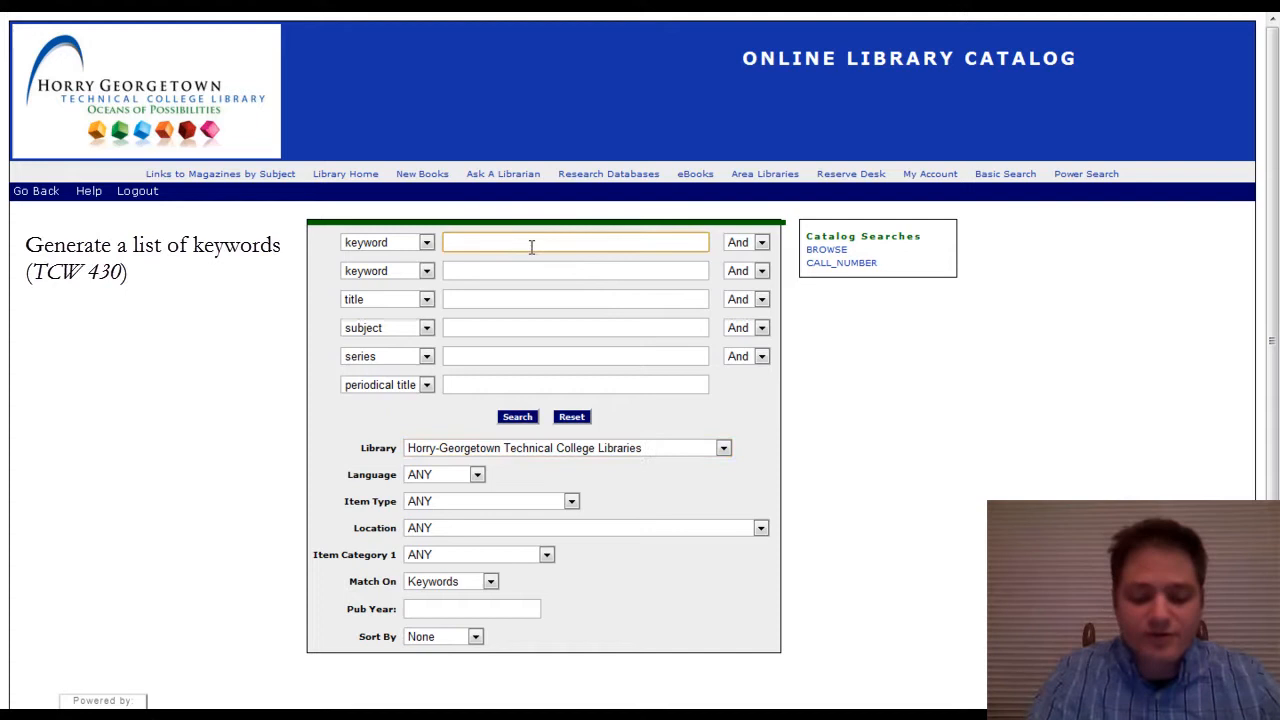
type("animal")
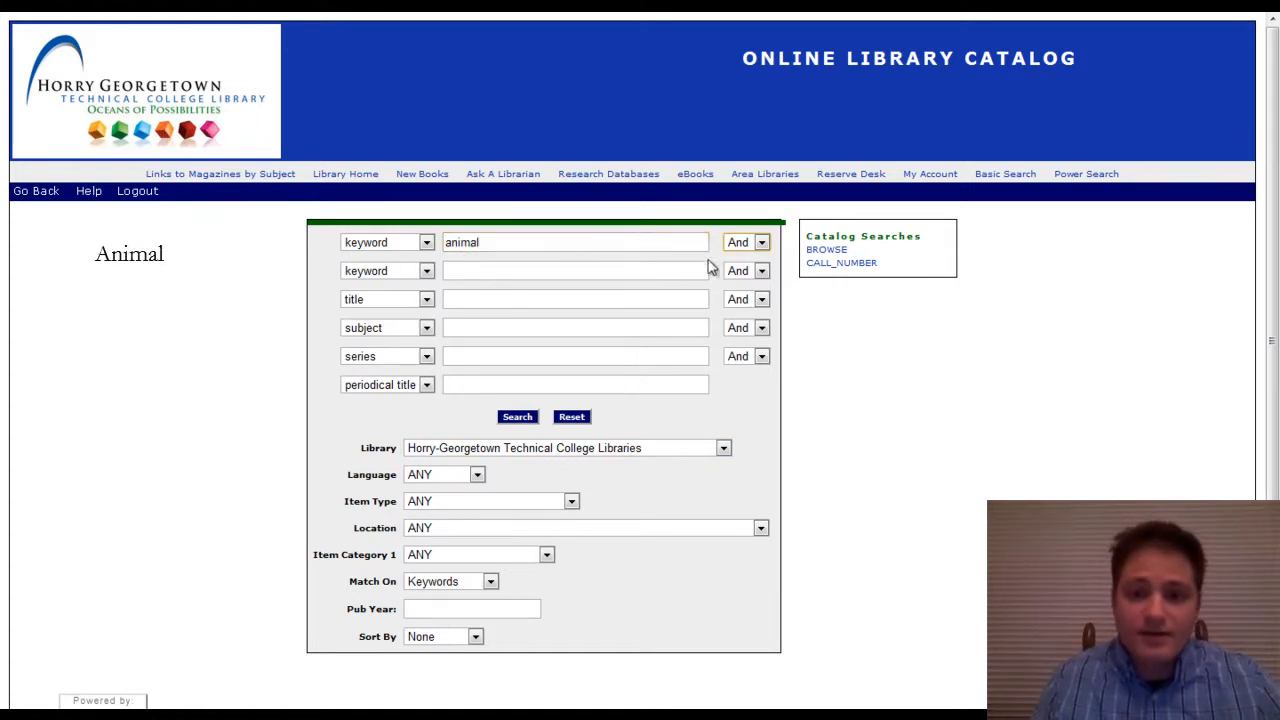
type("therapy")
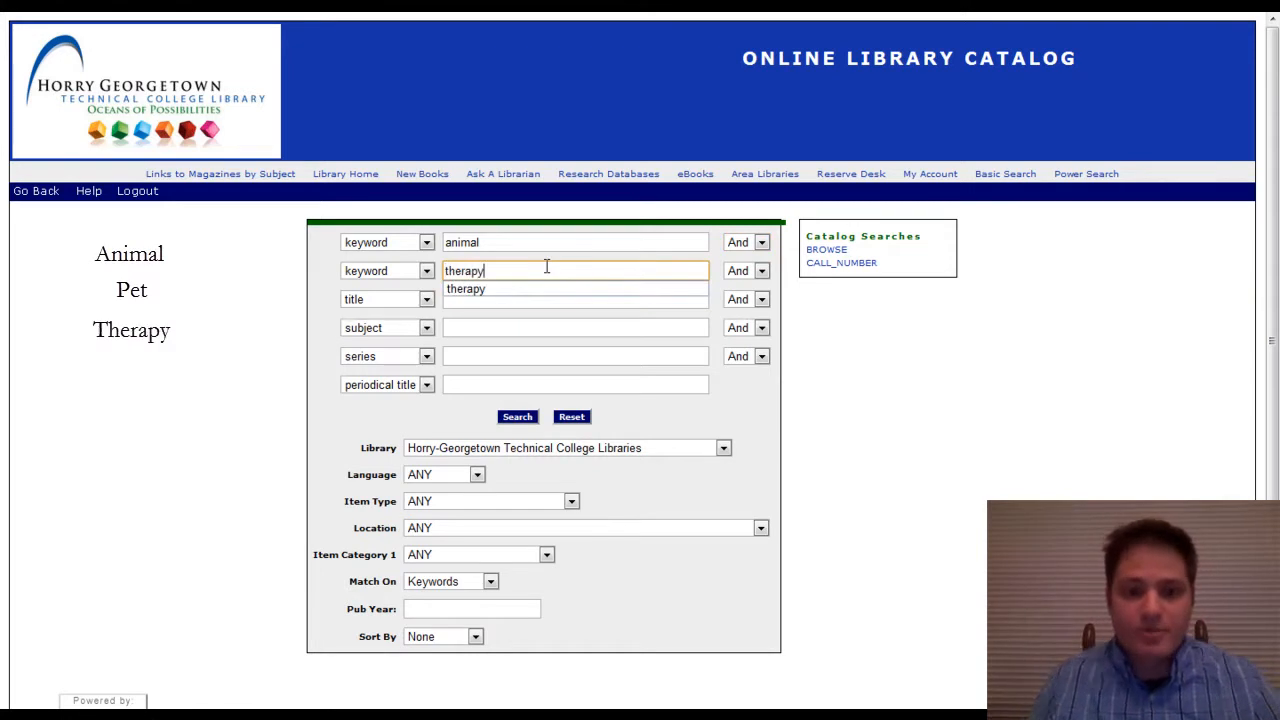
left_click(476, 474)
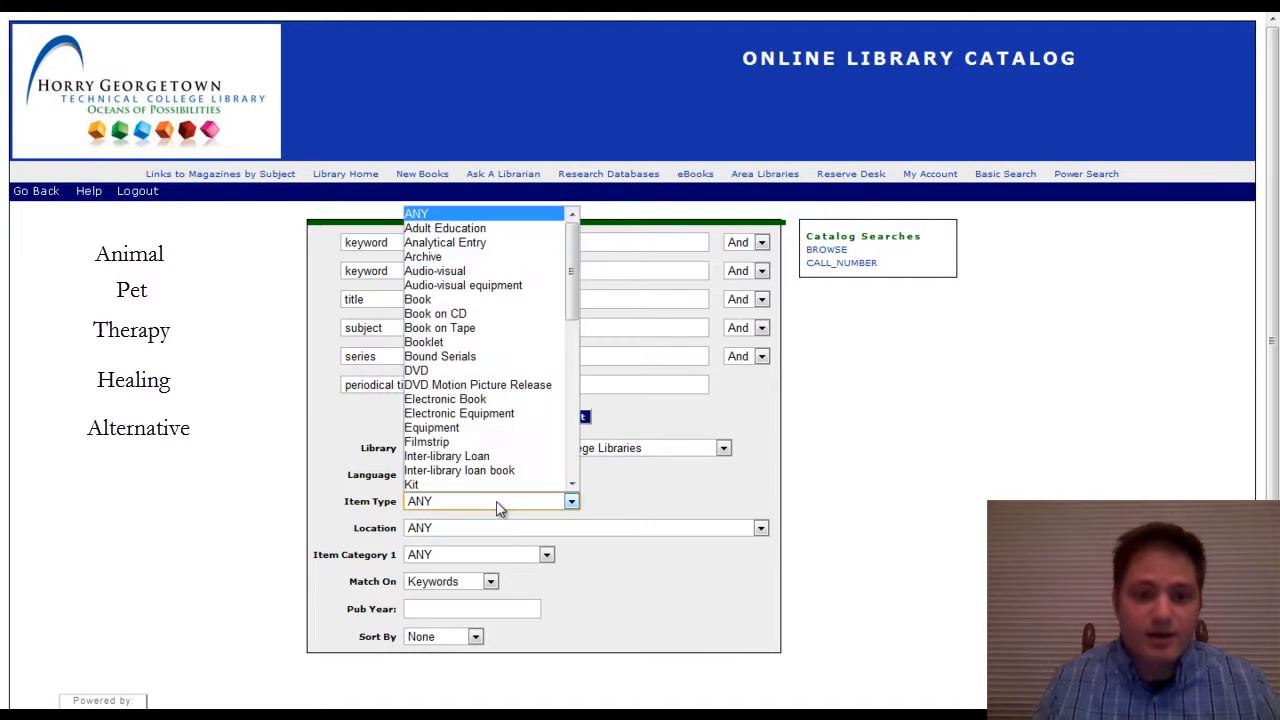
mouse_move(448, 300)
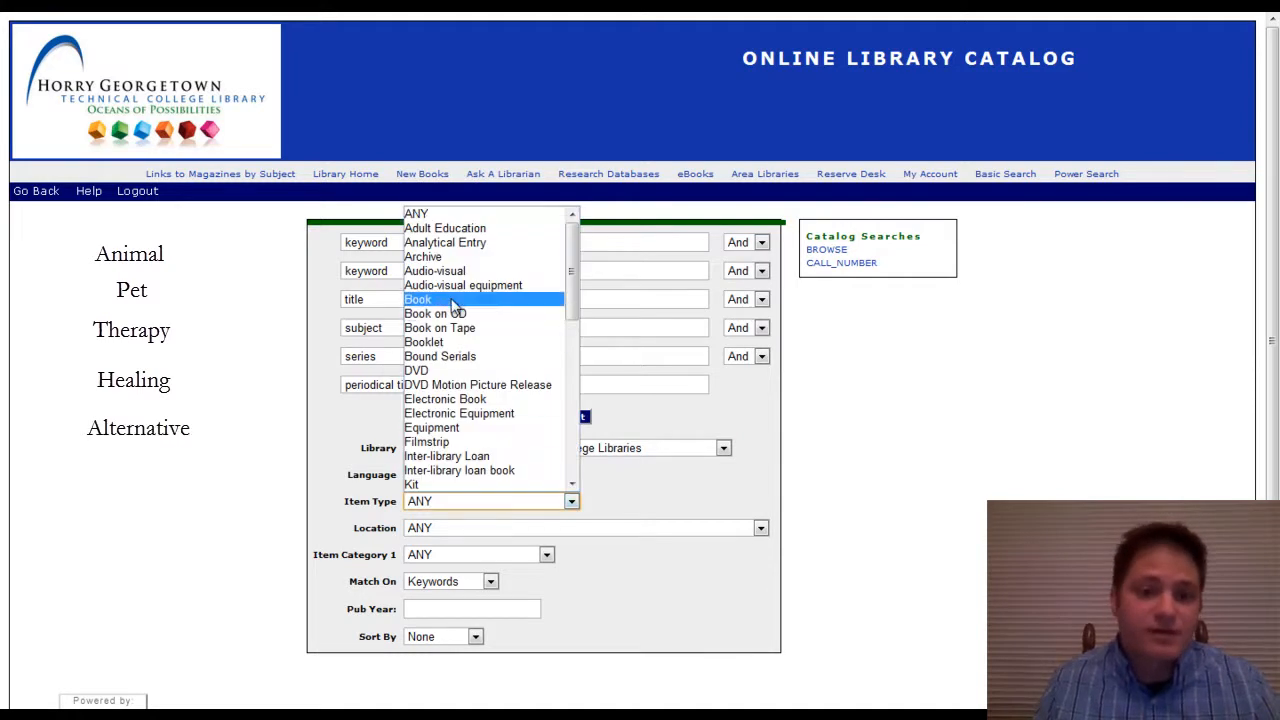
mouse_move(436, 252)
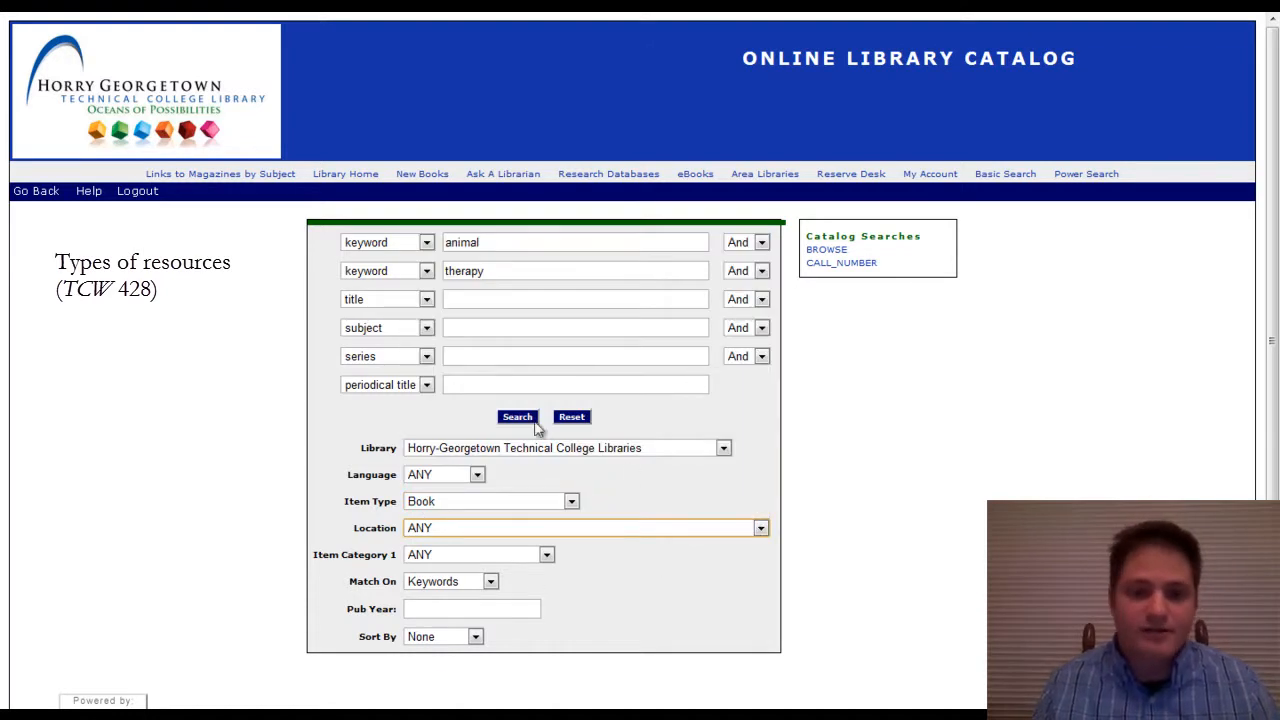
left_click(516, 416)
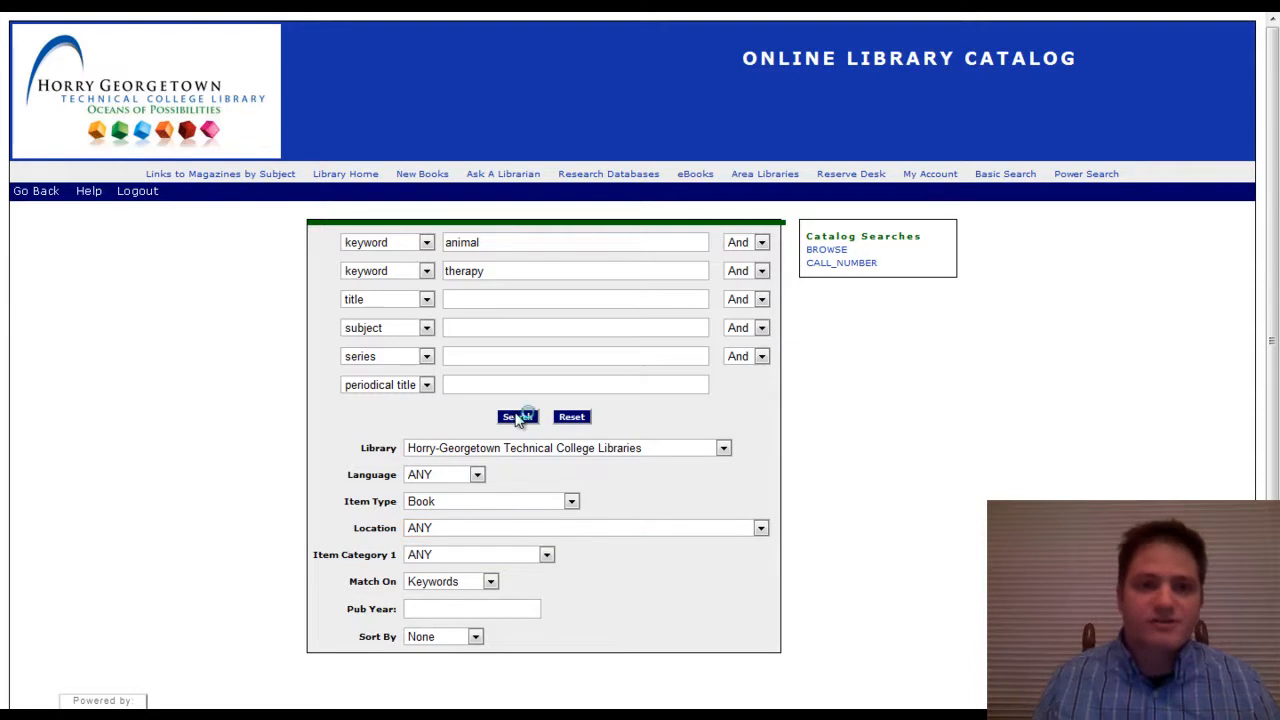
Run the animal and therapy book search, returning four matching titles
left_click(516, 416)
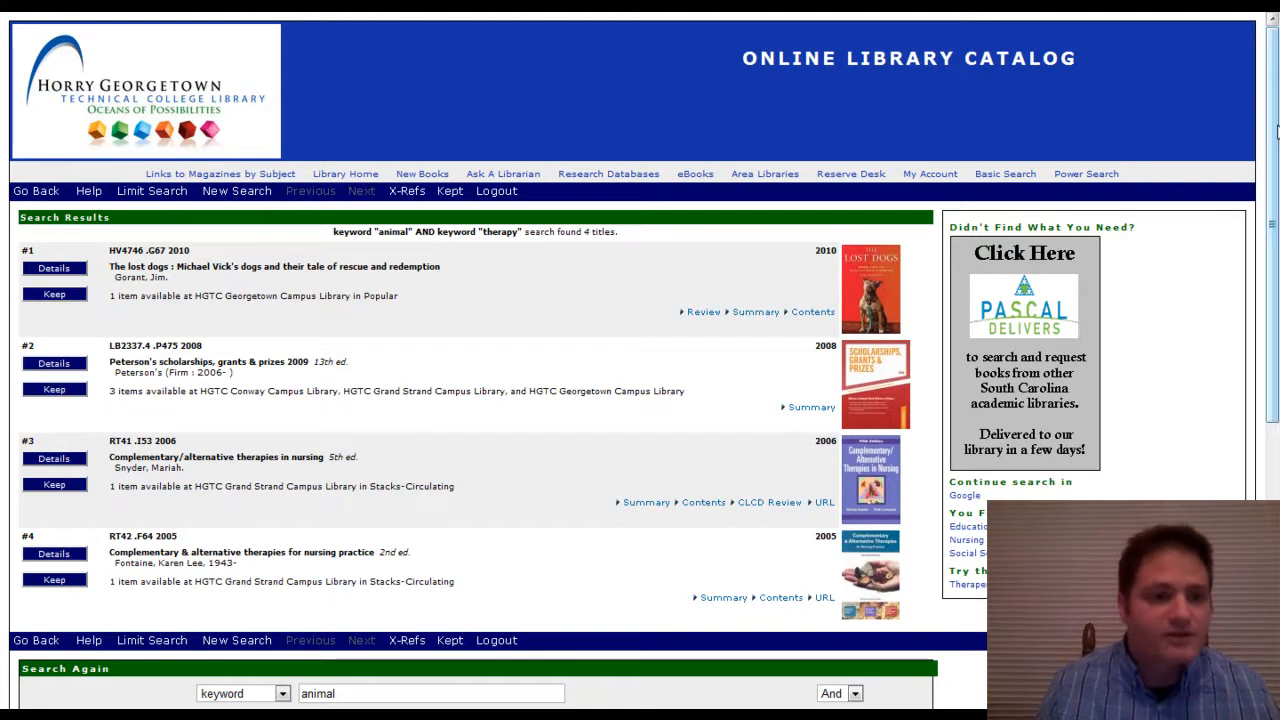
mouse_move(444, 276)
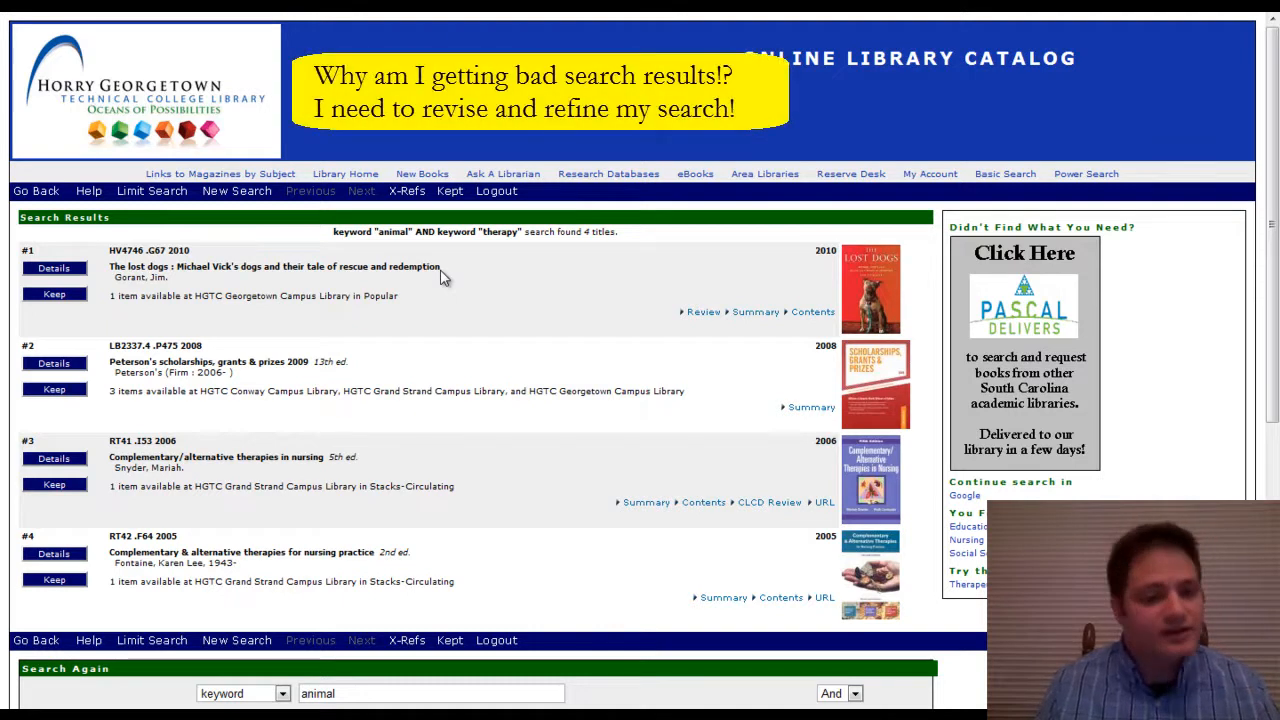
mouse_move(436, 288)
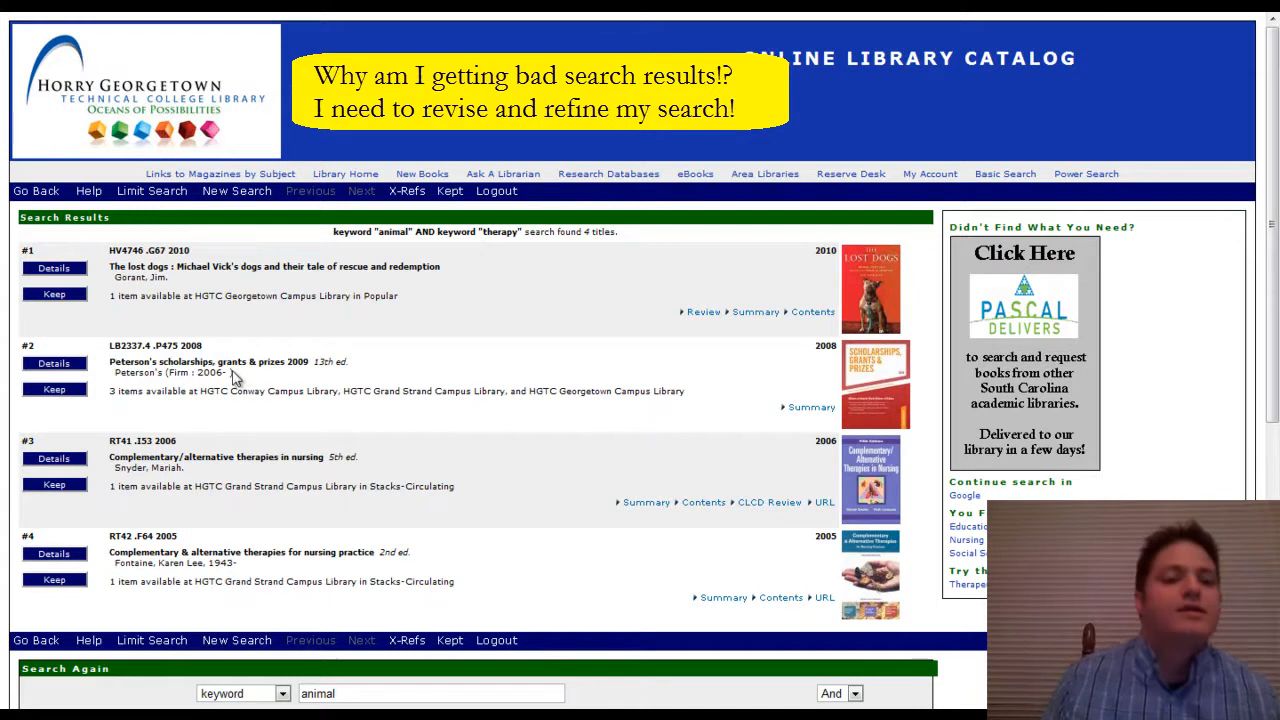
mouse_move(284, 420)
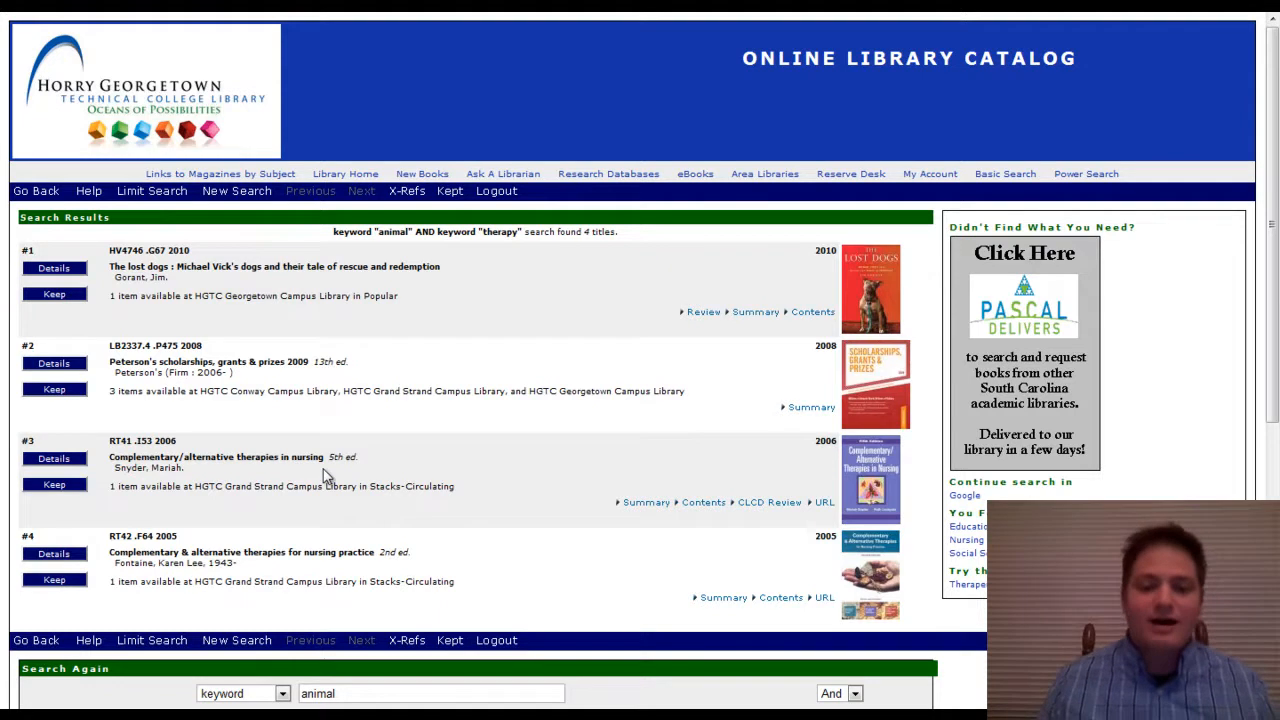
mouse_move(704, 502)
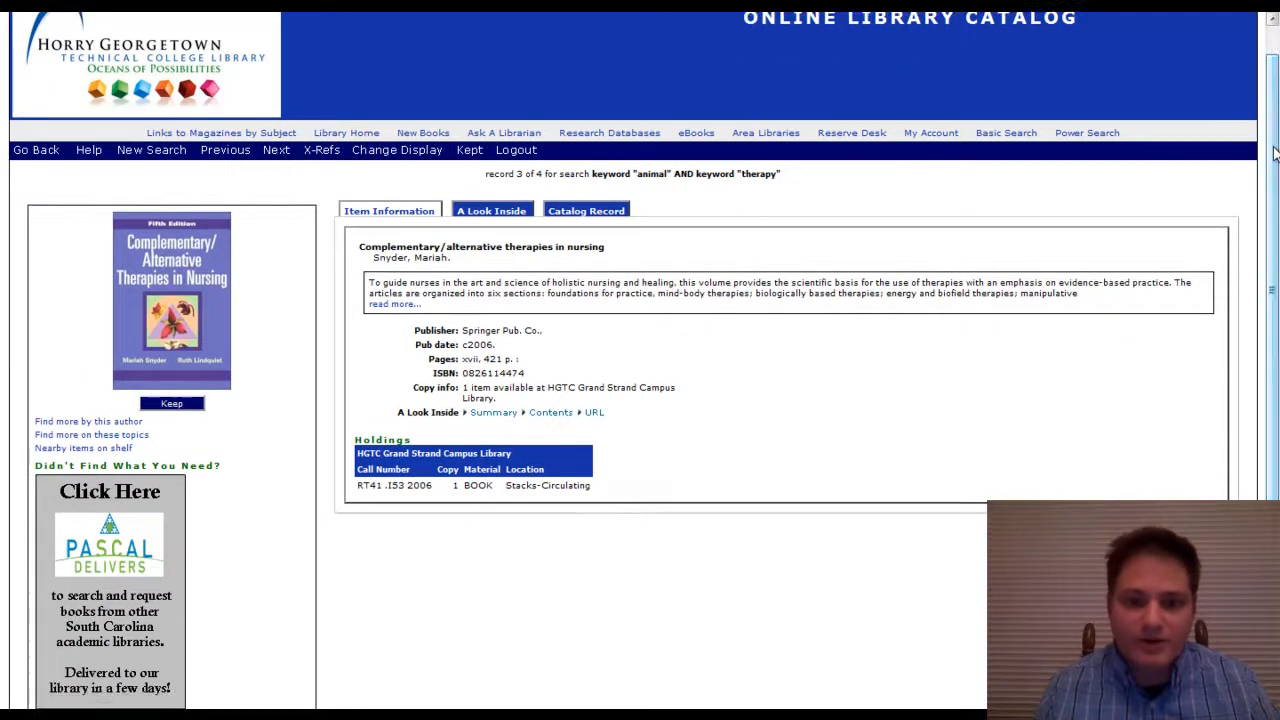
Show A Look Inside for Complementary/alternative therapies in nursing, with summary and contents
left_click(492, 210)
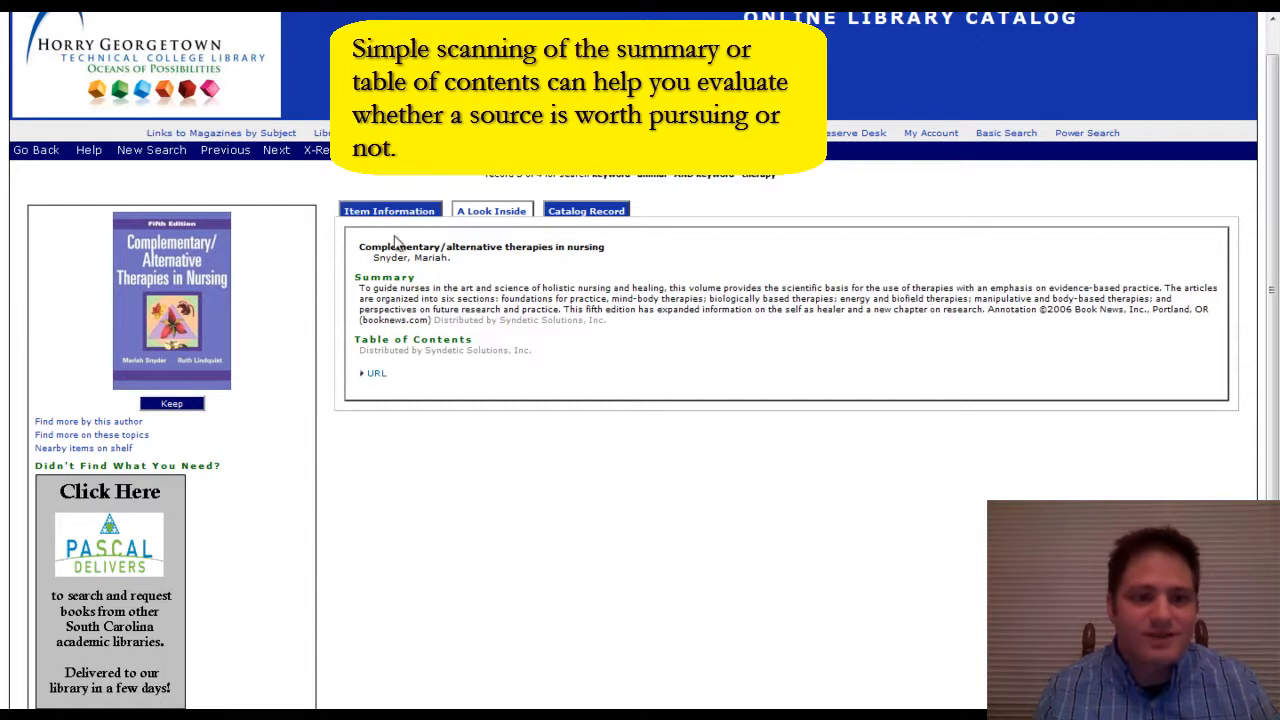
mouse_move(210, 150)
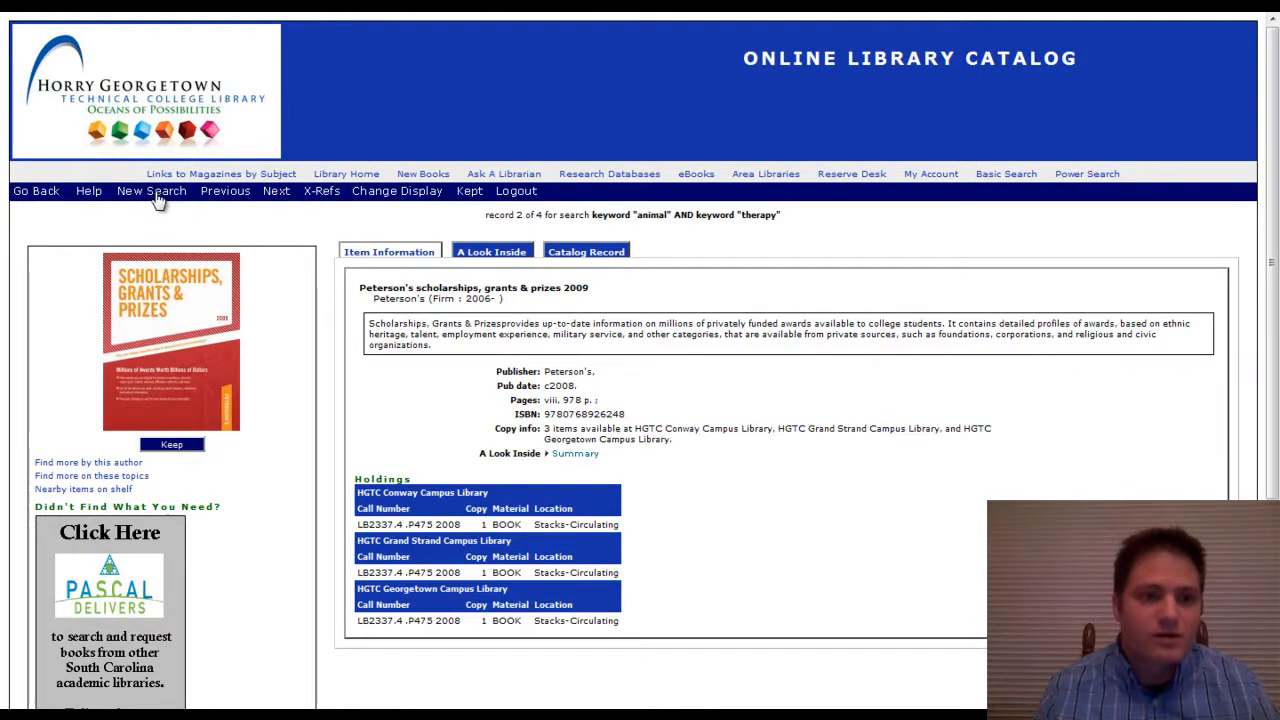
mouse_move(322, 204)
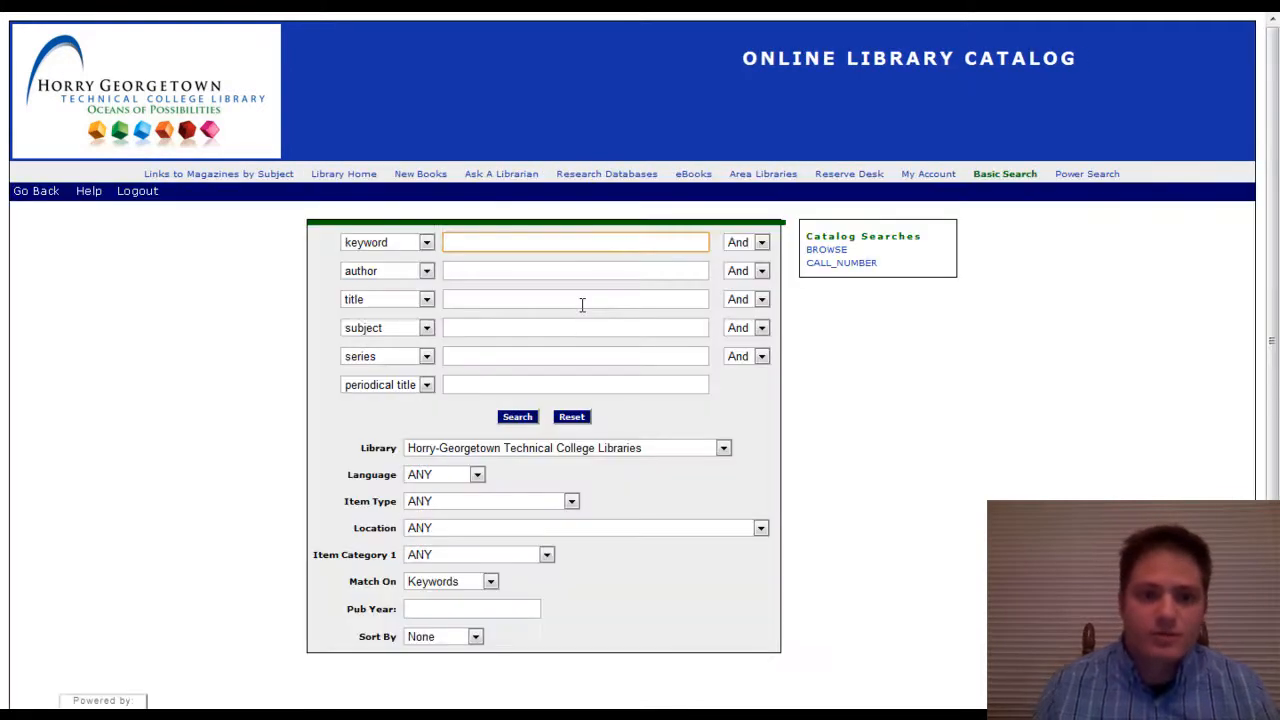
mouse_move(1276, 248)
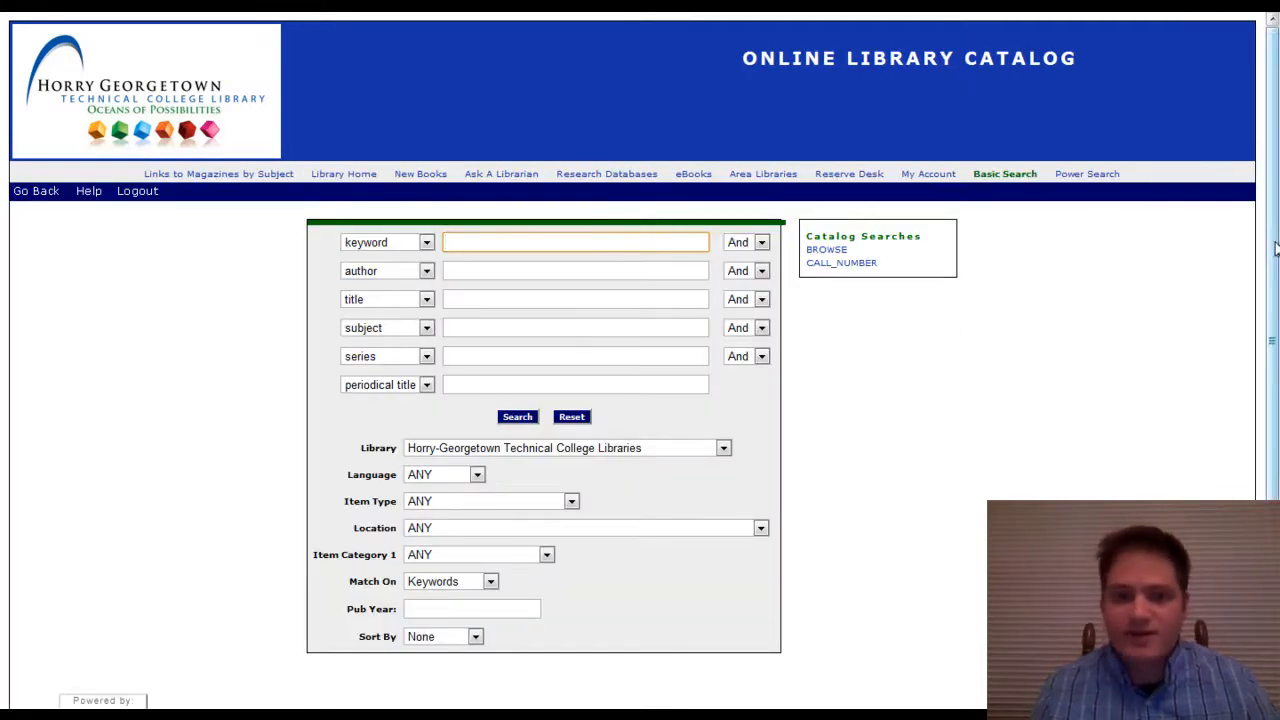
Run a Basic Search for keywords pet and therapy, which finds no matches
scroll("down", 3)
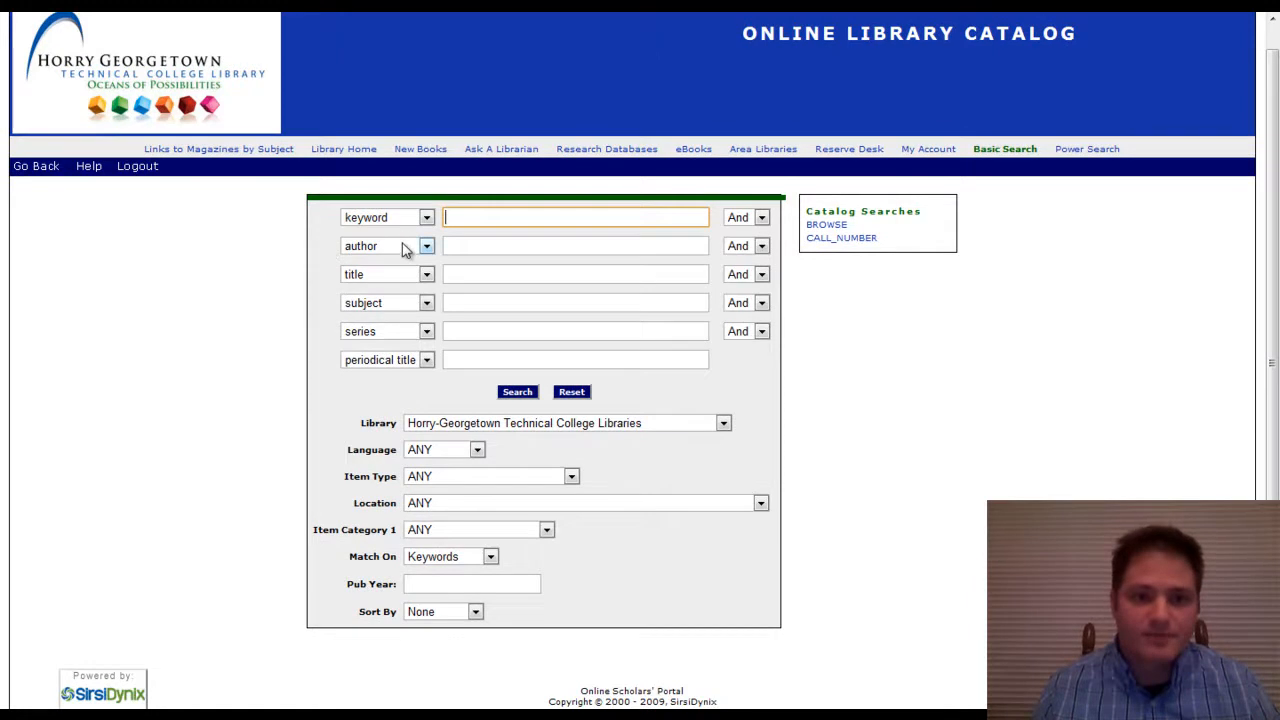
left_click(422, 246)
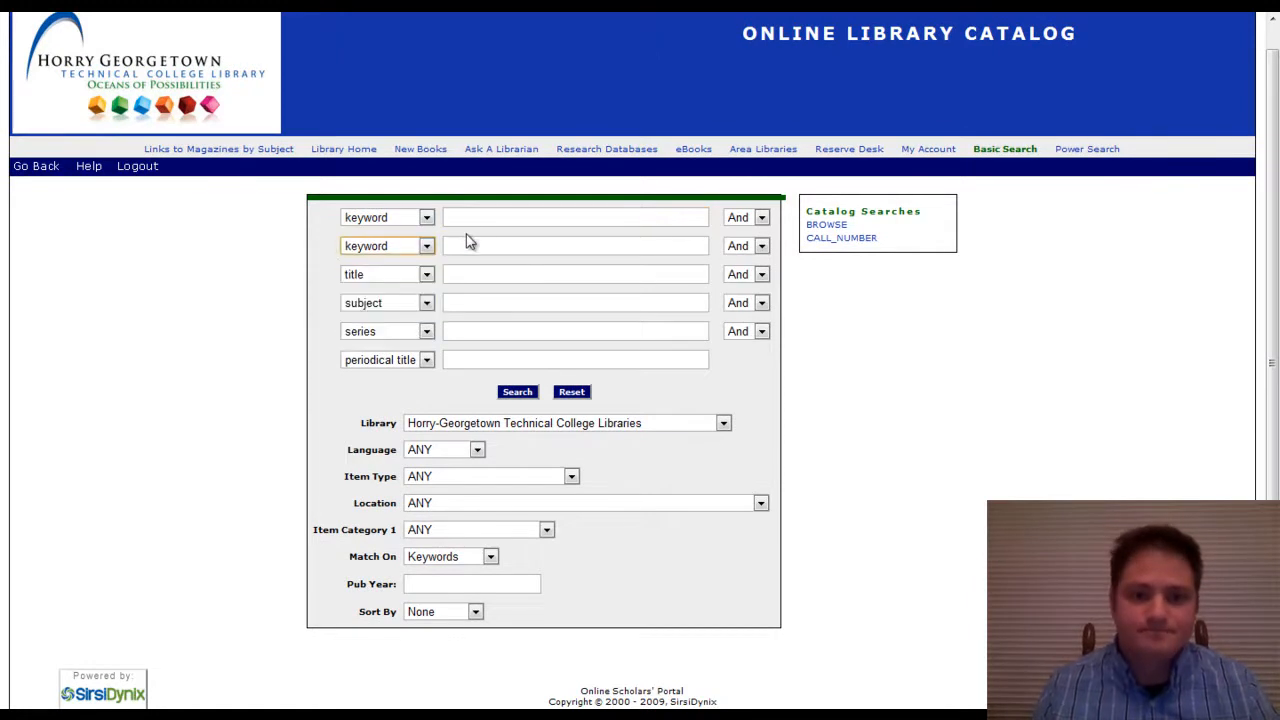
left_click(572, 216)
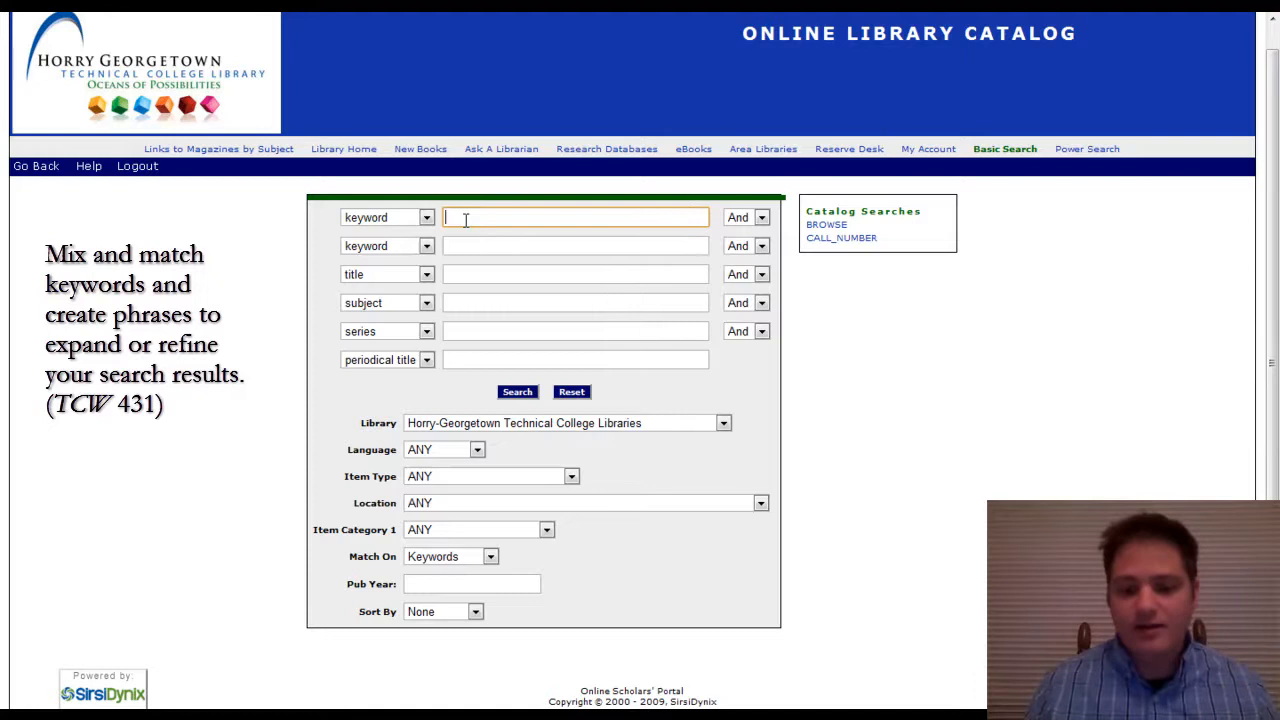
type("pe")
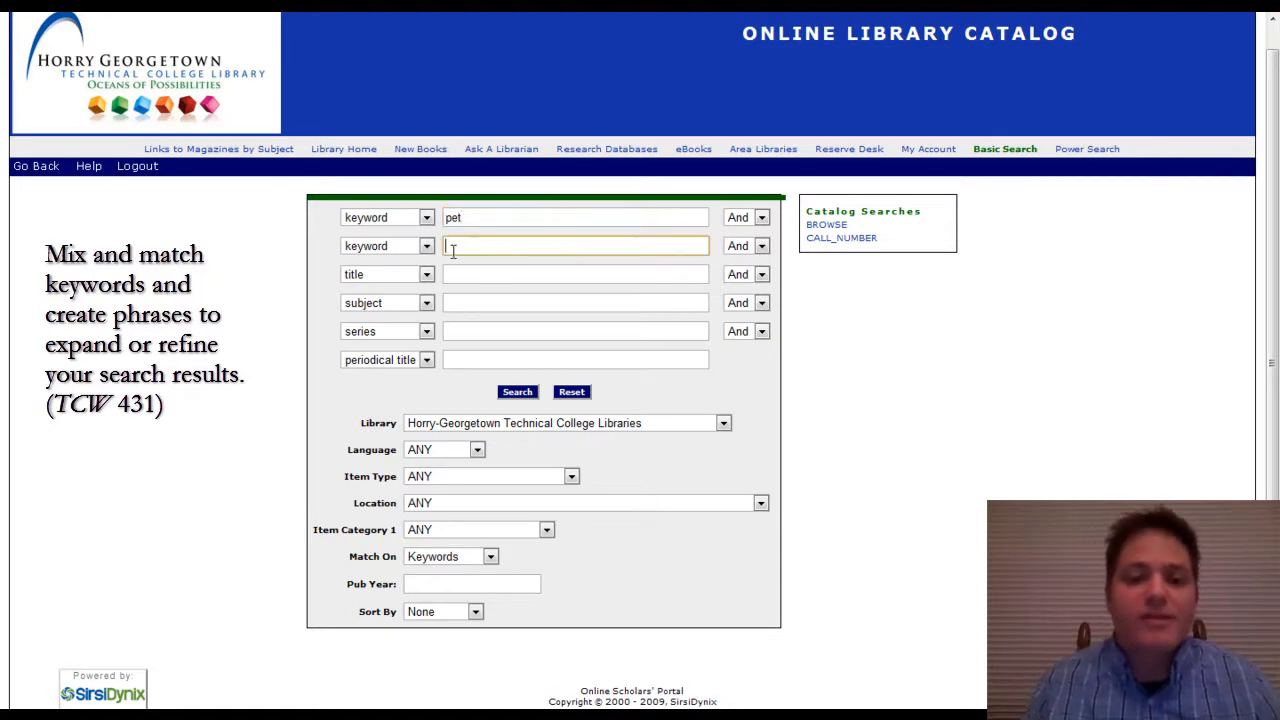
type("therapy")
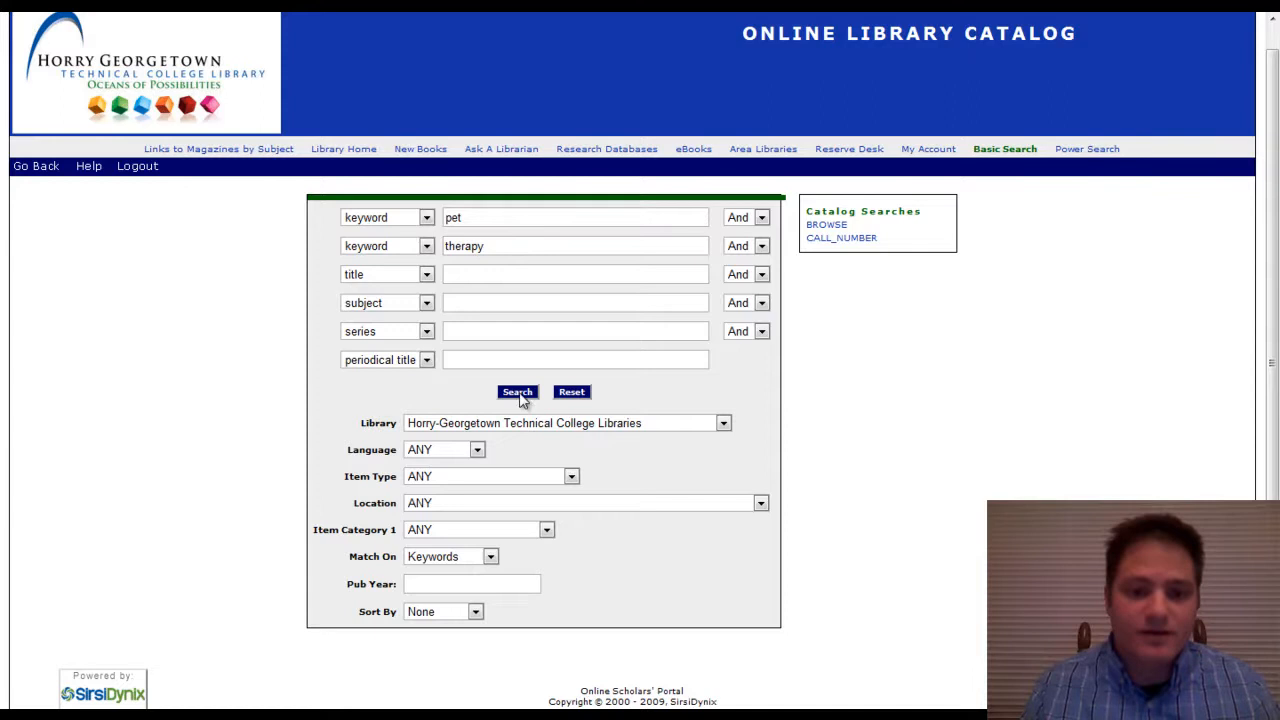
left_click(516, 392)
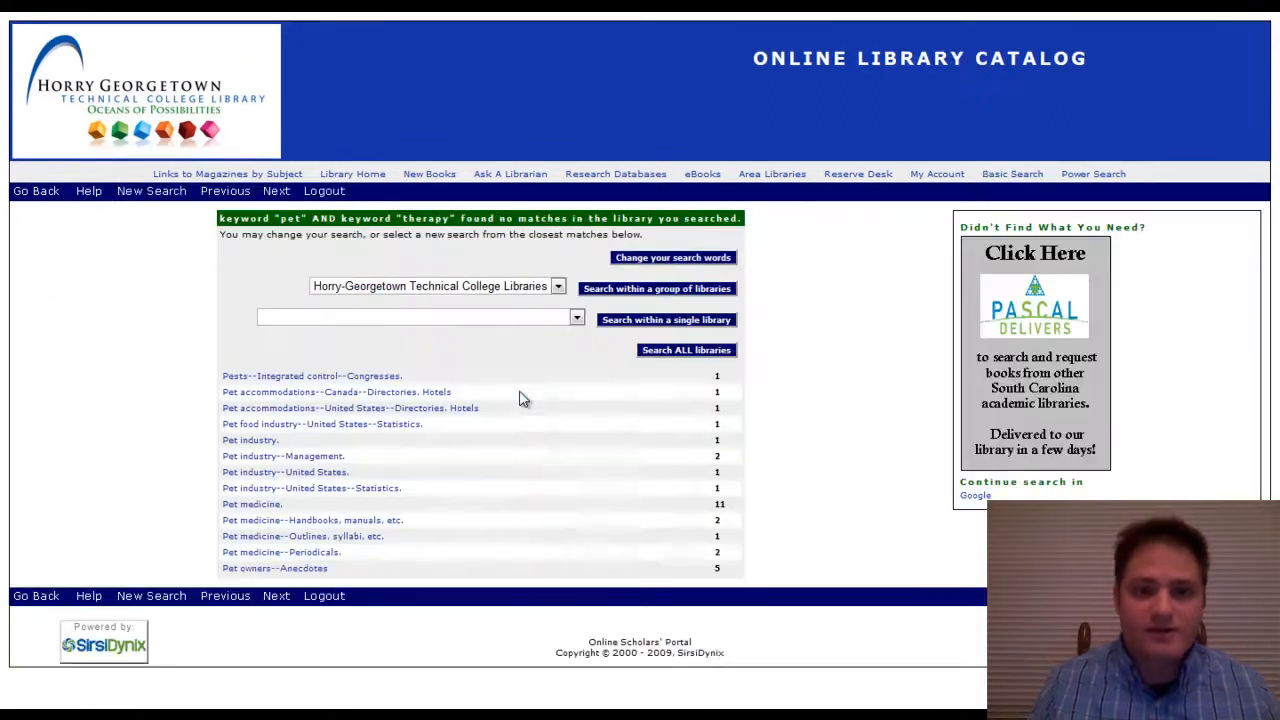
mouse_move(408, 258)
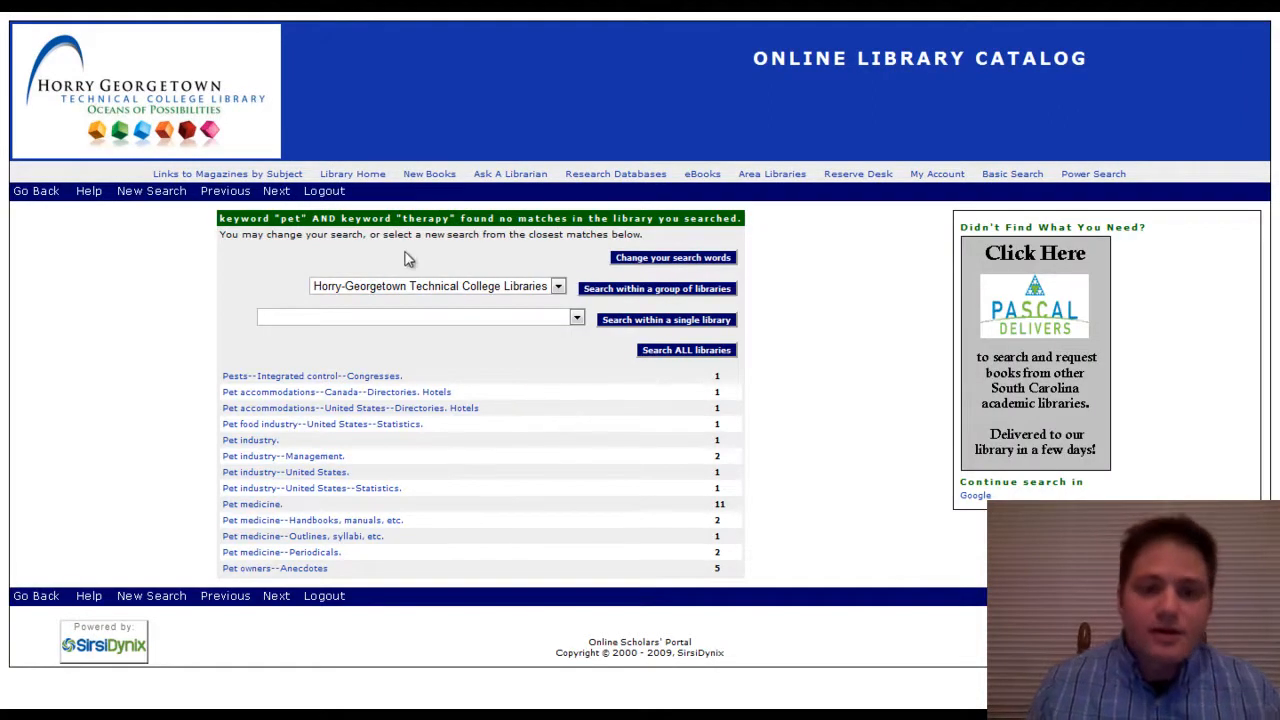
mouse_move(510, 250)
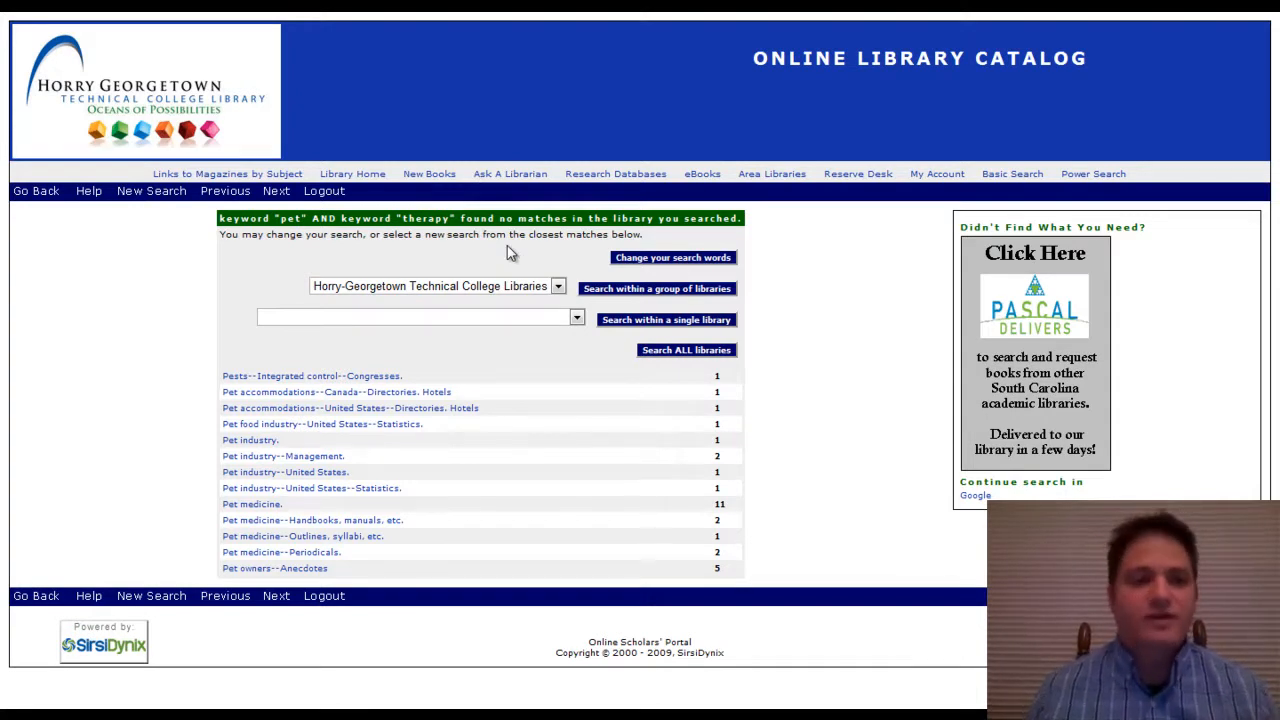
mouse_move(368, 240)
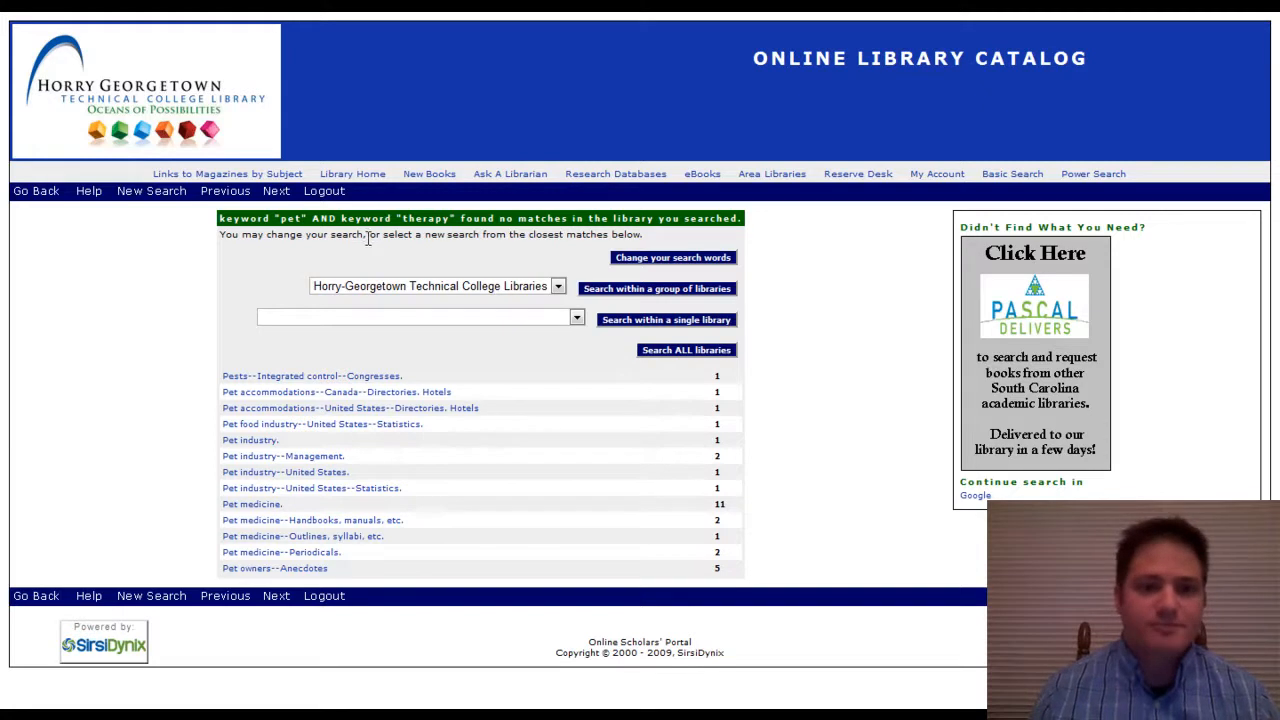
mouse_move(212, 198)
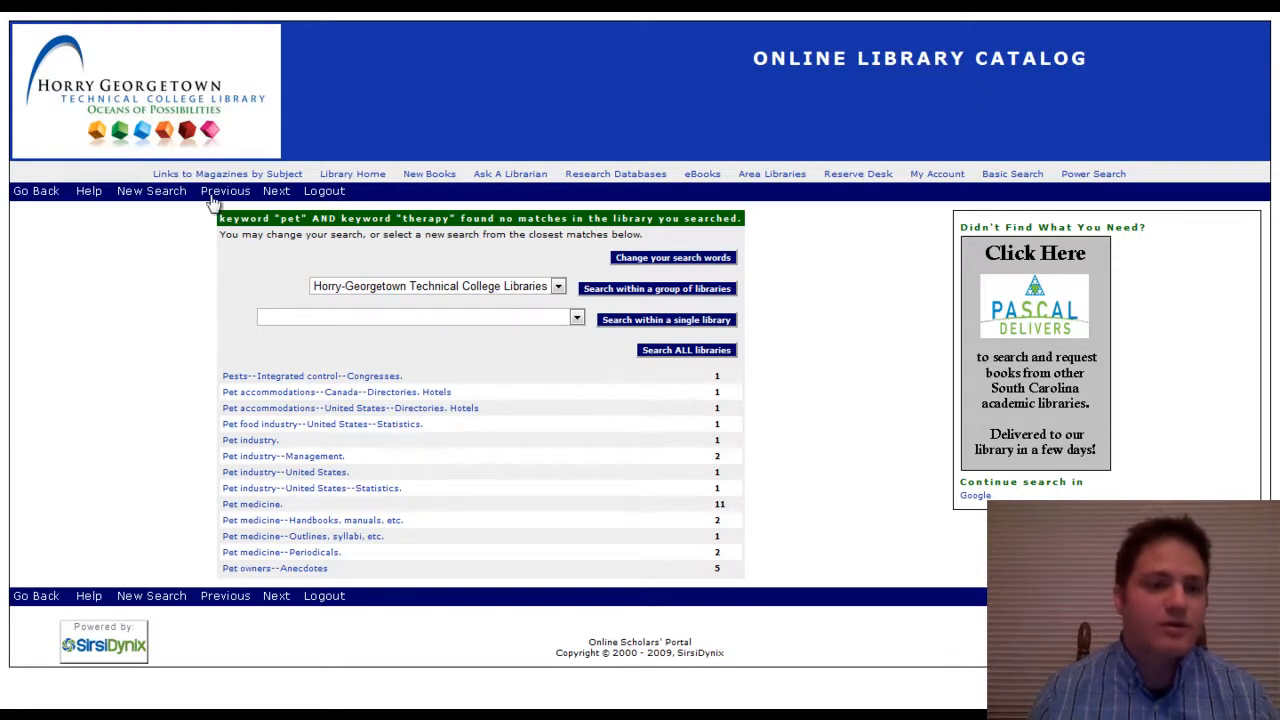
Move back to earlier suggested subject headings, showing Pesticides and Pests
left_click(224, 192)
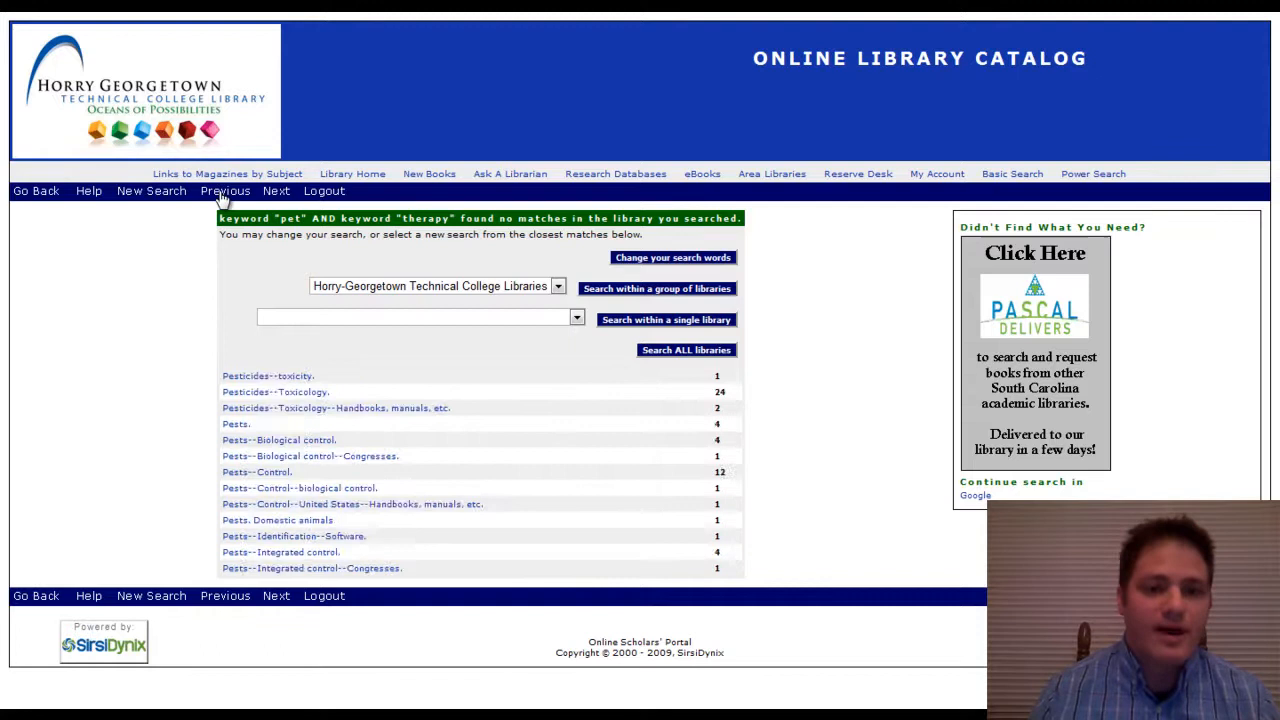
mouse_move(136, 198)
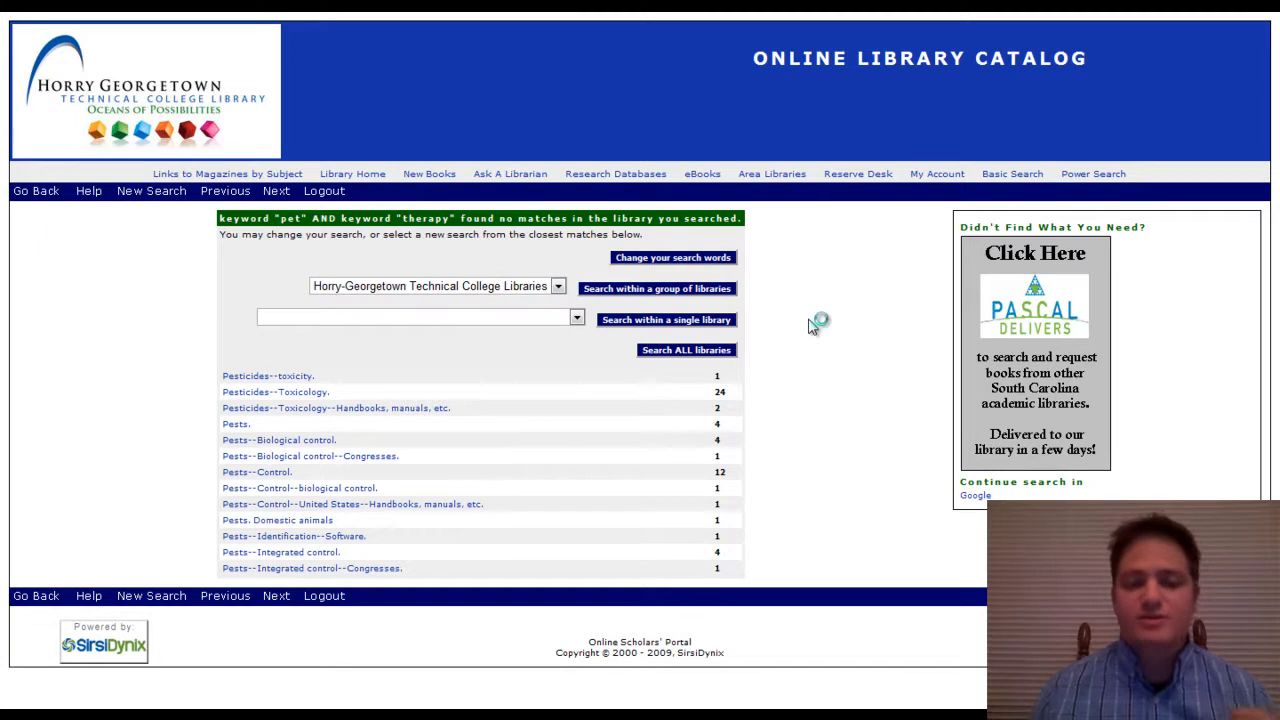
mouse_move(516, 288)
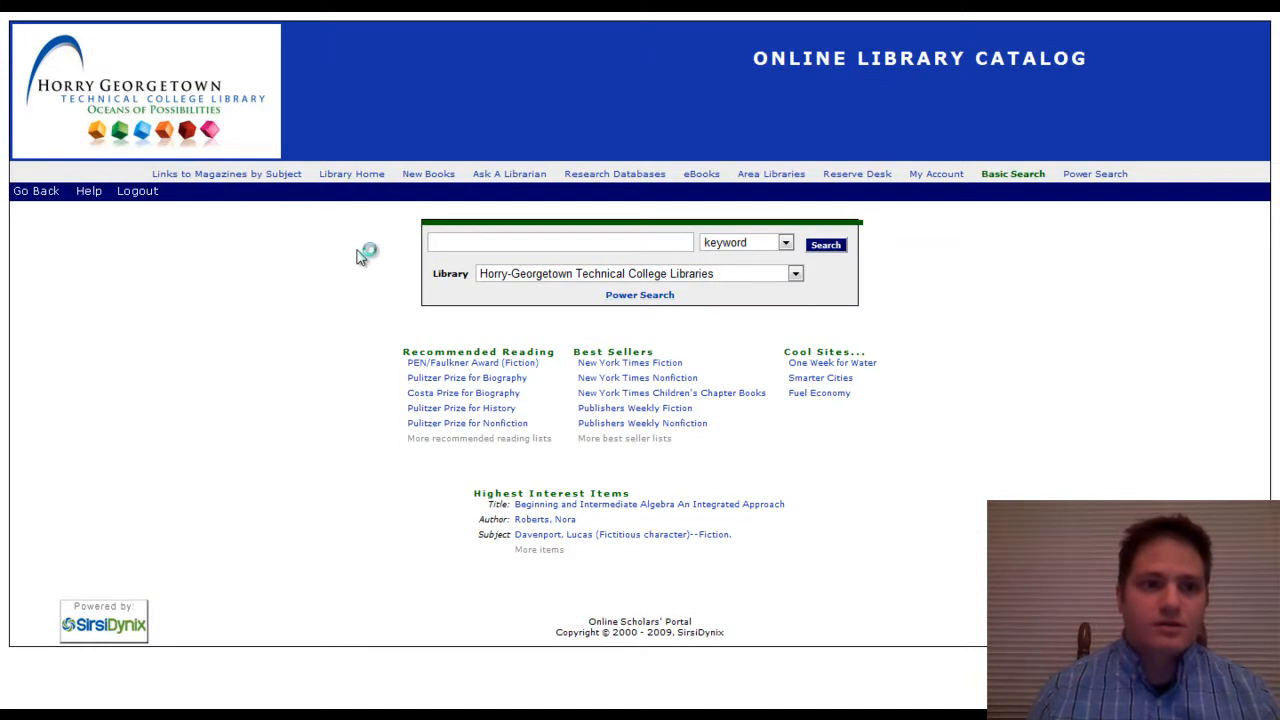
Search the exact phrase "pet therapy" in quotes, returning 10 titles
left_click(638, 294)
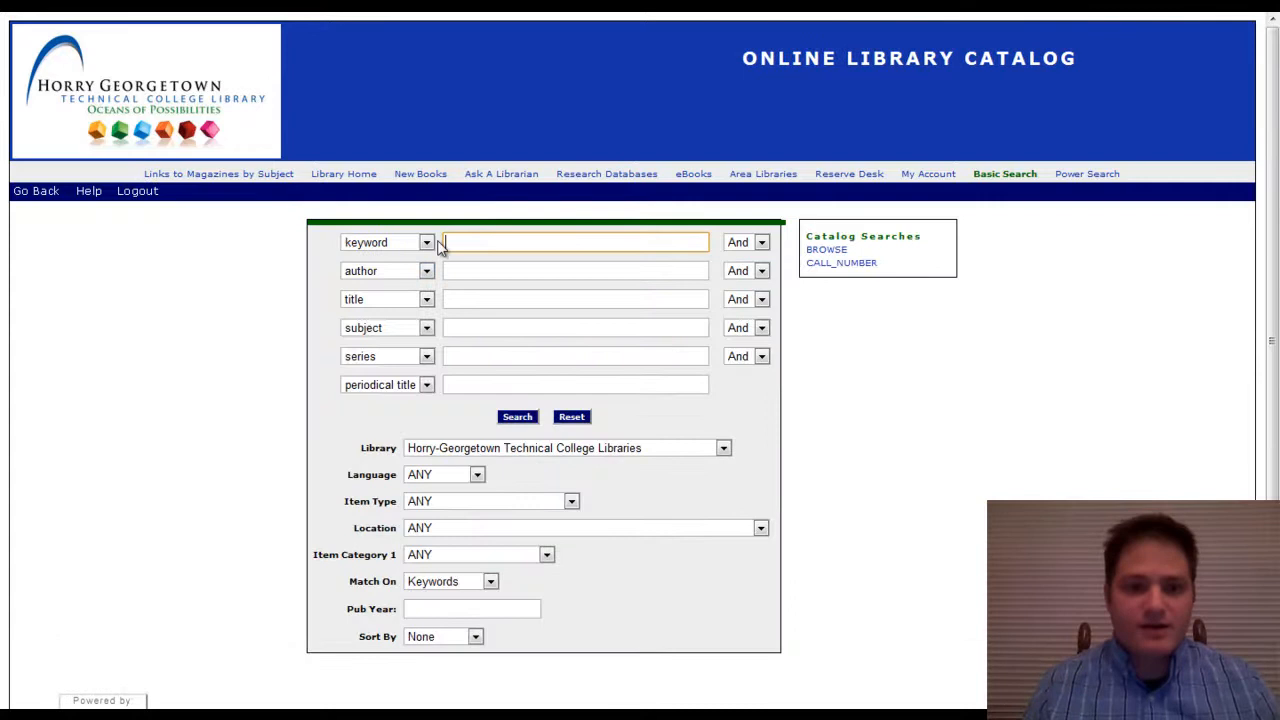
type("\"pet therapy")
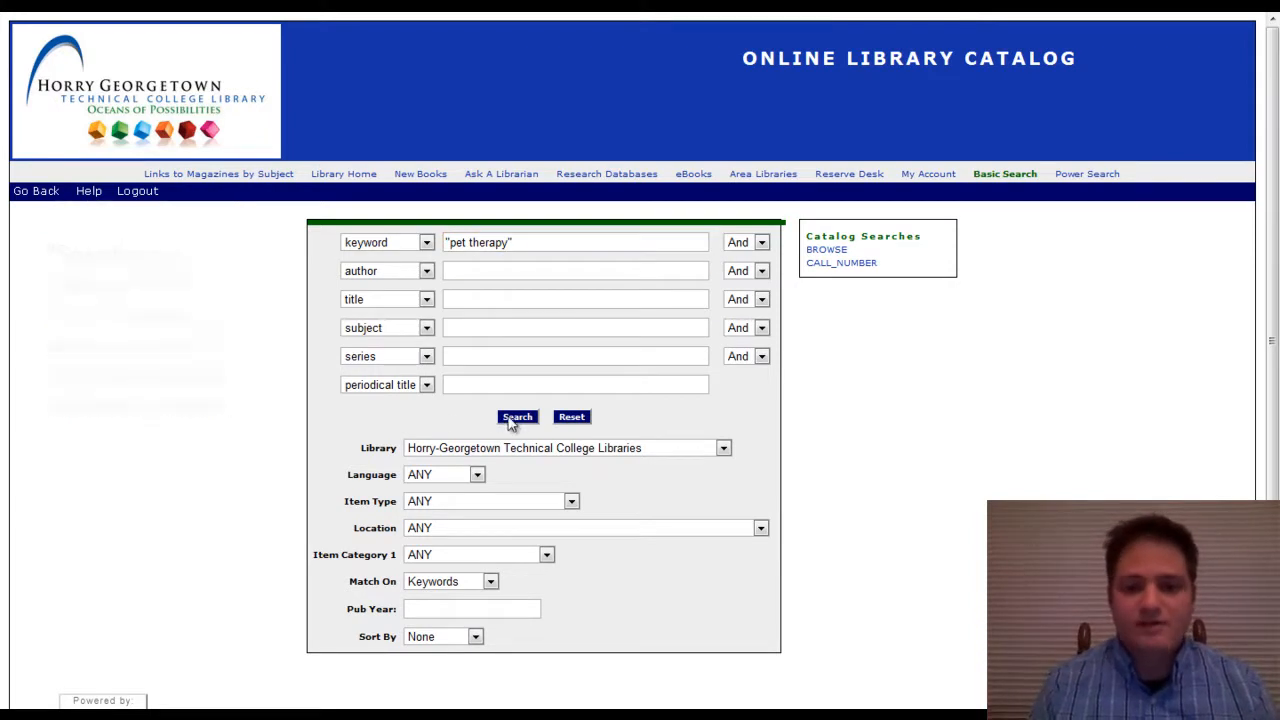
left_click(516, 416)
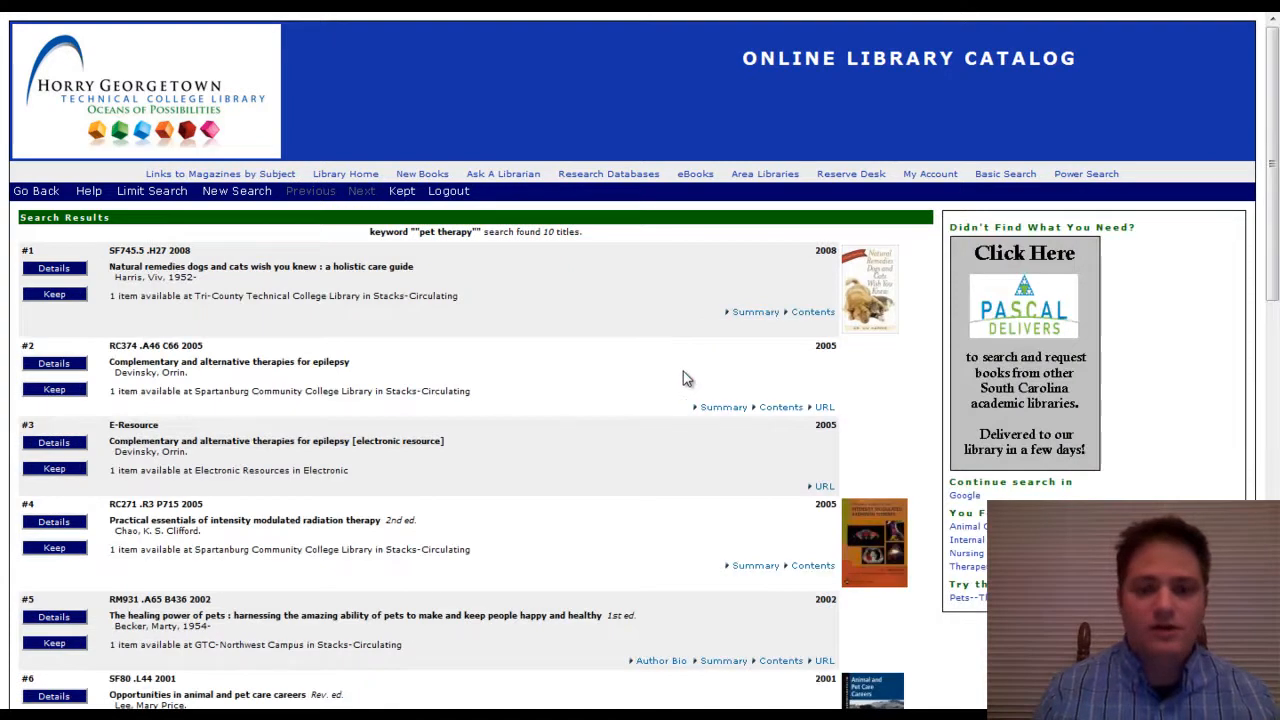
mouse_move(378, 296)
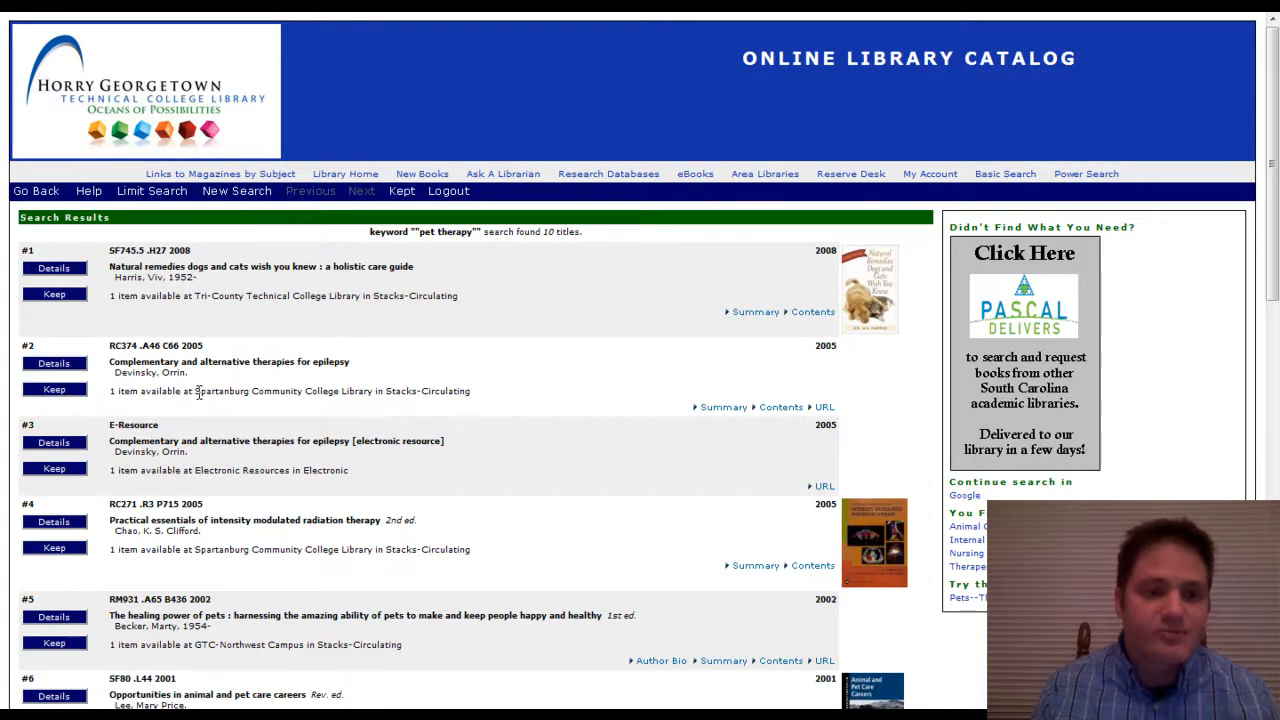
mouse_move(242, 470)
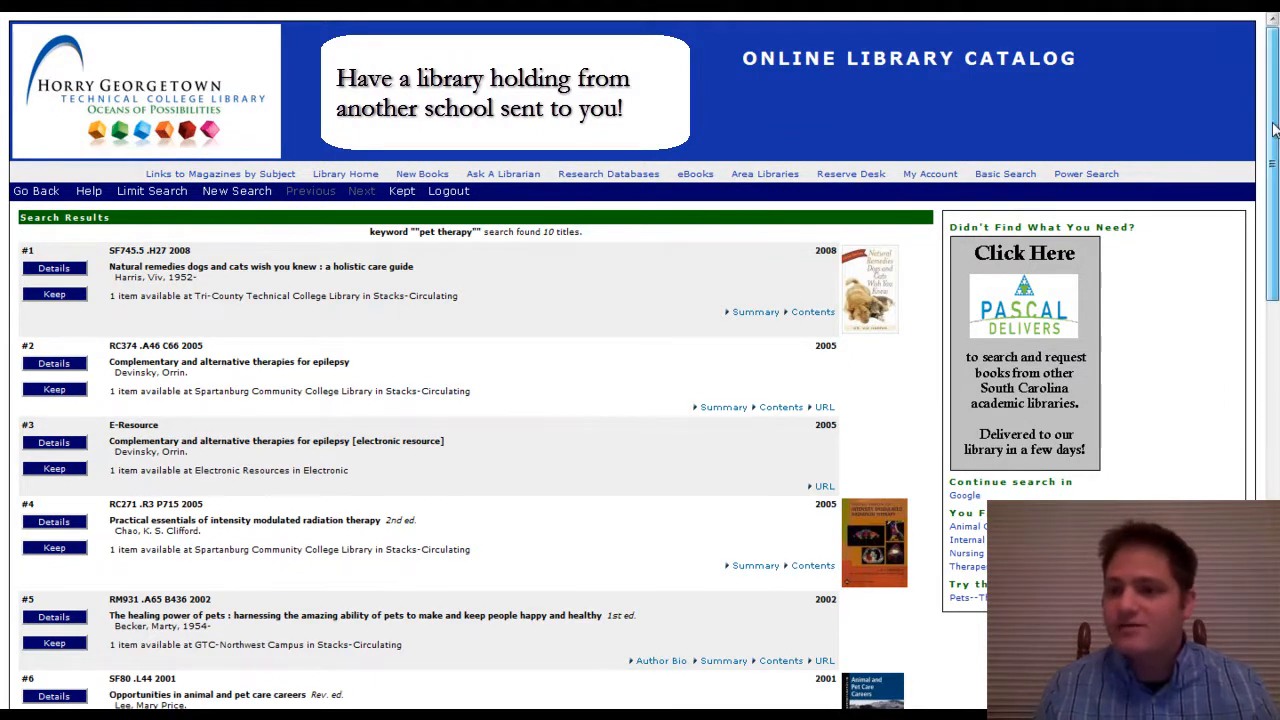
Locate The healing power of pets in the results and bring up its full record
scroll("down", 3)
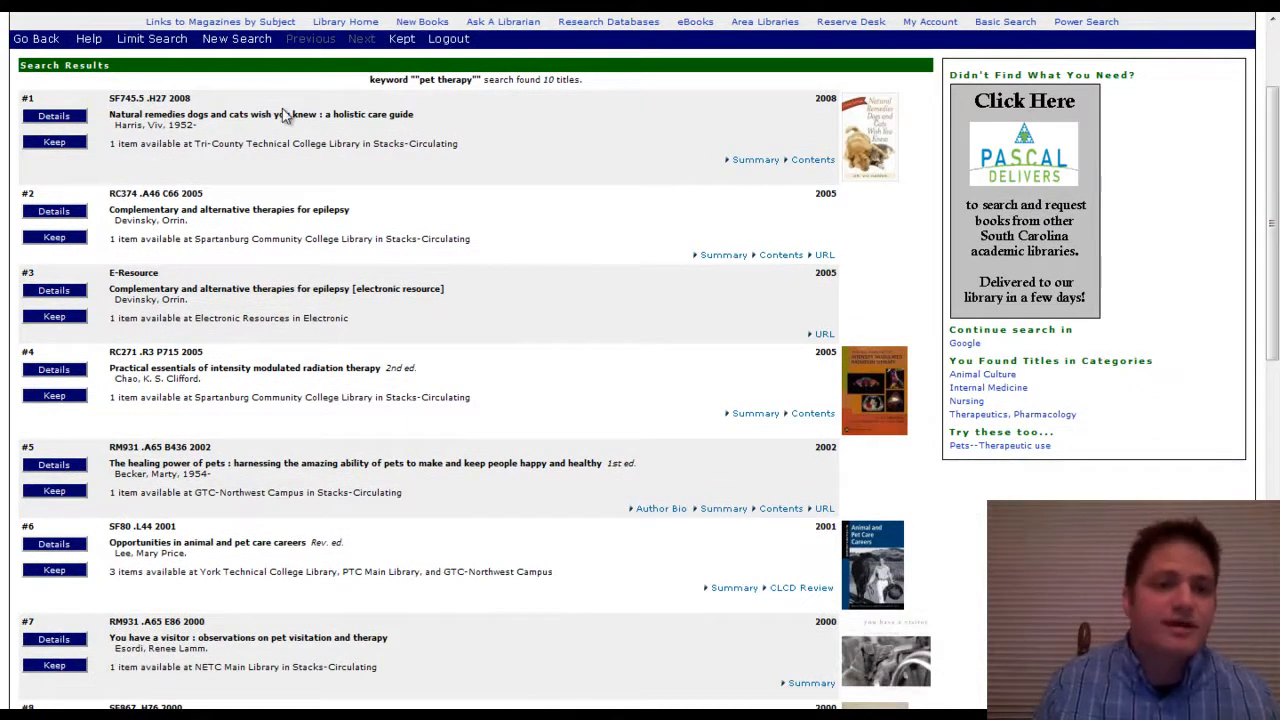
mouse_move(284, 158)
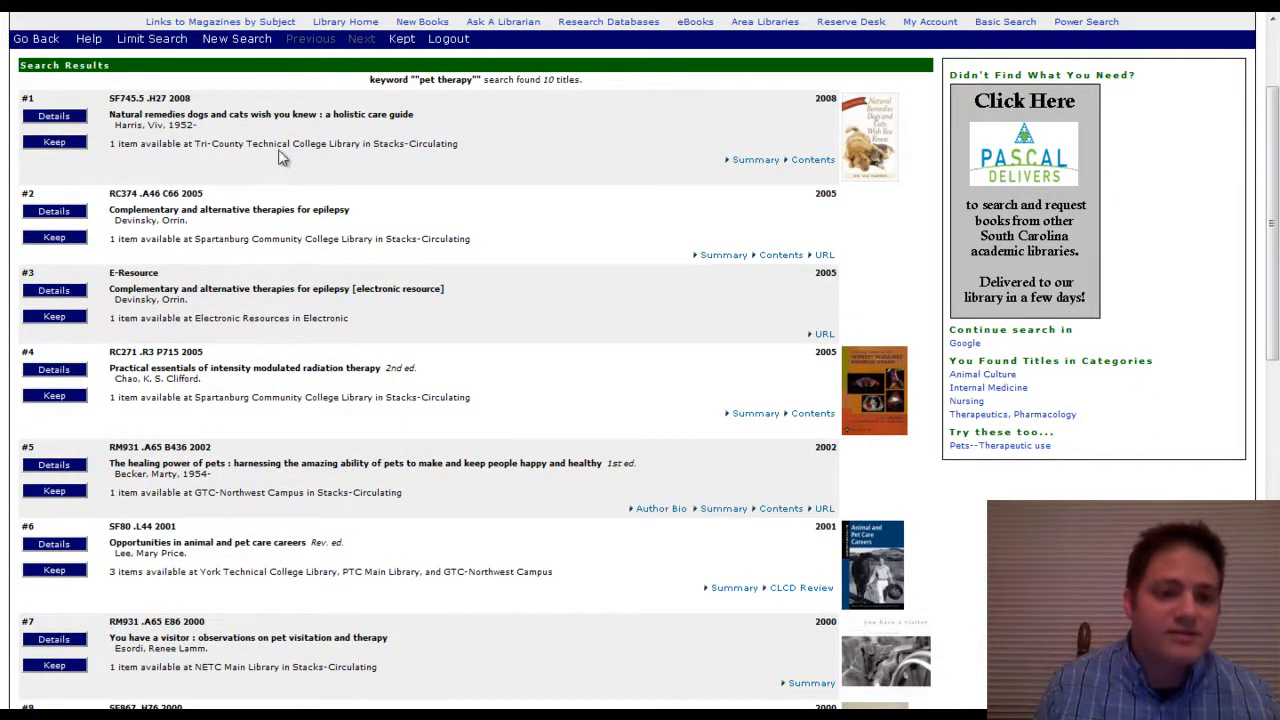
mouse_move(244, 236)
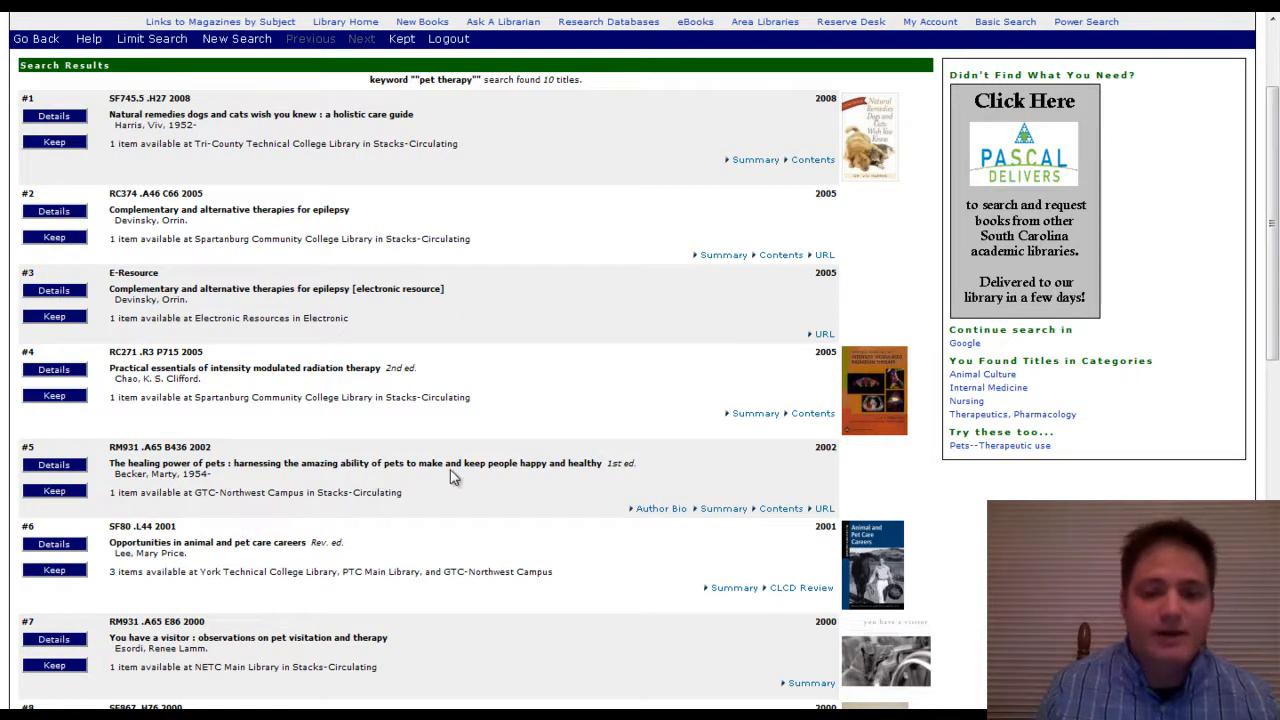
mouse_move(416, 476)
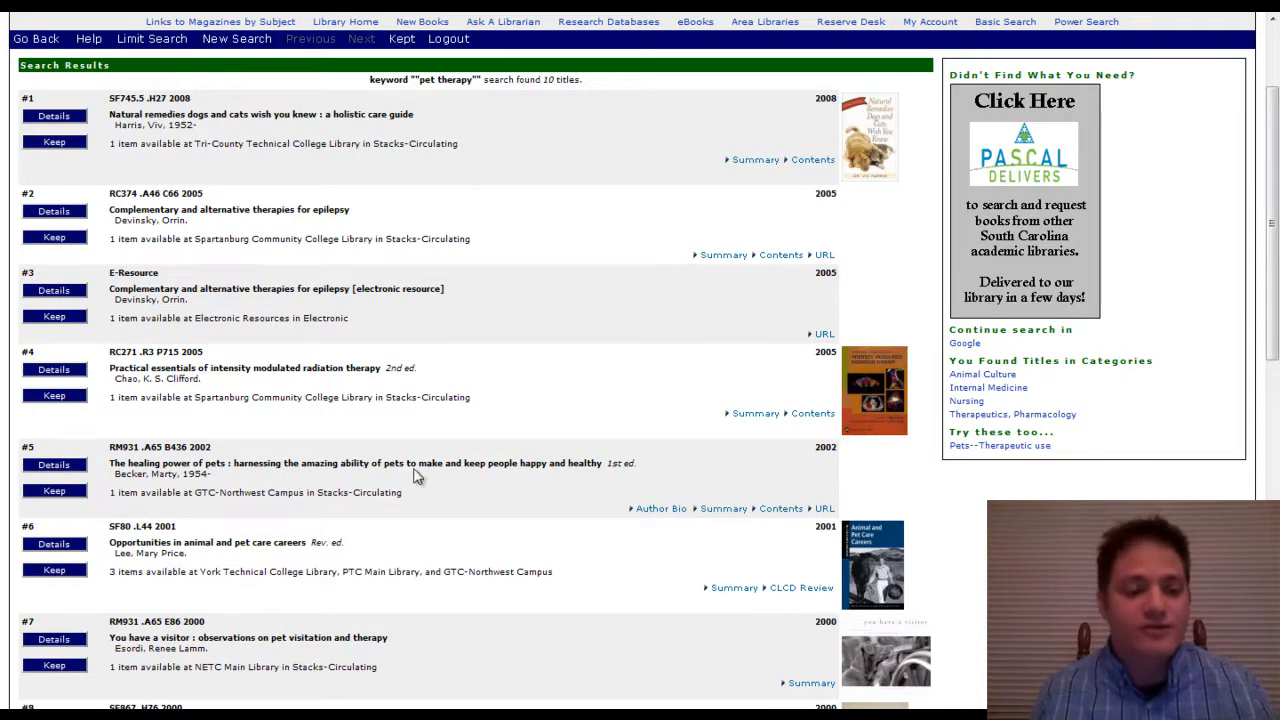
mouse_move(284, 494)
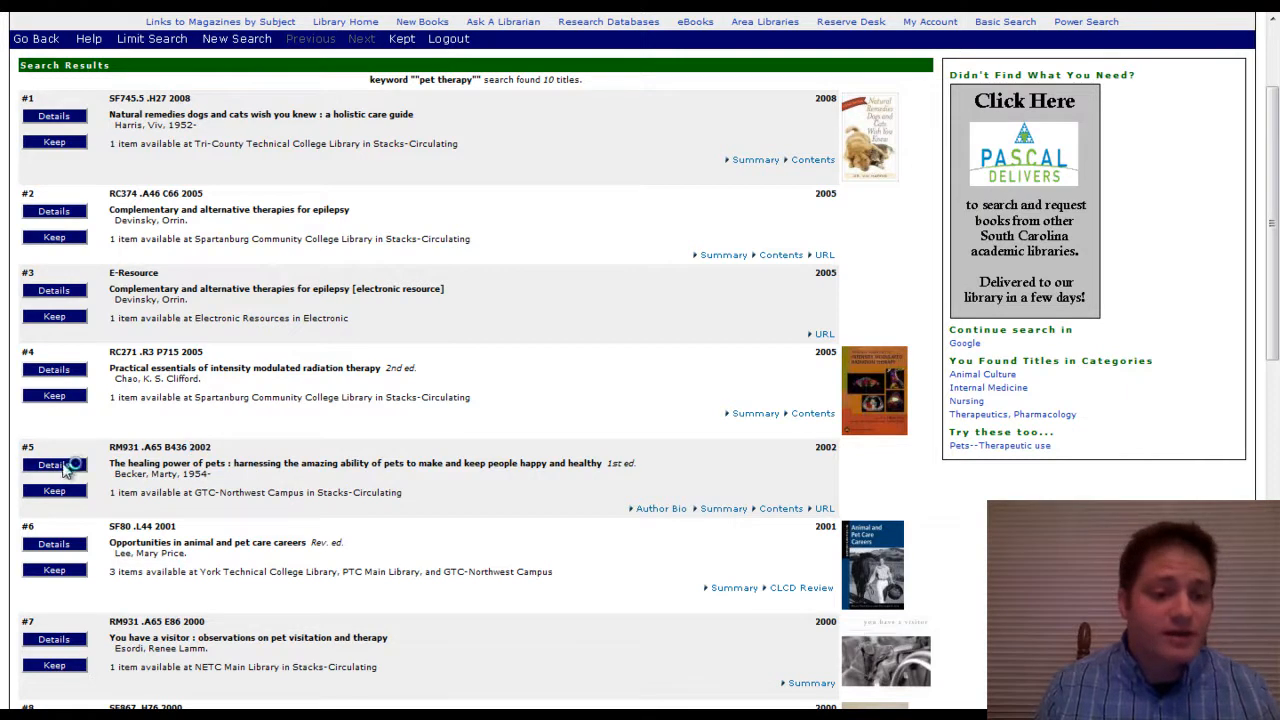
left_click(50, 460)
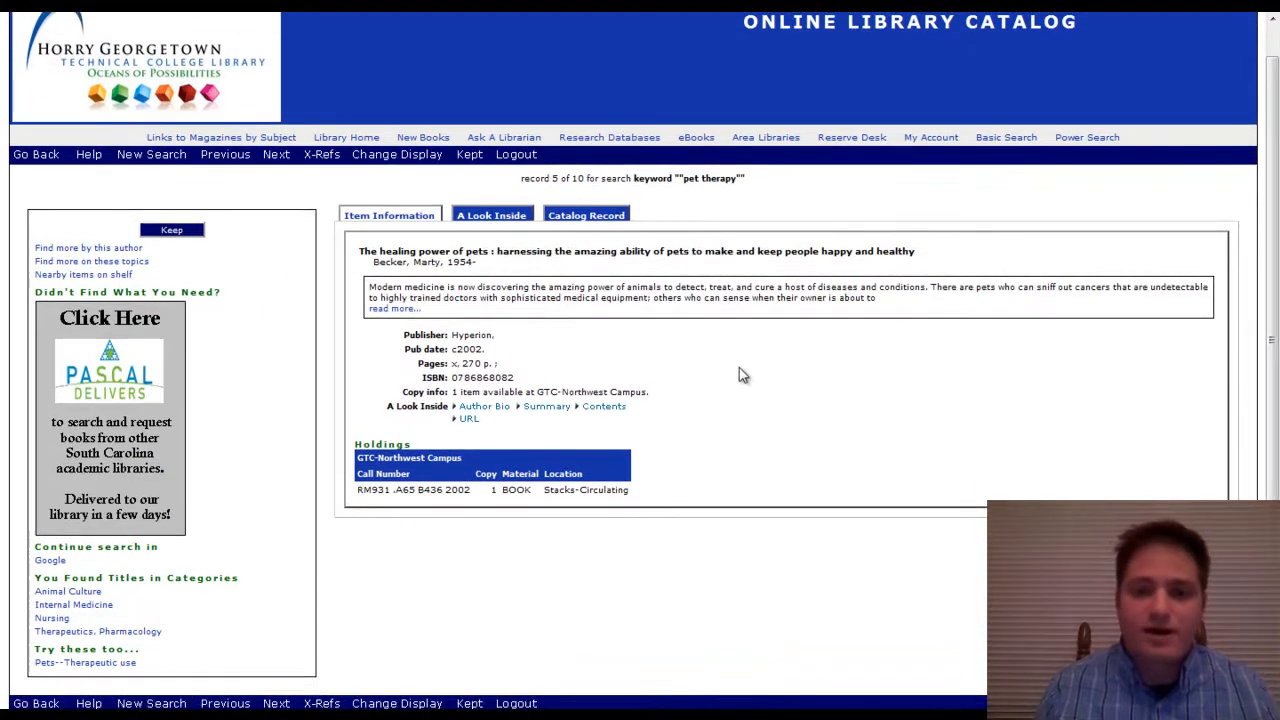
Review A Look Inside for The healing power of pets, then its full Catalog Record
left_click(492, 214)
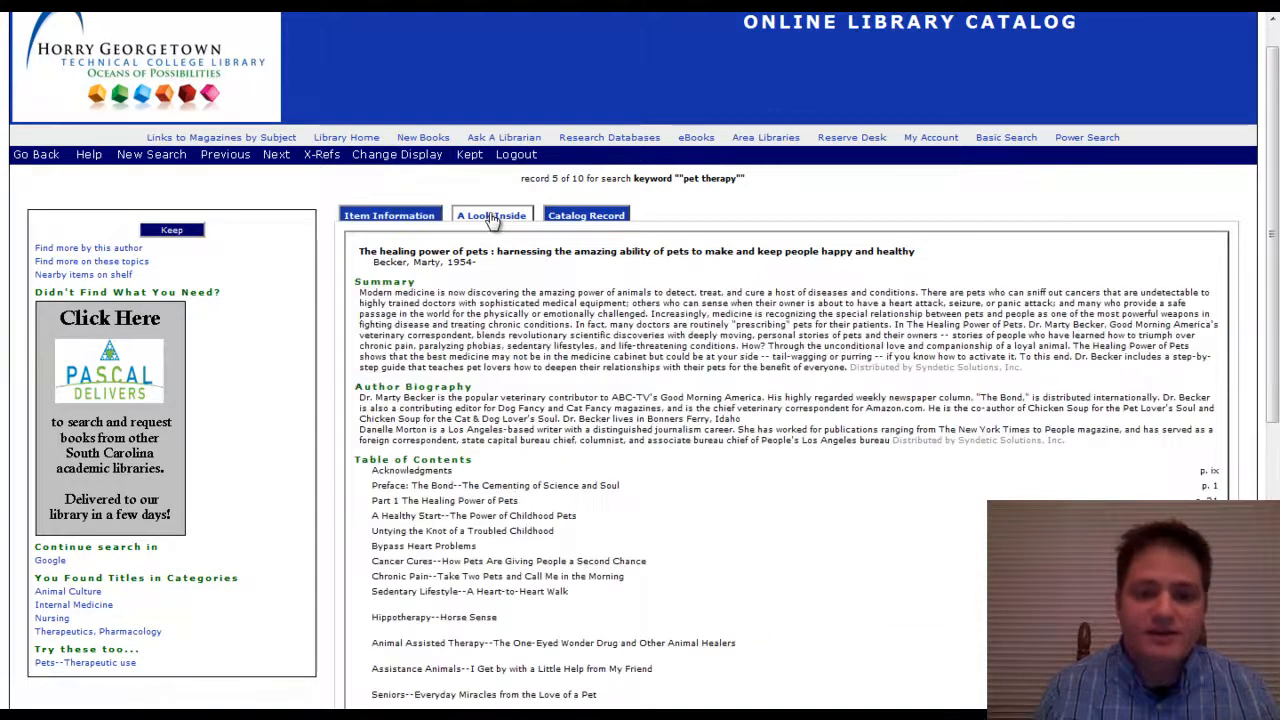
mouse_move(662, 418)
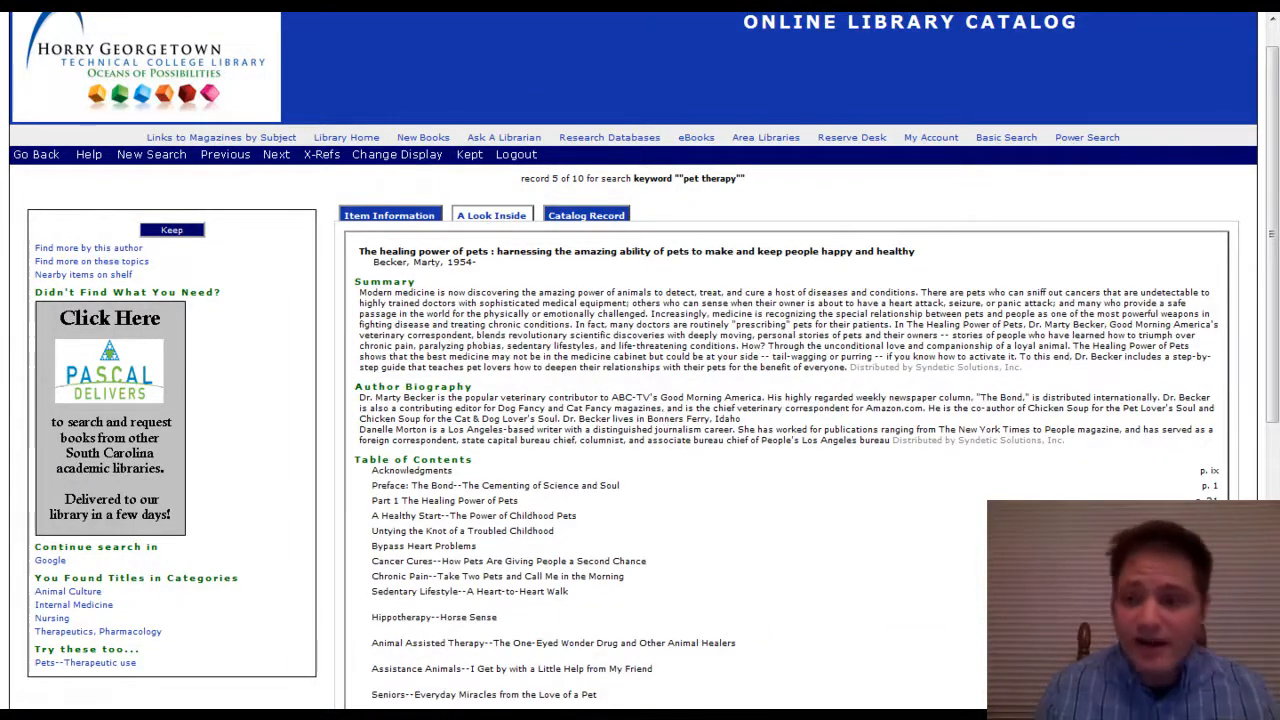
scroll("down", 3)
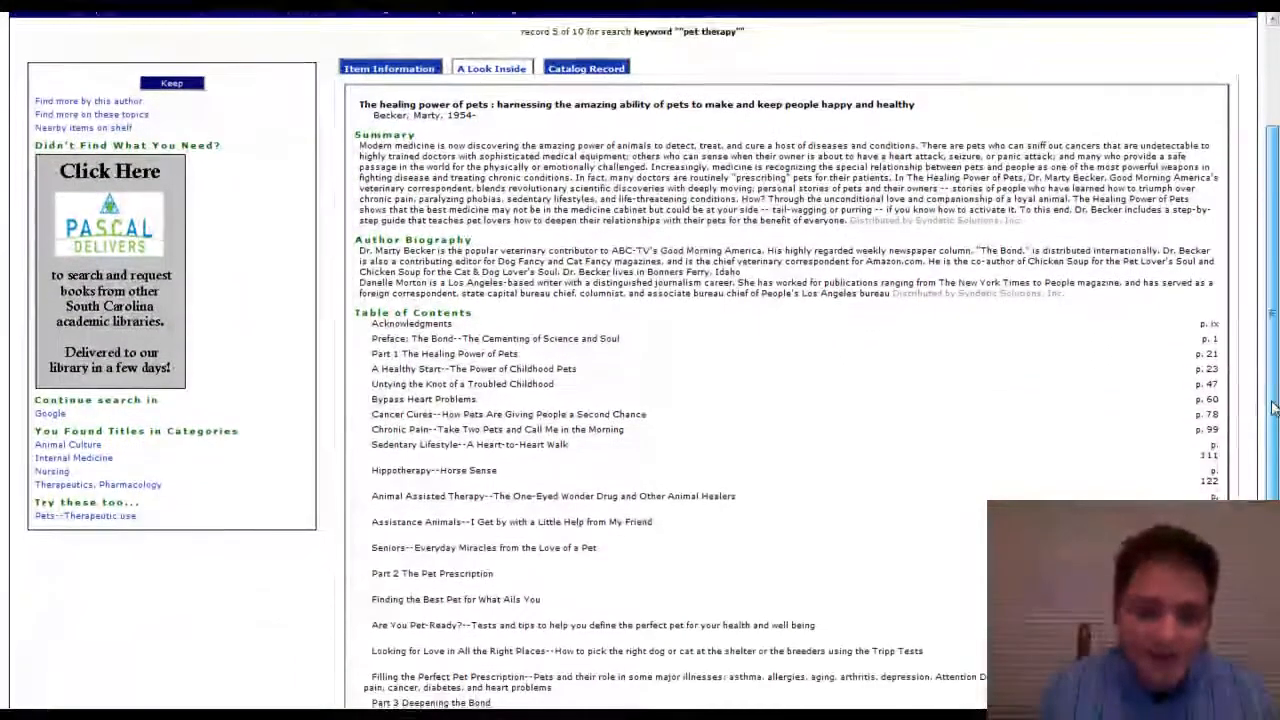
scroll("down", 3)
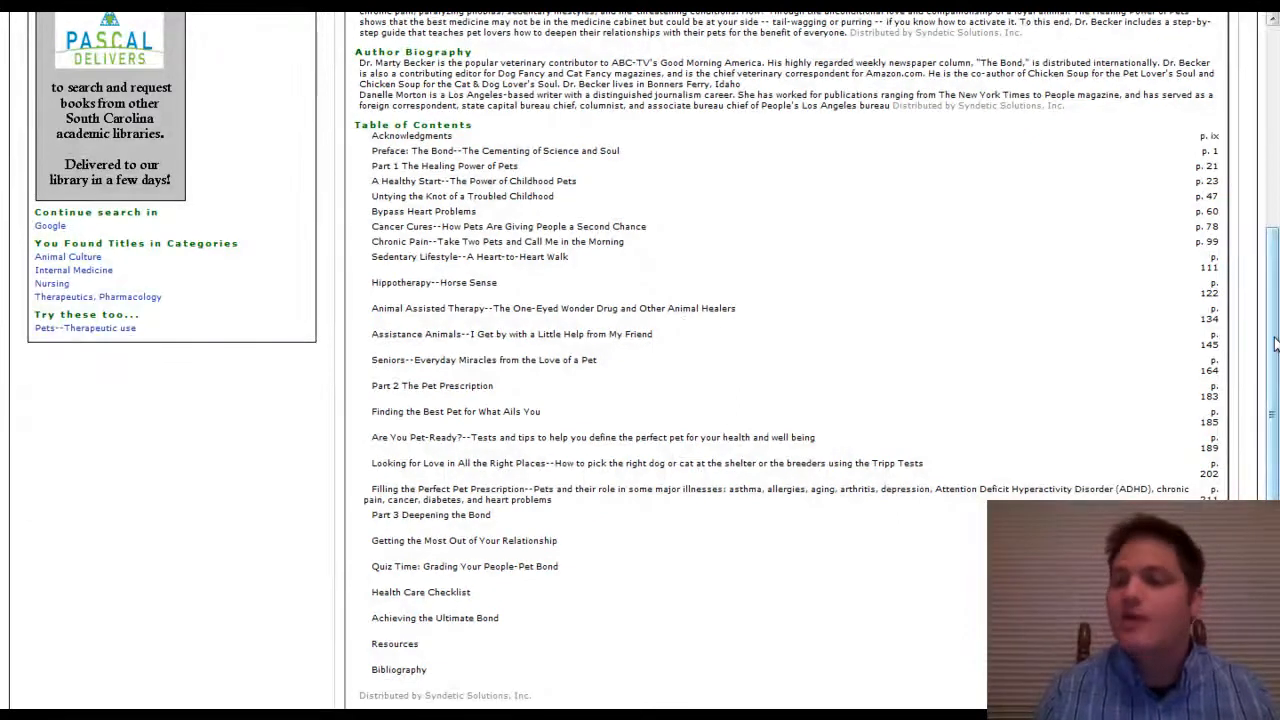
scroll("up", 3)
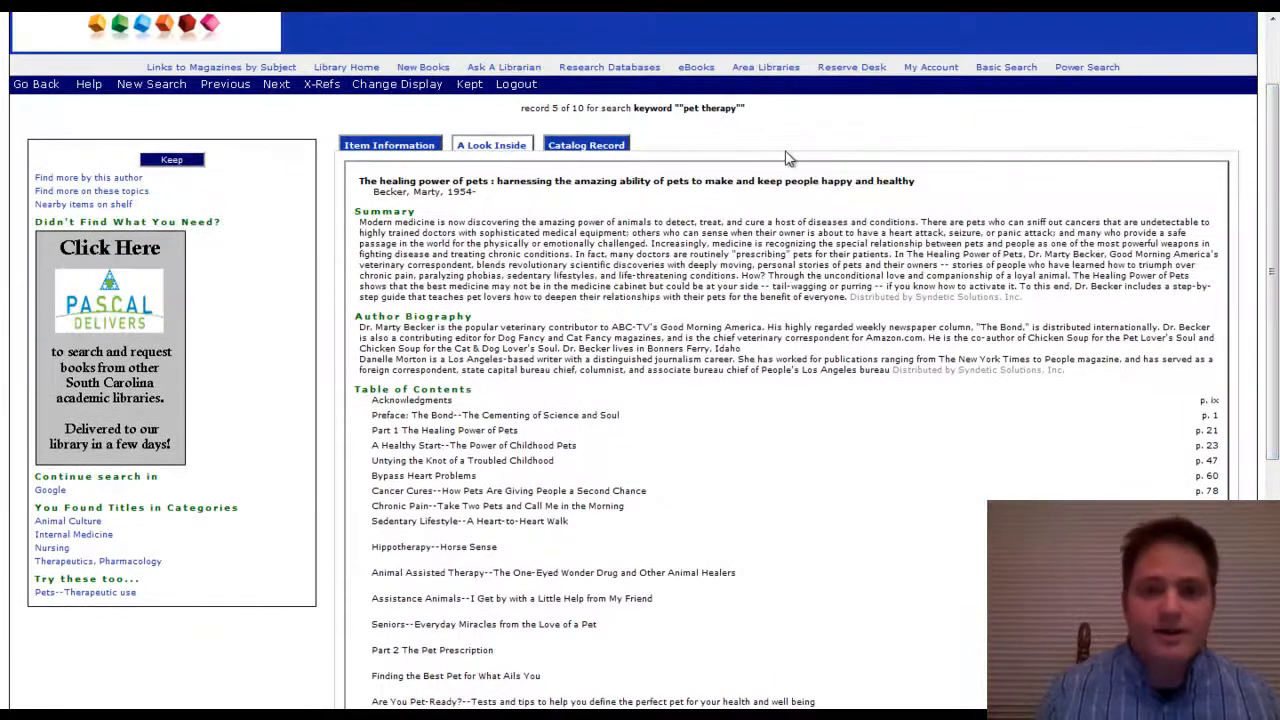
left_click(586, 144)
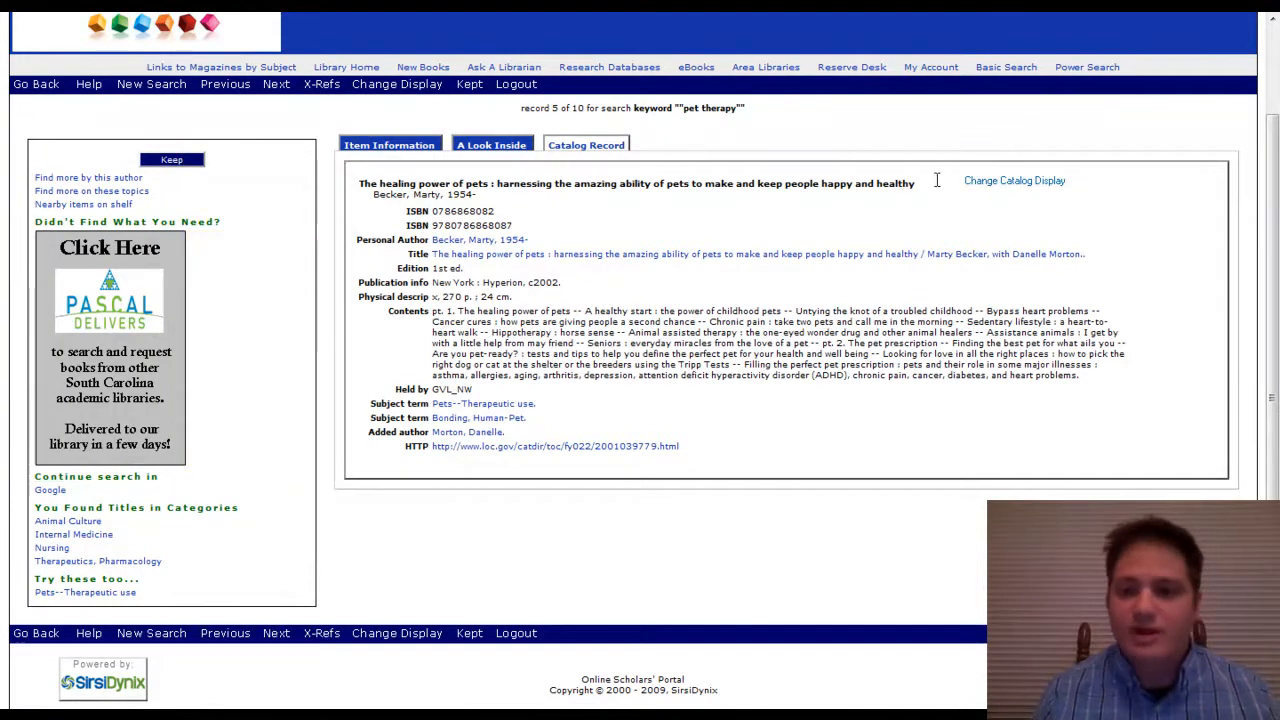
Select the book's full title text and go to PASCAL Delivers via the sidebar ad
left_click_drag(444, 184, 912, 184)
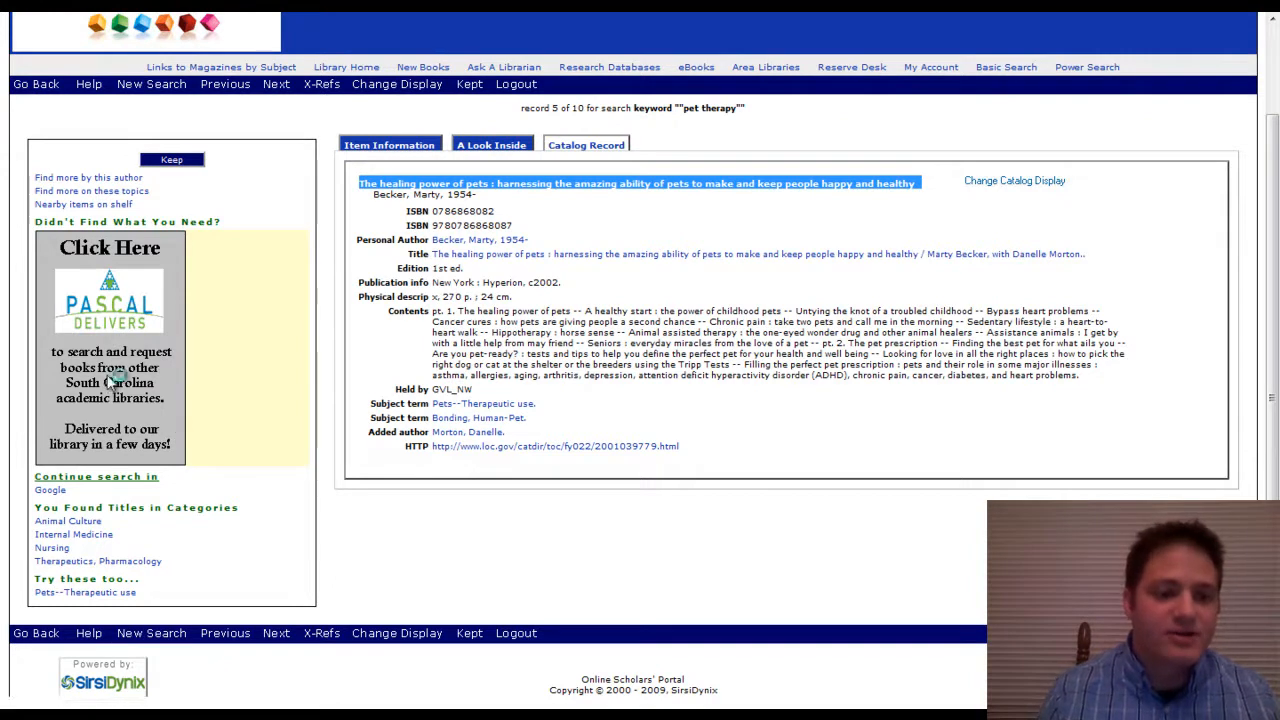
left_click(108, 304)
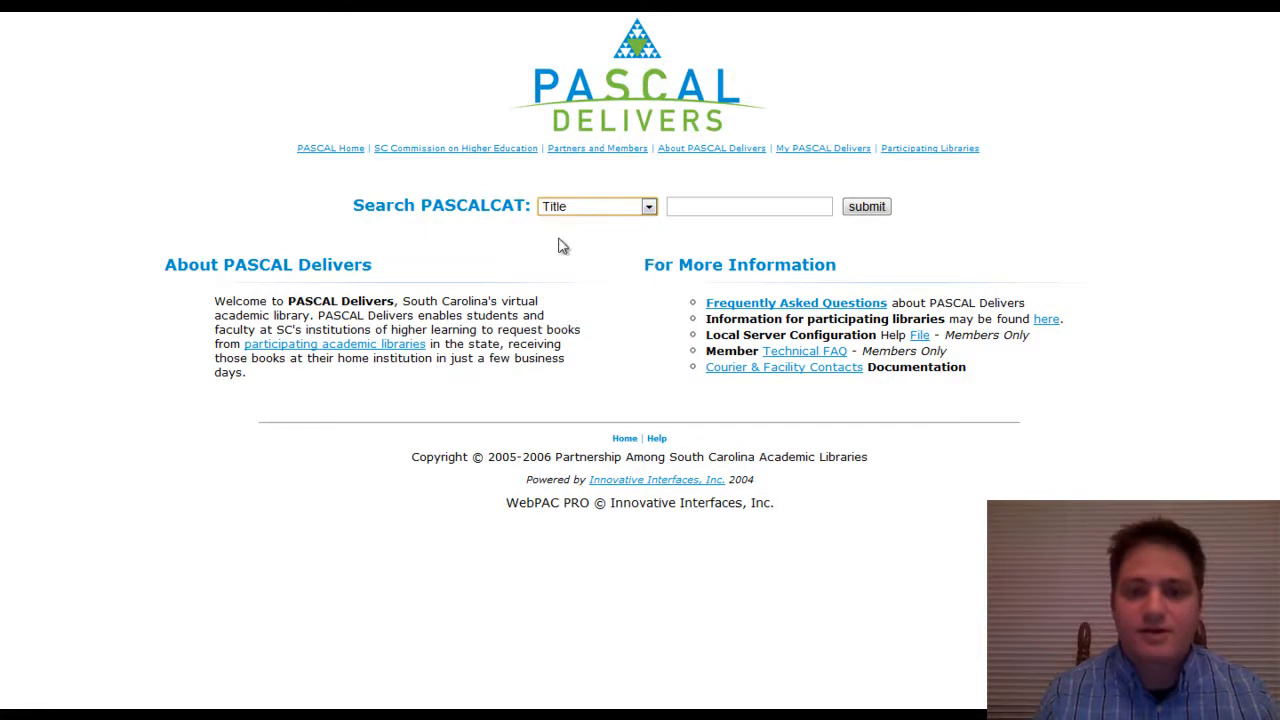
Search the network catalog by title for 'The healing power of pets' and request the first (2002) copy
left_click(748, 206)
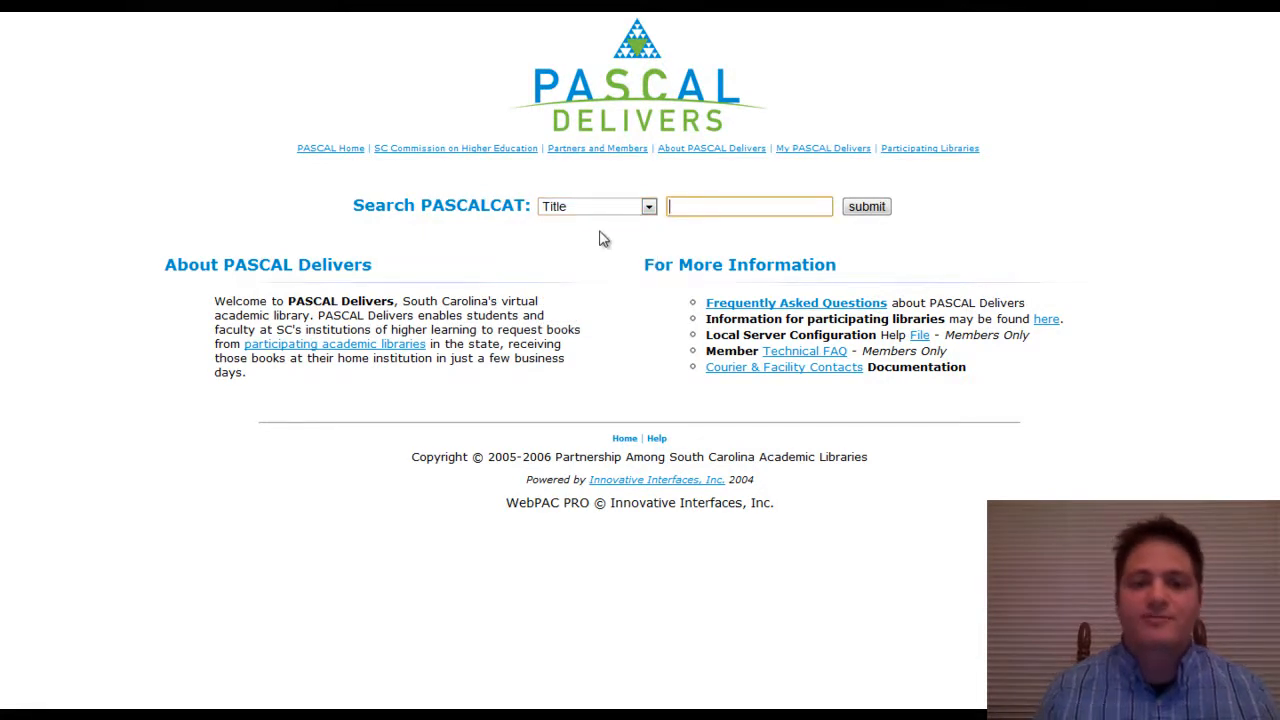
left_click(748, 206)
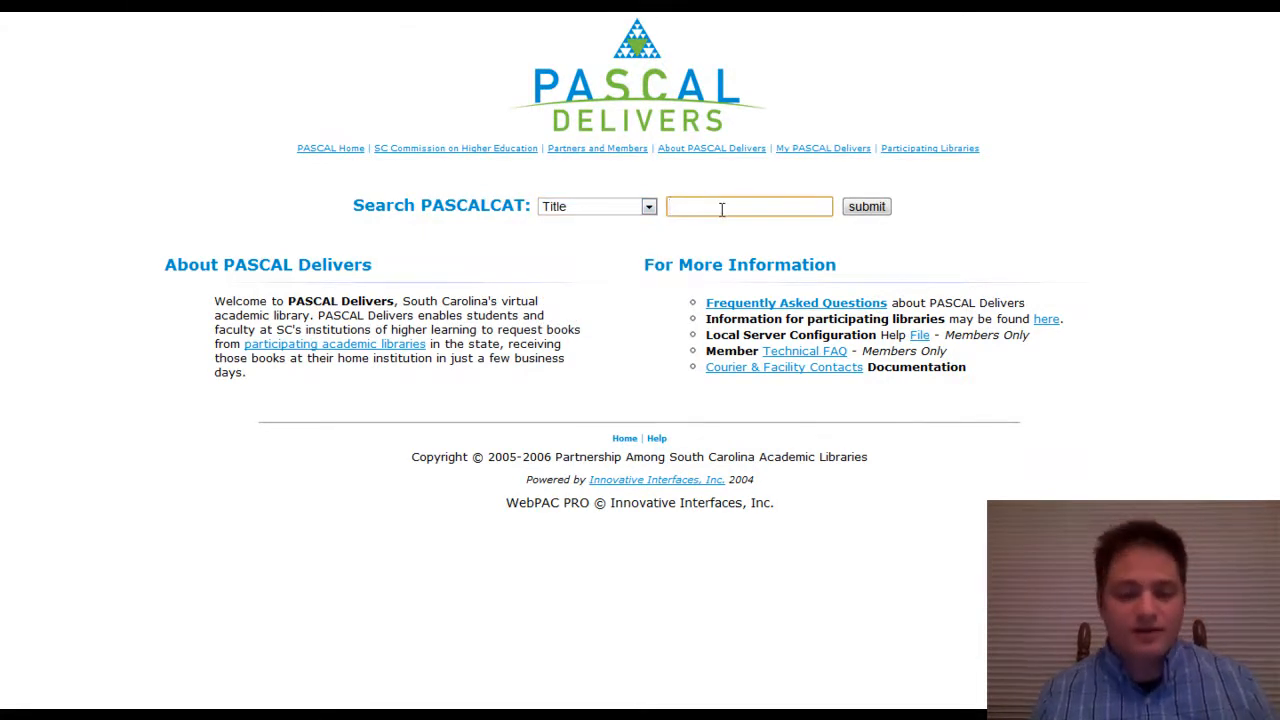
right_click(748, 206)
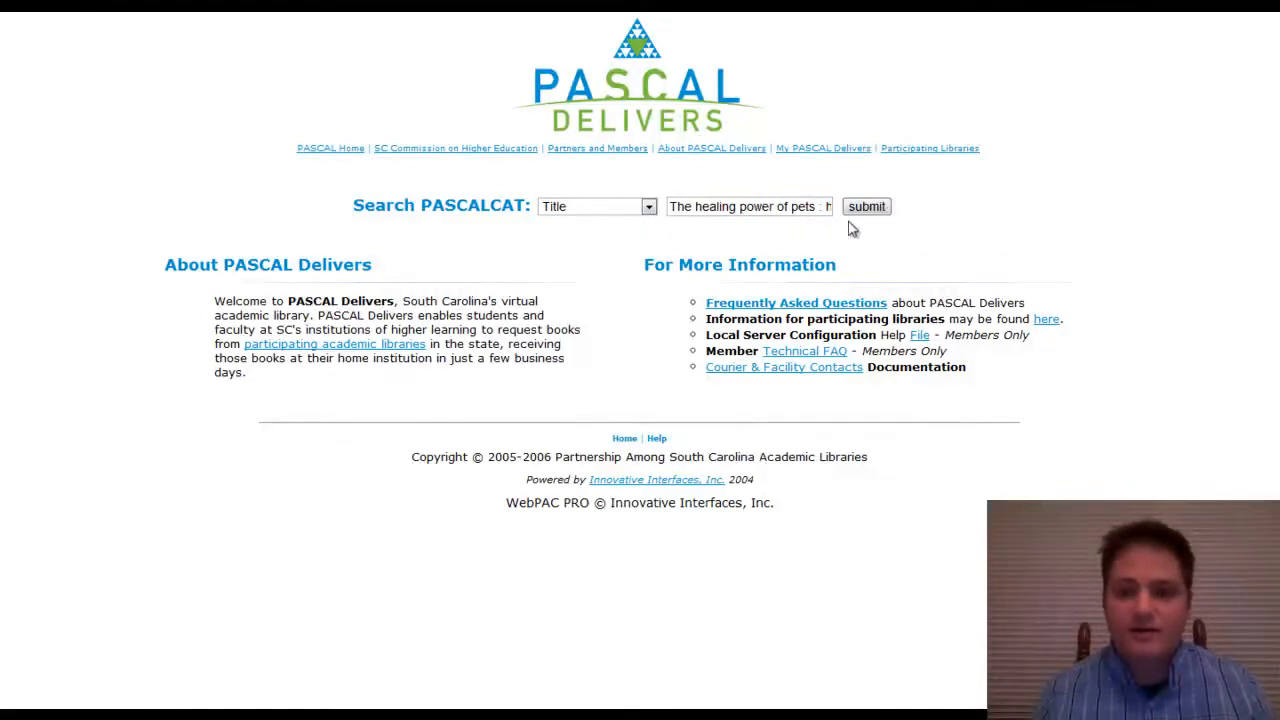
left_click(868, 206)
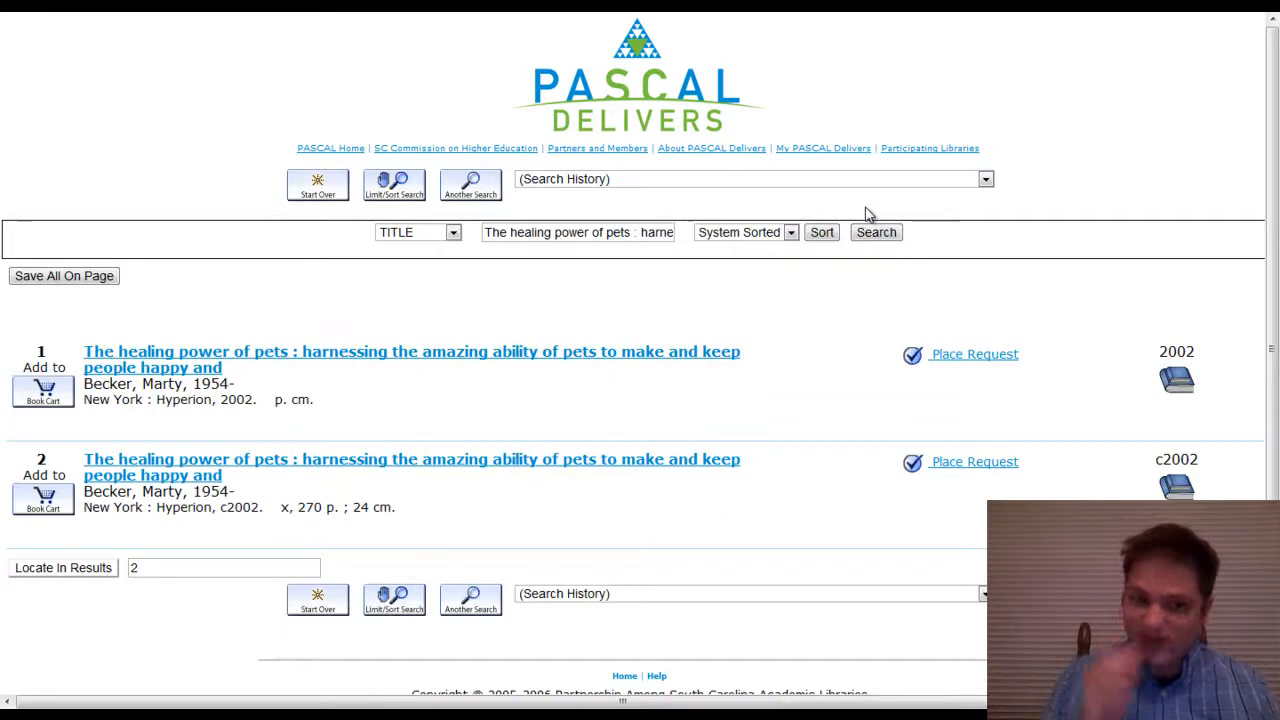
mouse_move(686, 332)
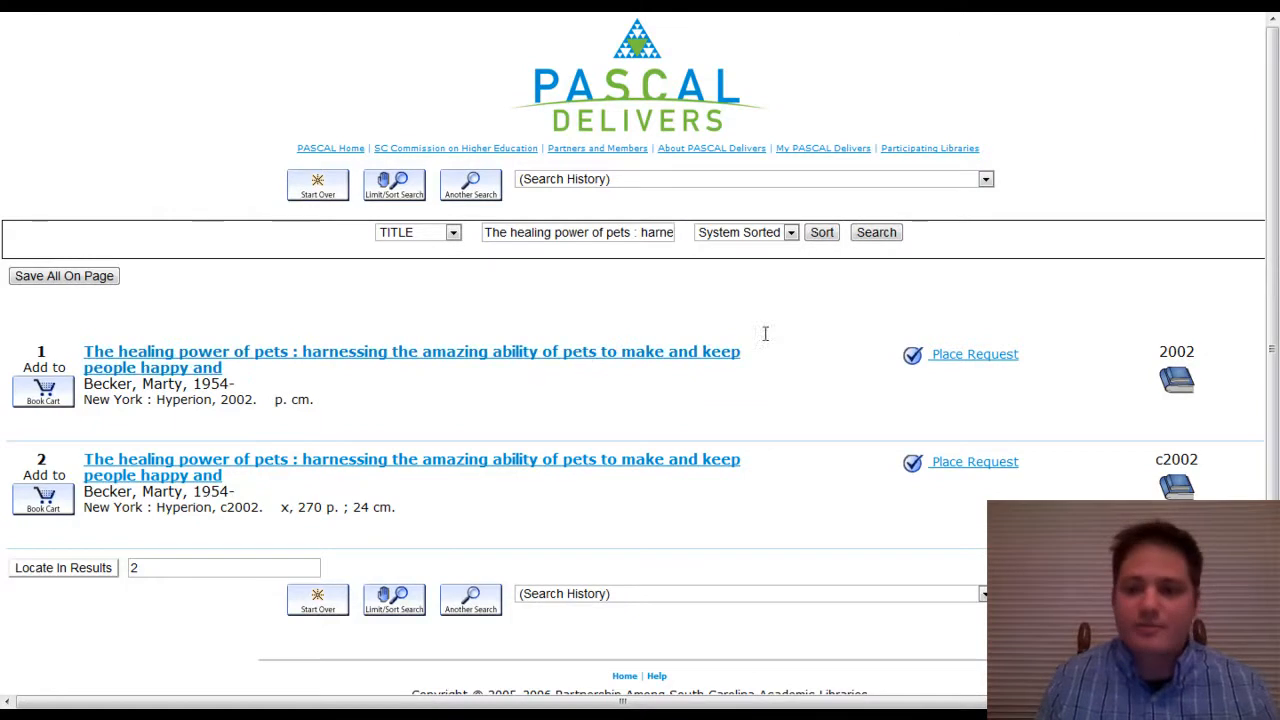
mouse_move(958, 364)
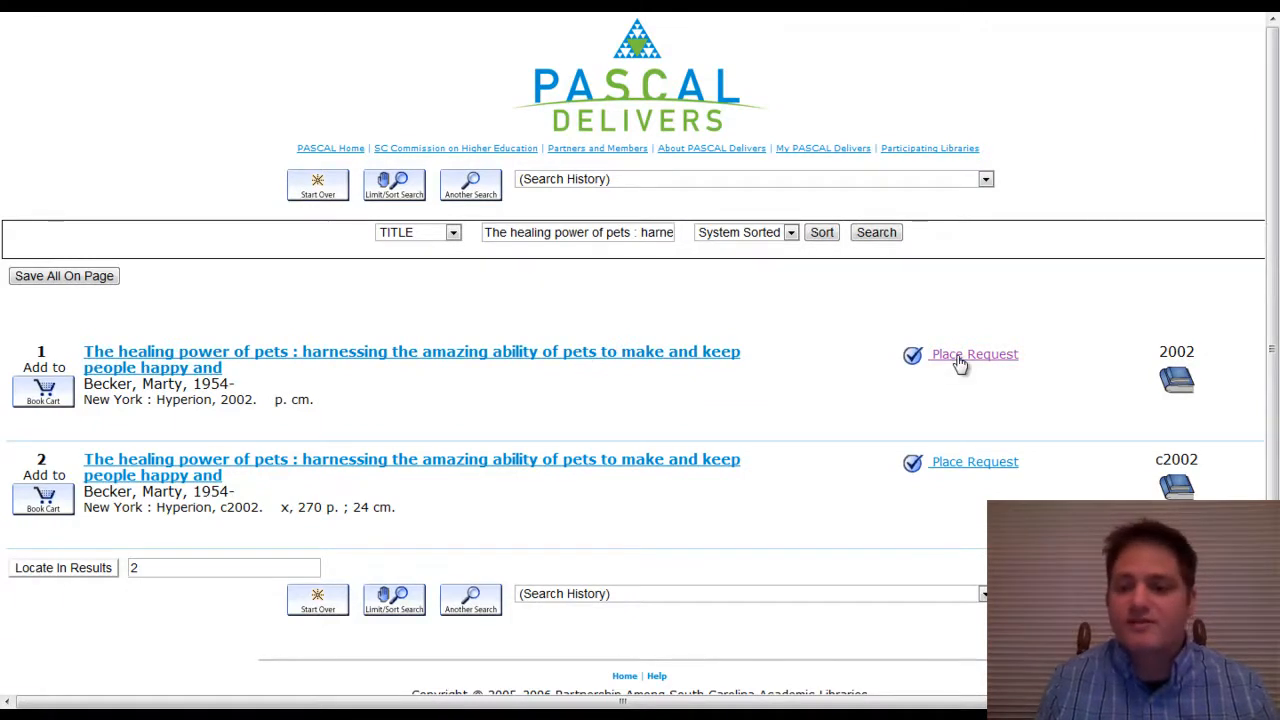
left_click(972, 354)
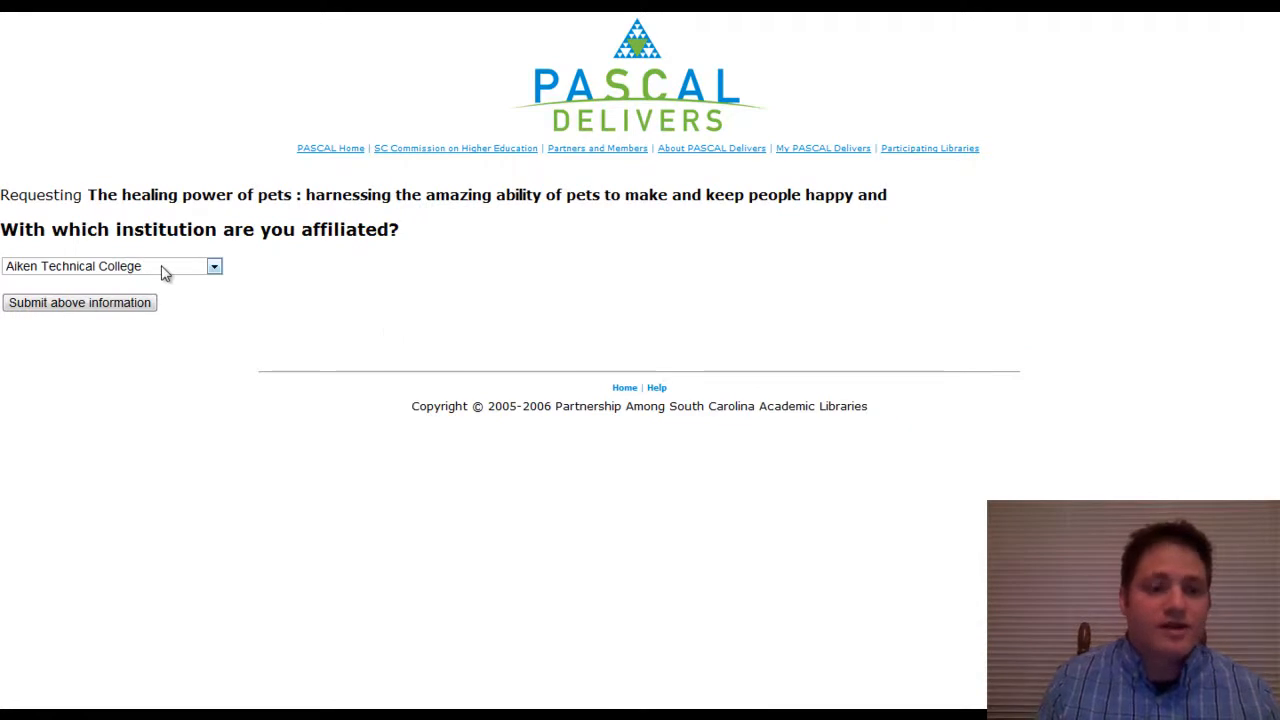
Set the affiliated institution to Horry Georgetown Tech College
left_click(212, 266)
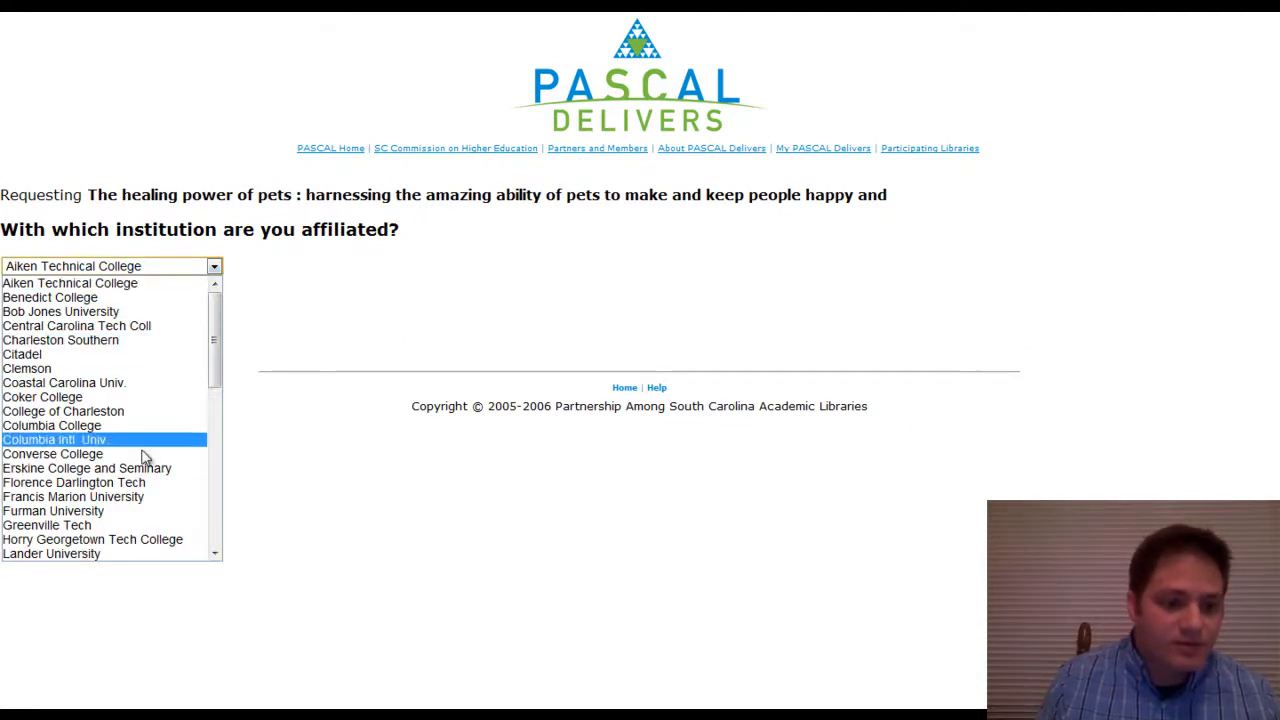
left_click(92, 540)
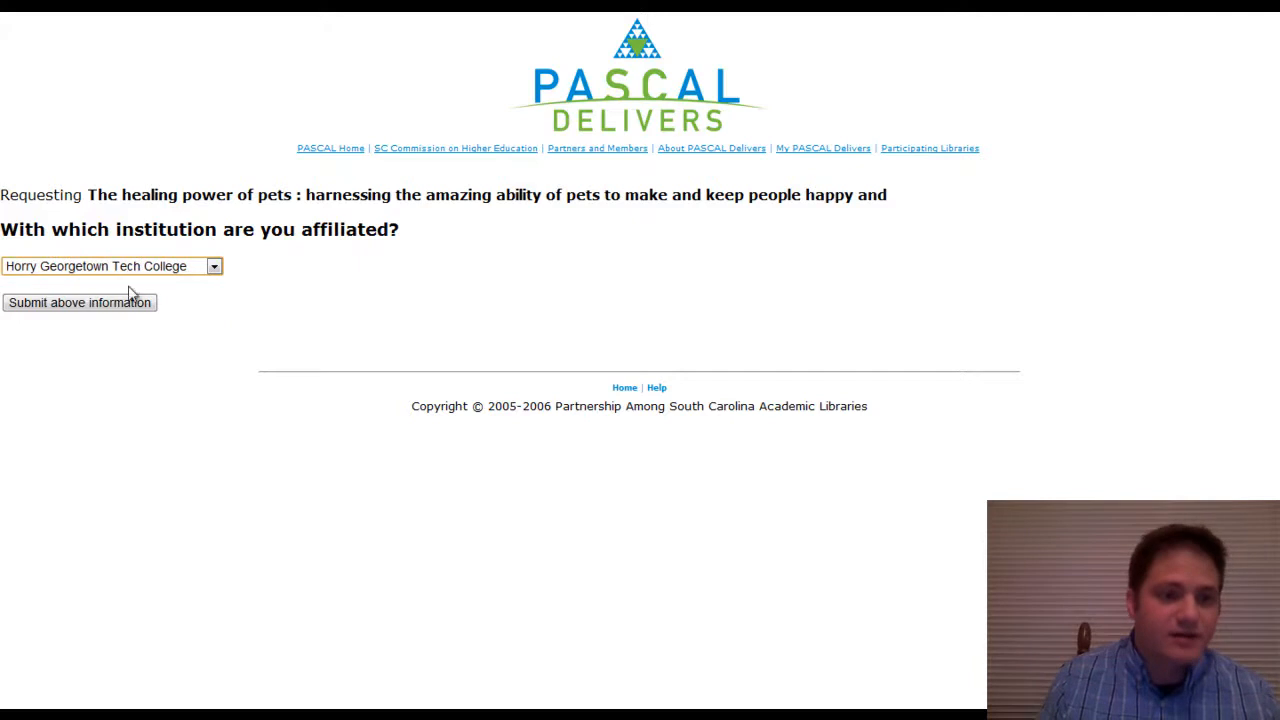
left_click(80, 302)
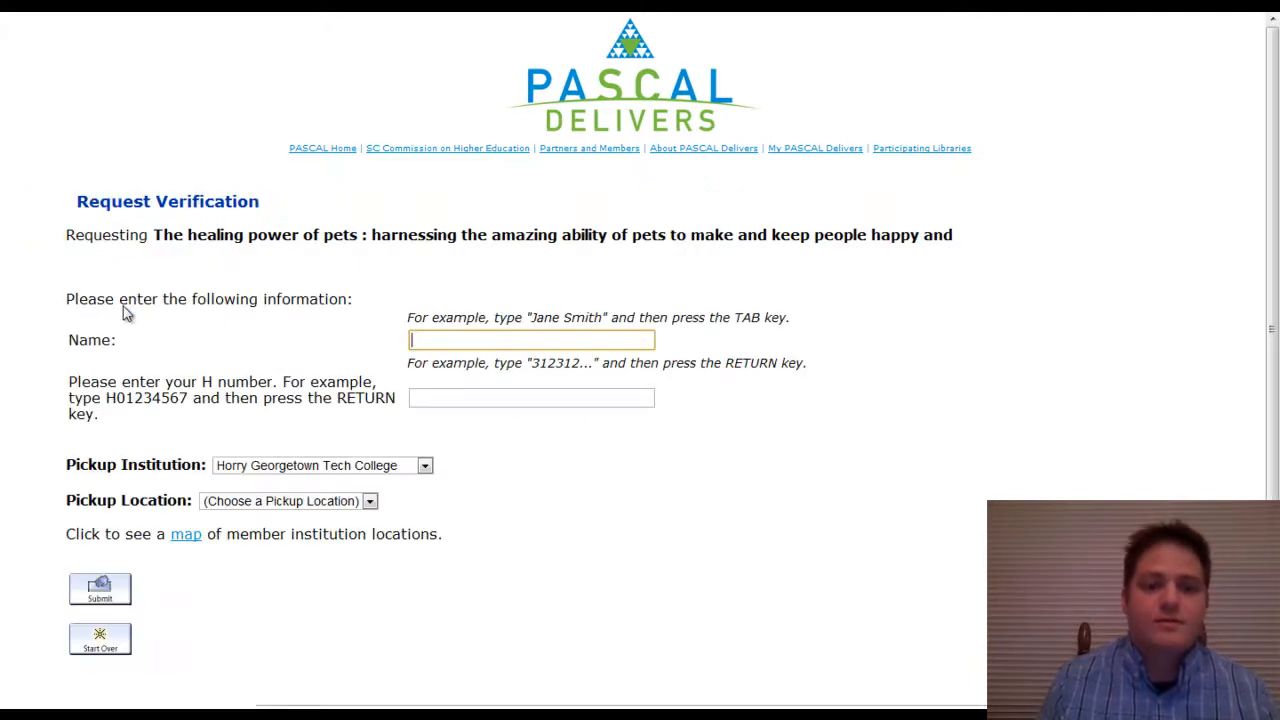
mouse_move(556, 340)
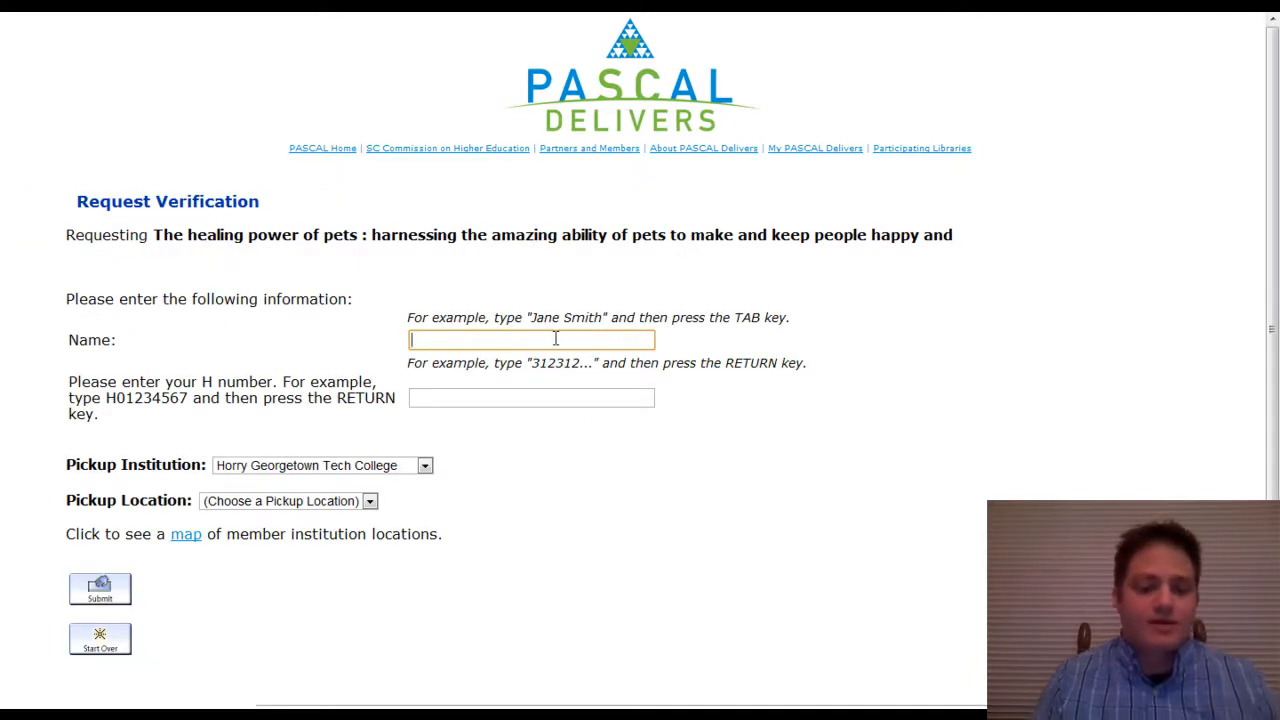
Enter borrower name 'Dean', the H number, and choose HGTC-CONWAY as pickup location
type("Dean")
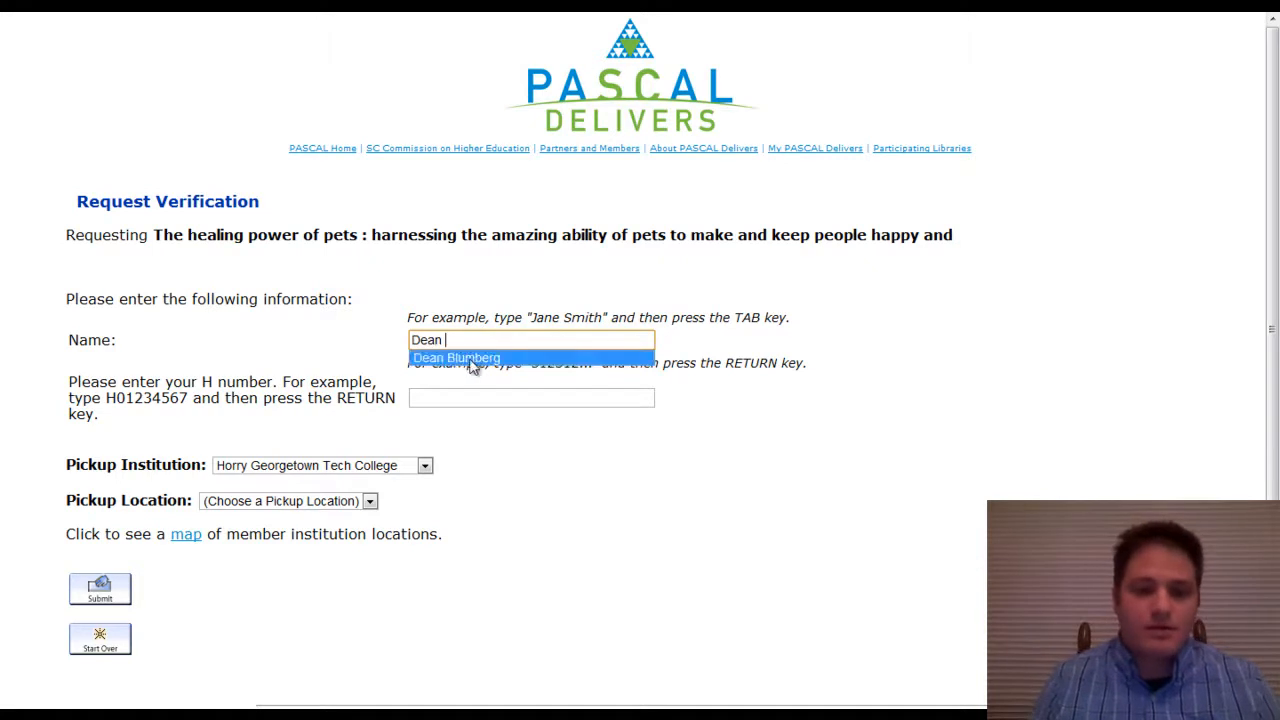
left_click(454, 356)
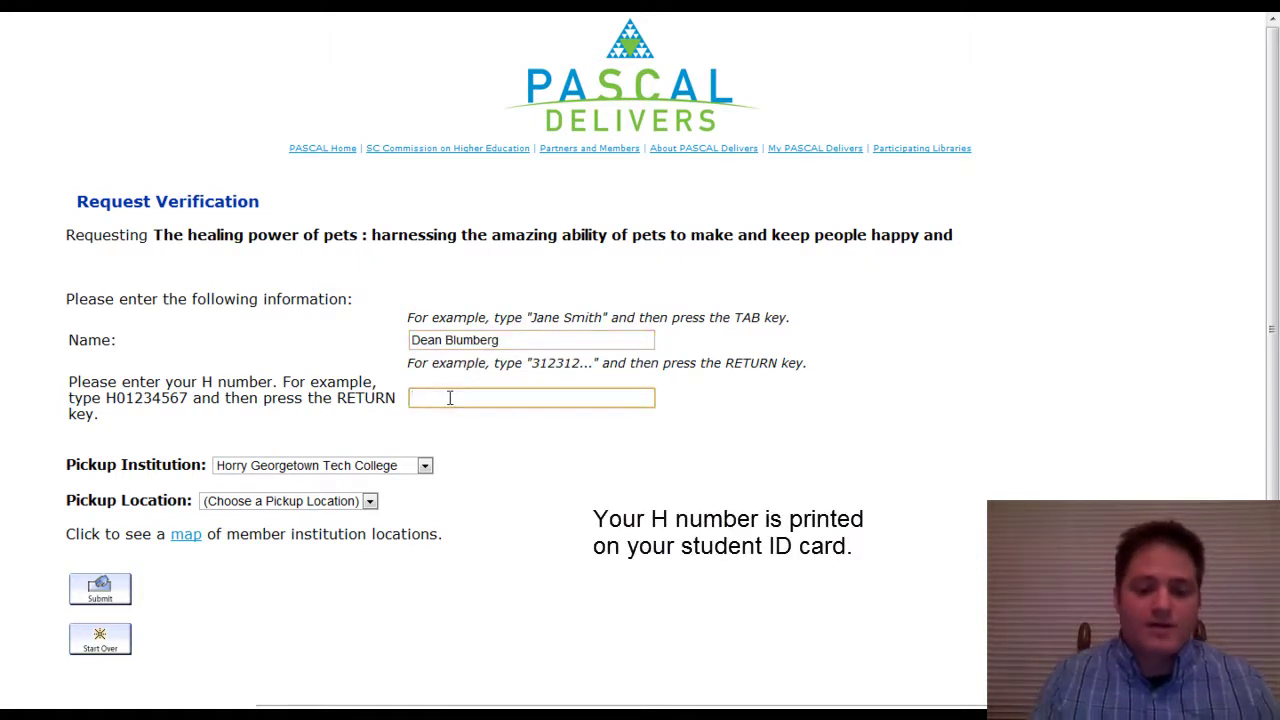
type("H")
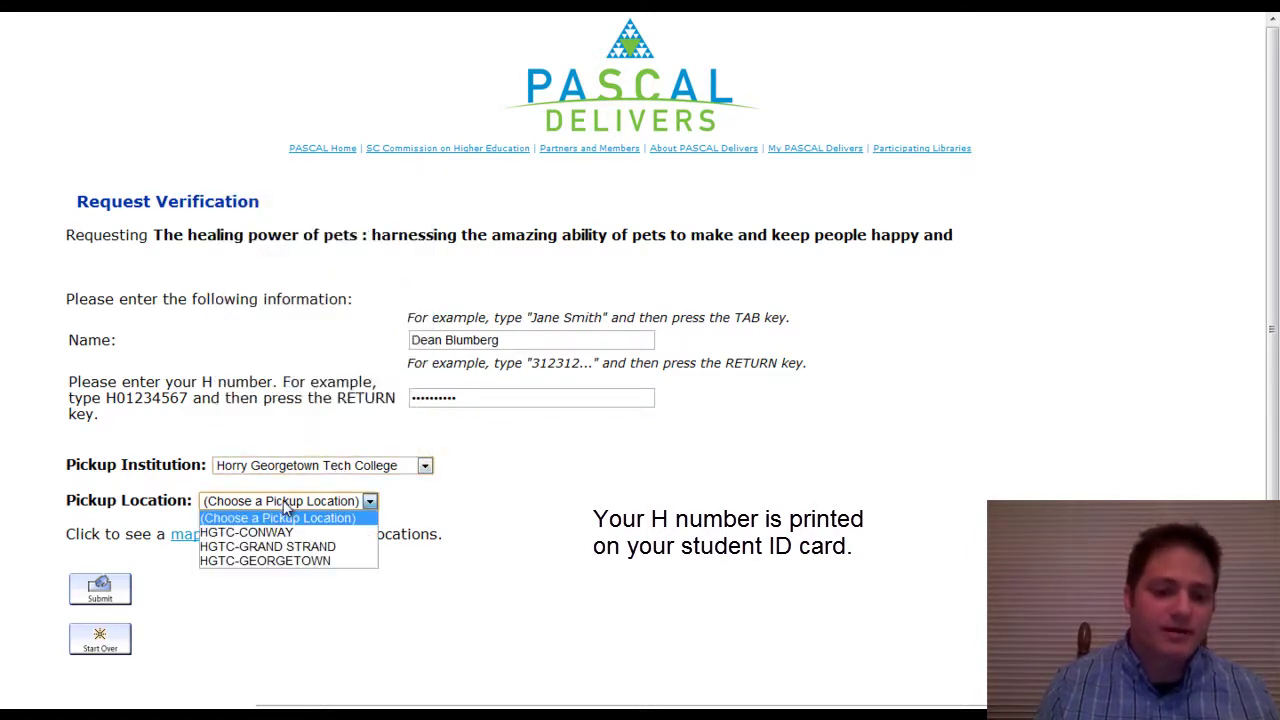
left_click(246, 532)
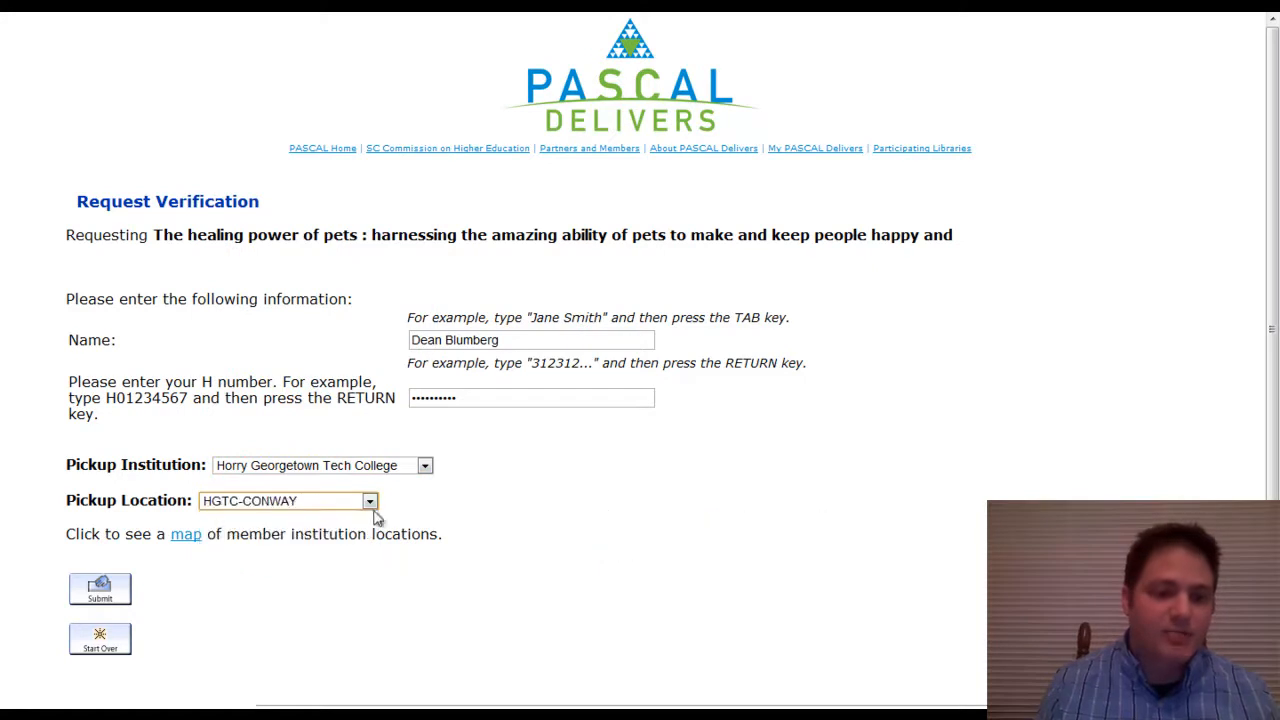
mouse_move(484, 606)
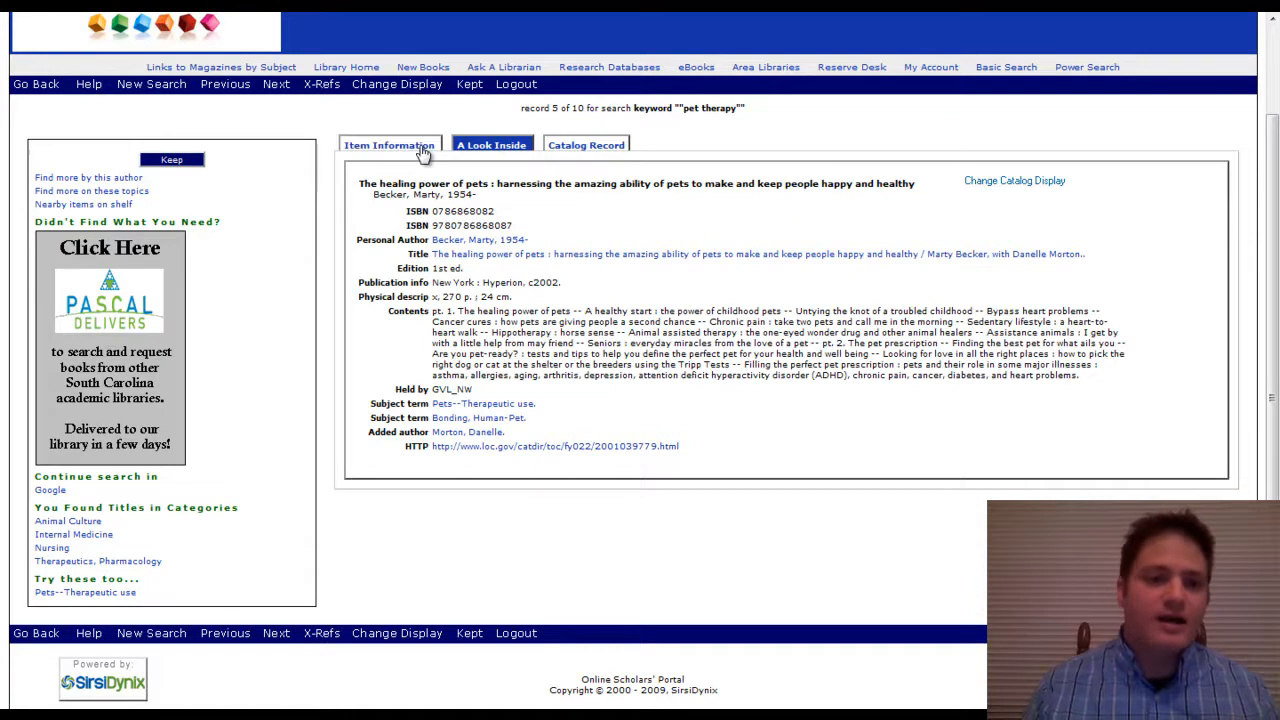
View the book's A Look Inside overview, then return to its full catalog record
left_click(492, 144)
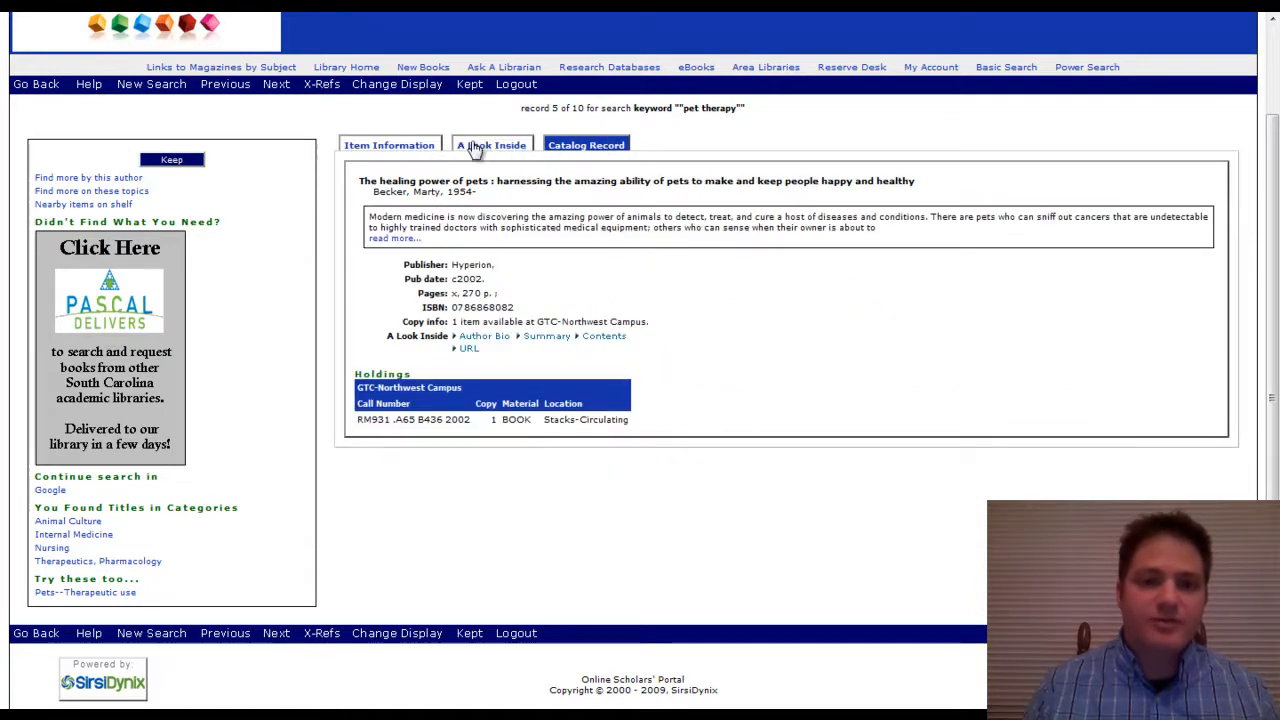
left_click(586, 144)
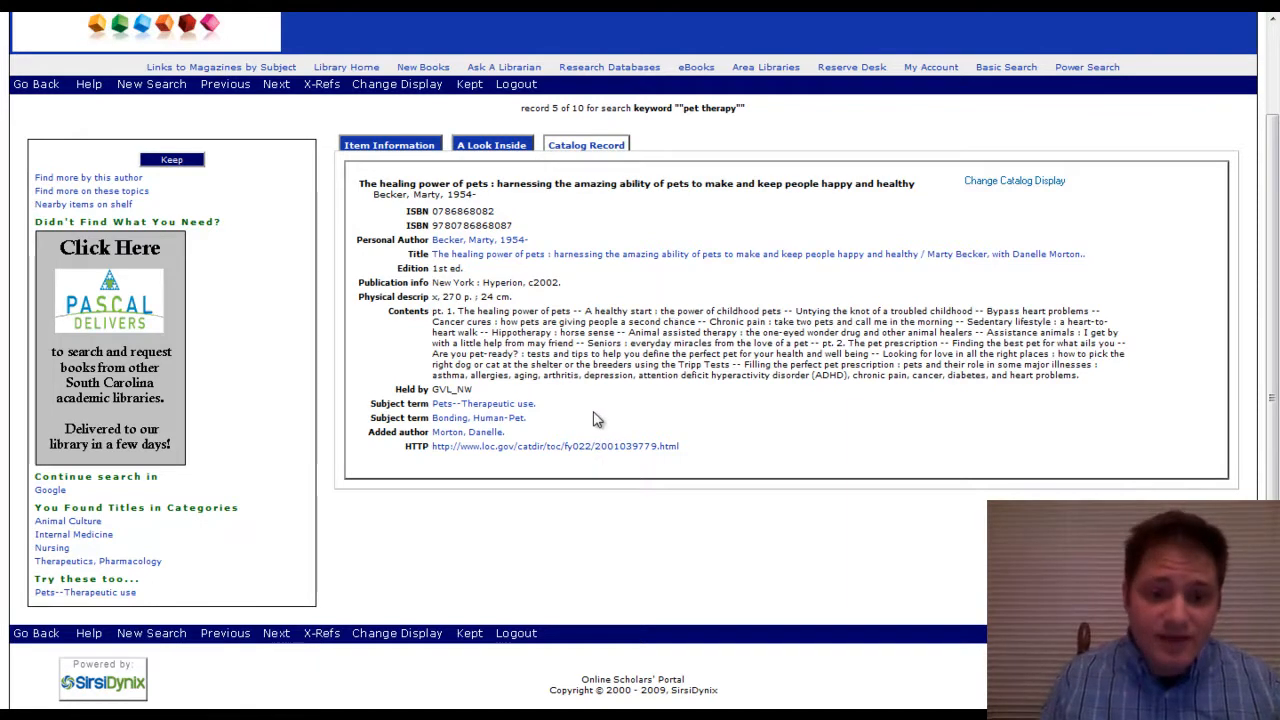
mouse_move(472, 424)
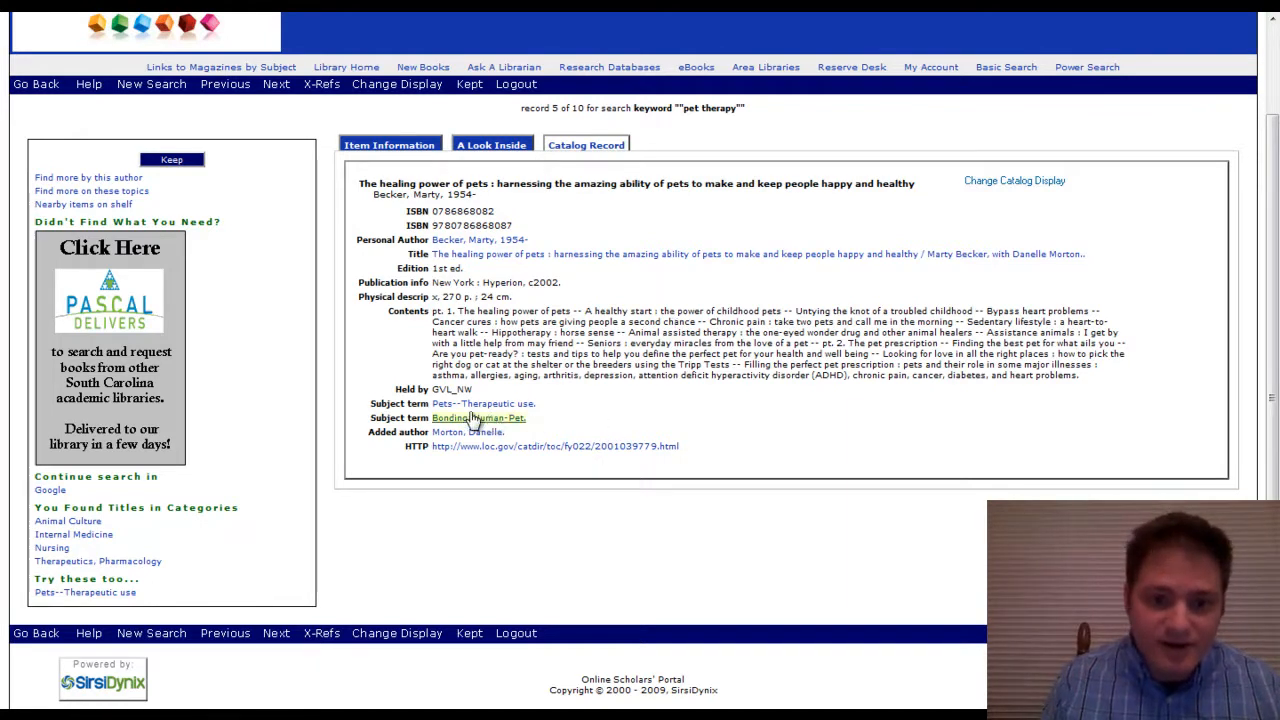
mouse_move(468, 408)
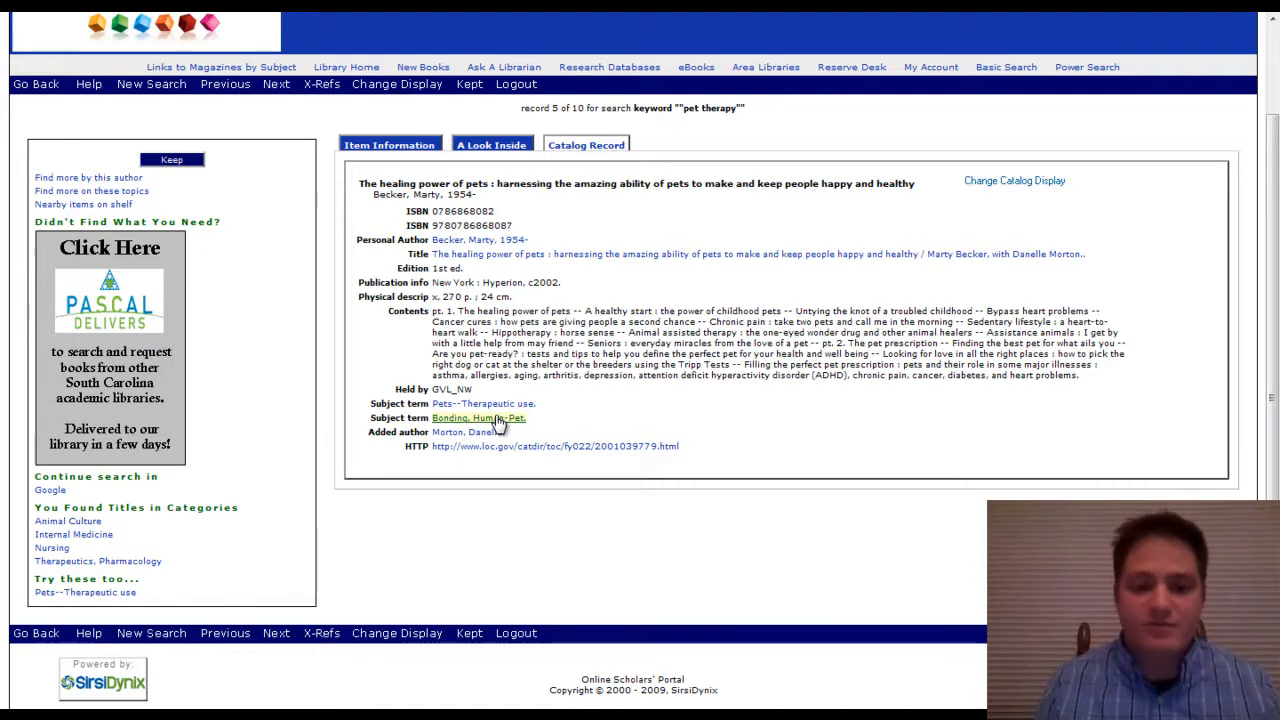
mouse_move(492, 404)
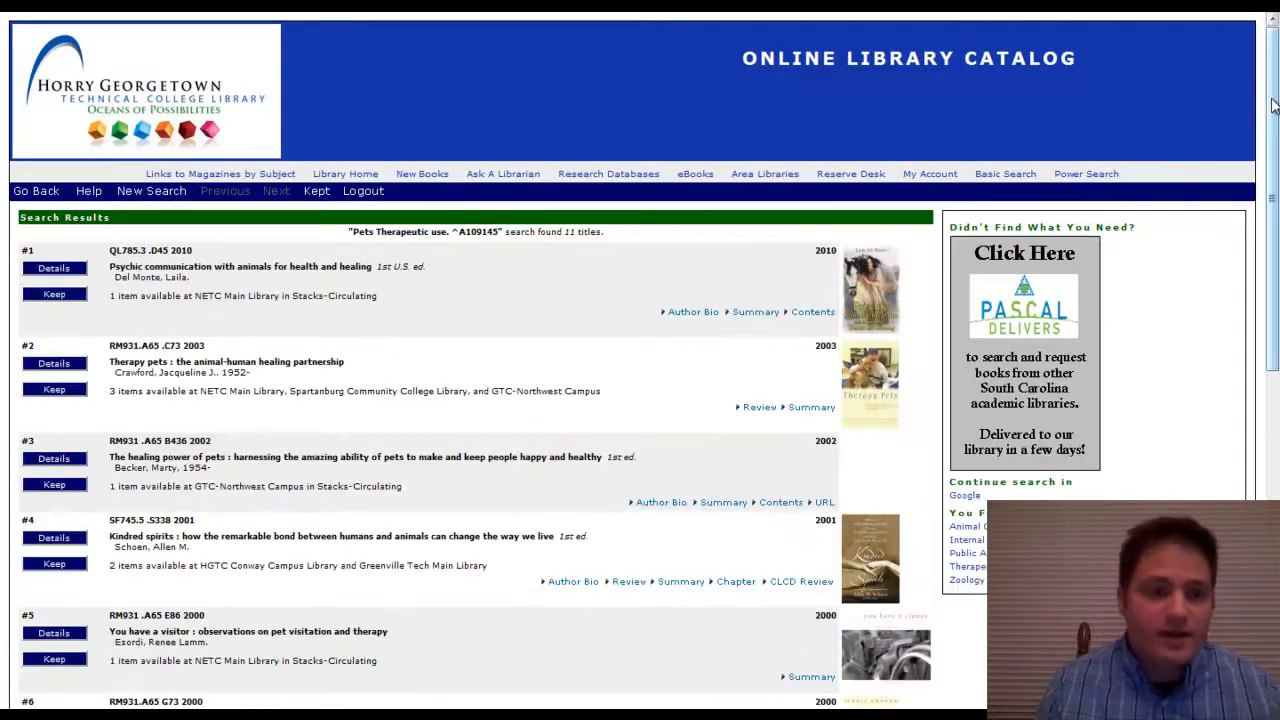
scroll("down", 3)
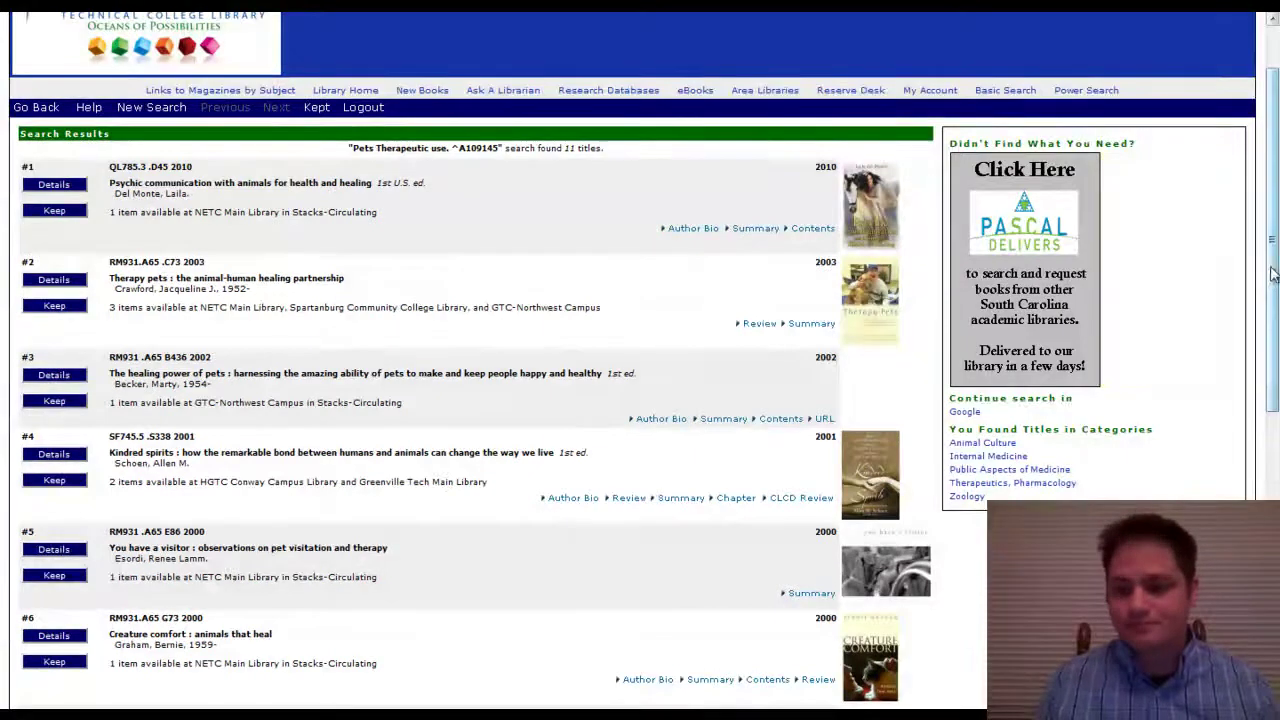
scroll("down", 3)
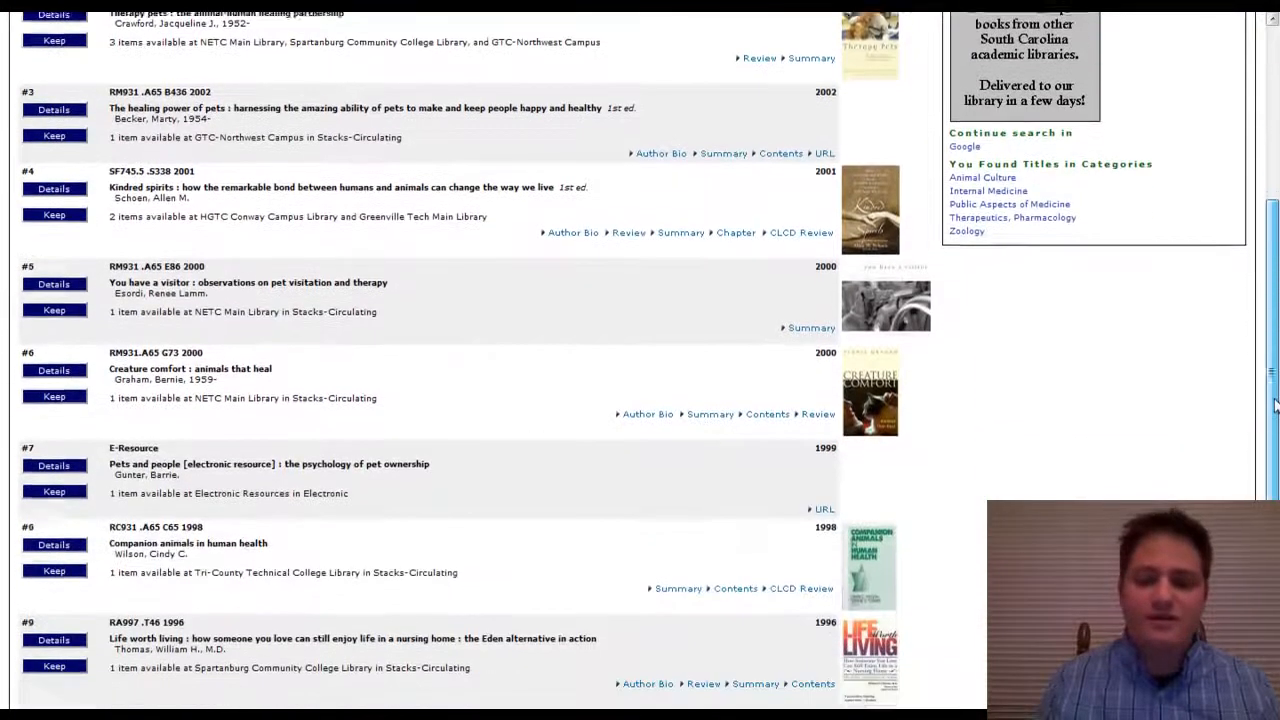
scroll("down", 3)
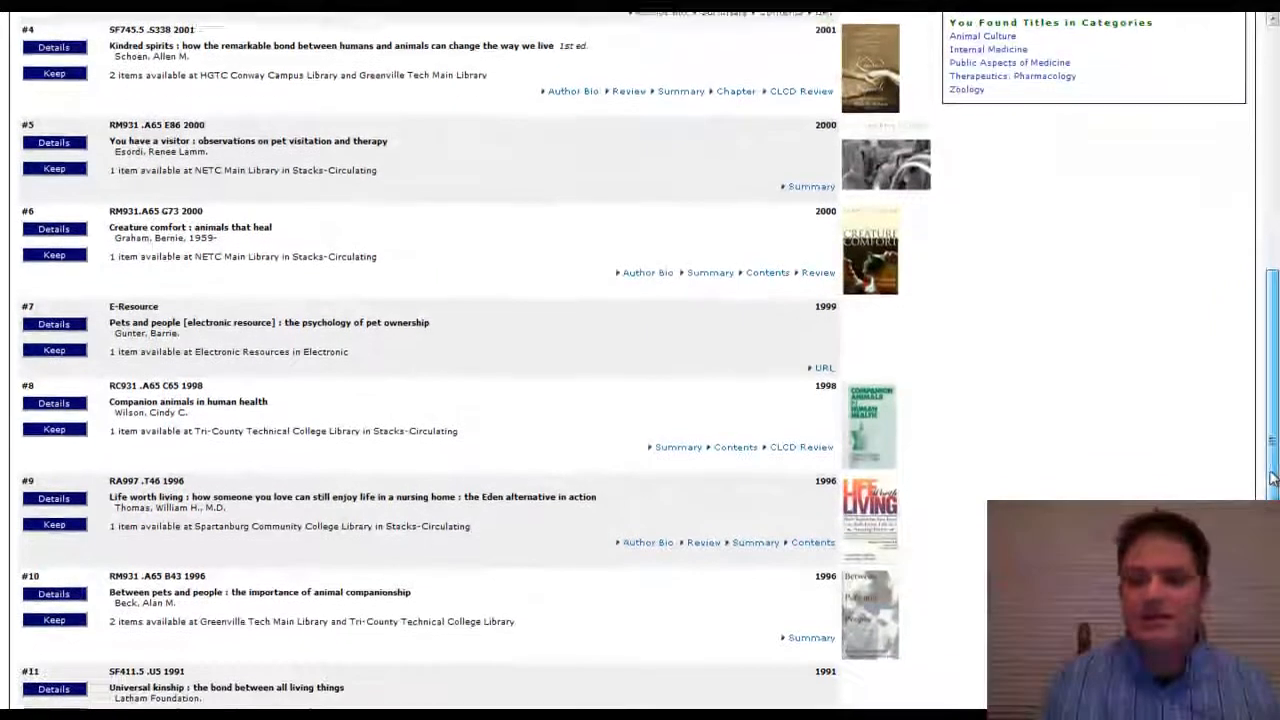
scroll("down", 3)
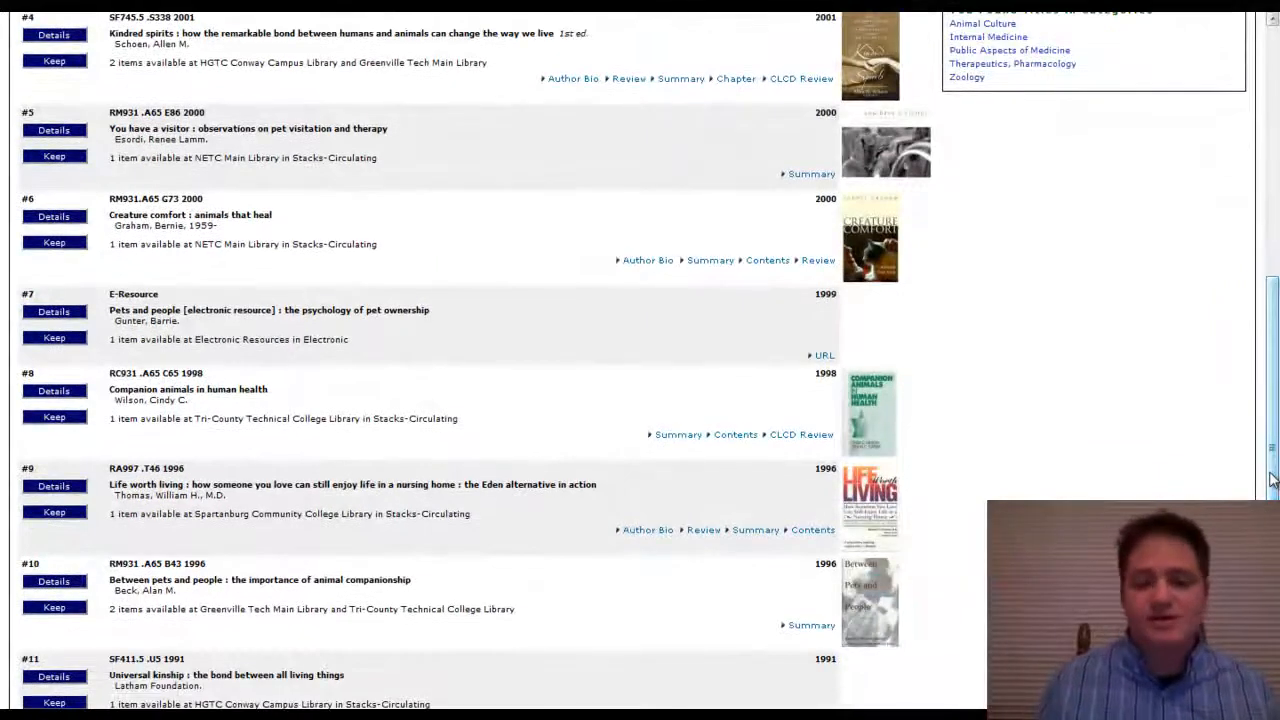